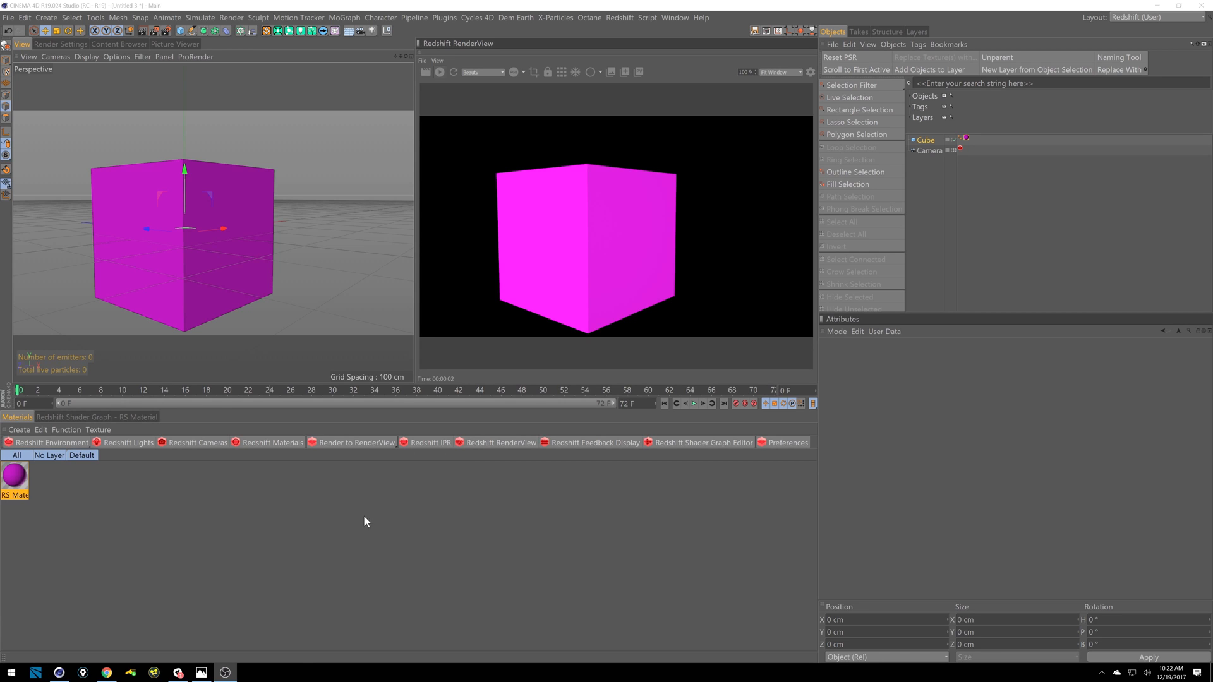
mouse_move(199, 509)
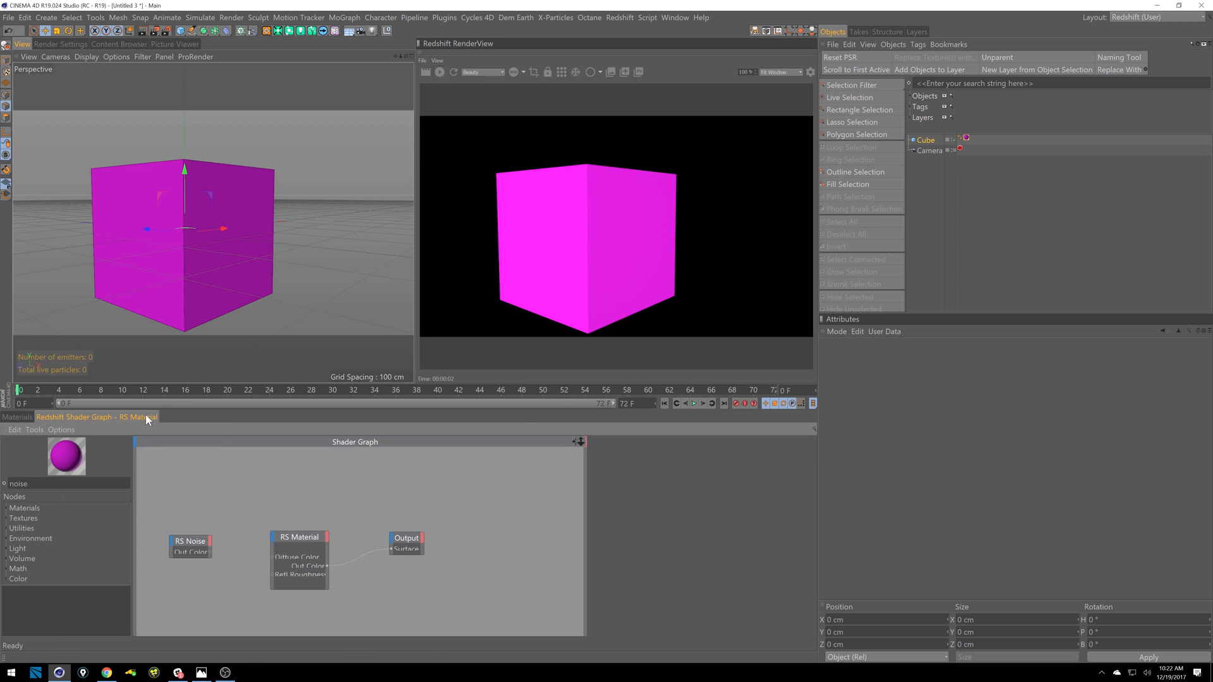
mouse_move(260, 573)
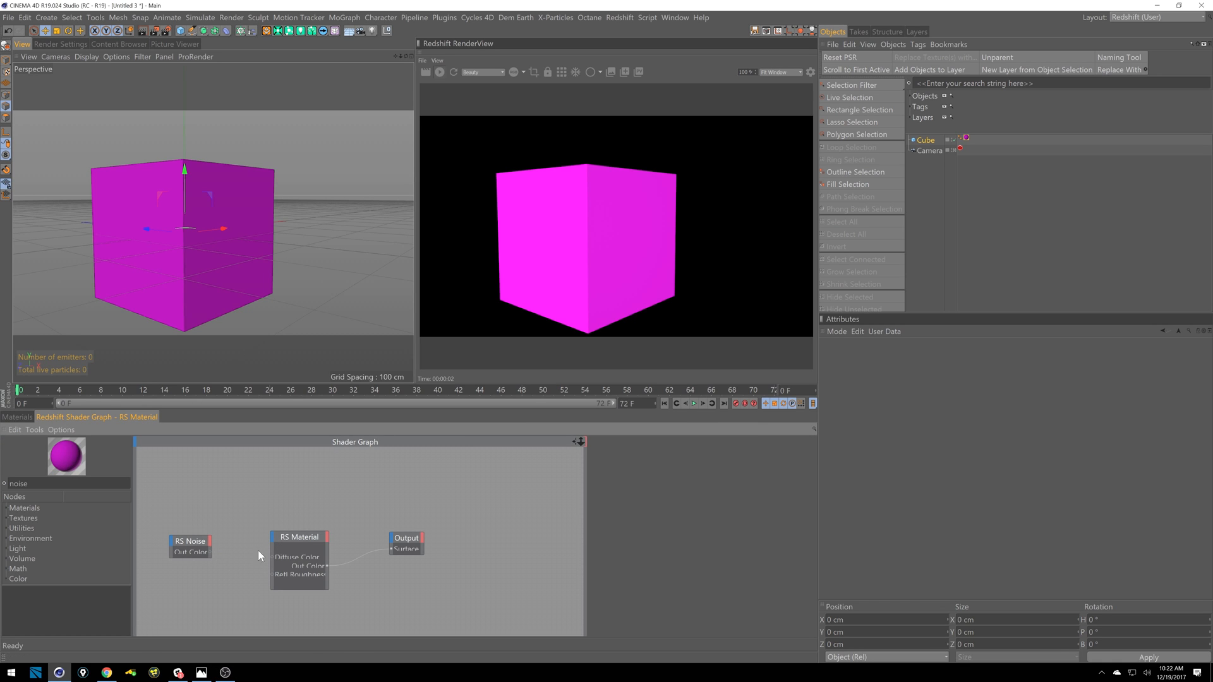
mouse_move(230, 567)
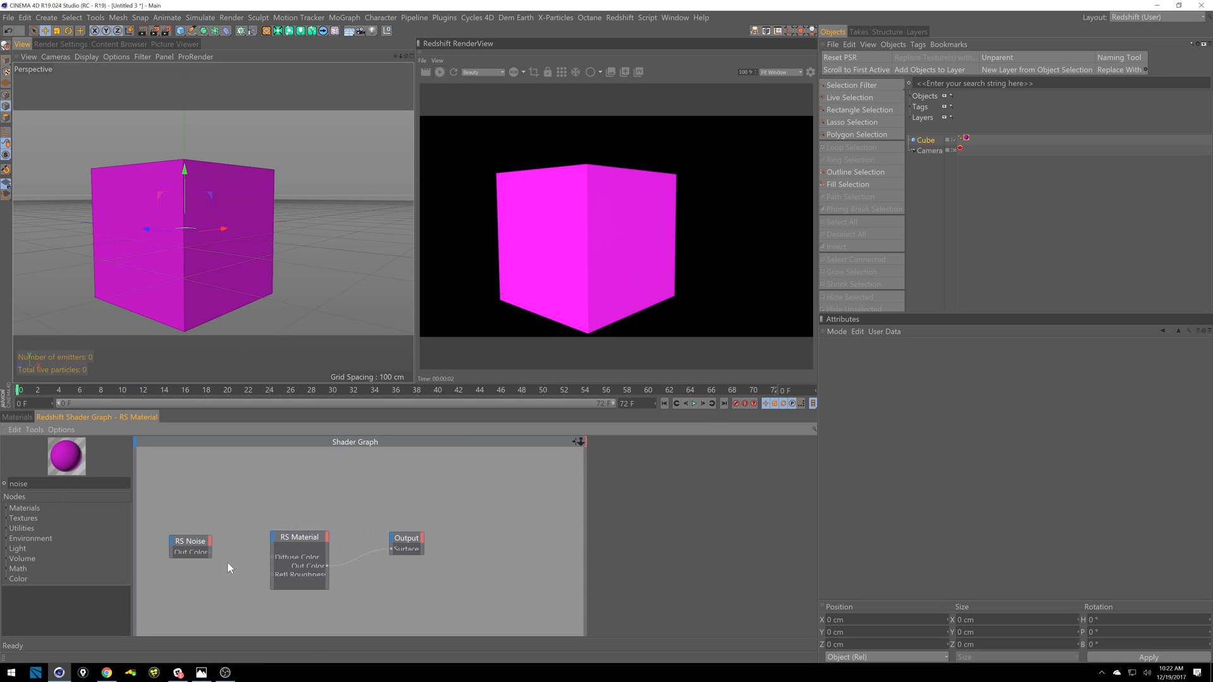
- Wire RS Noise Out Color into Diffuse Color, then move the link to Refl Roughness
drag(207, 551, 272, 576)
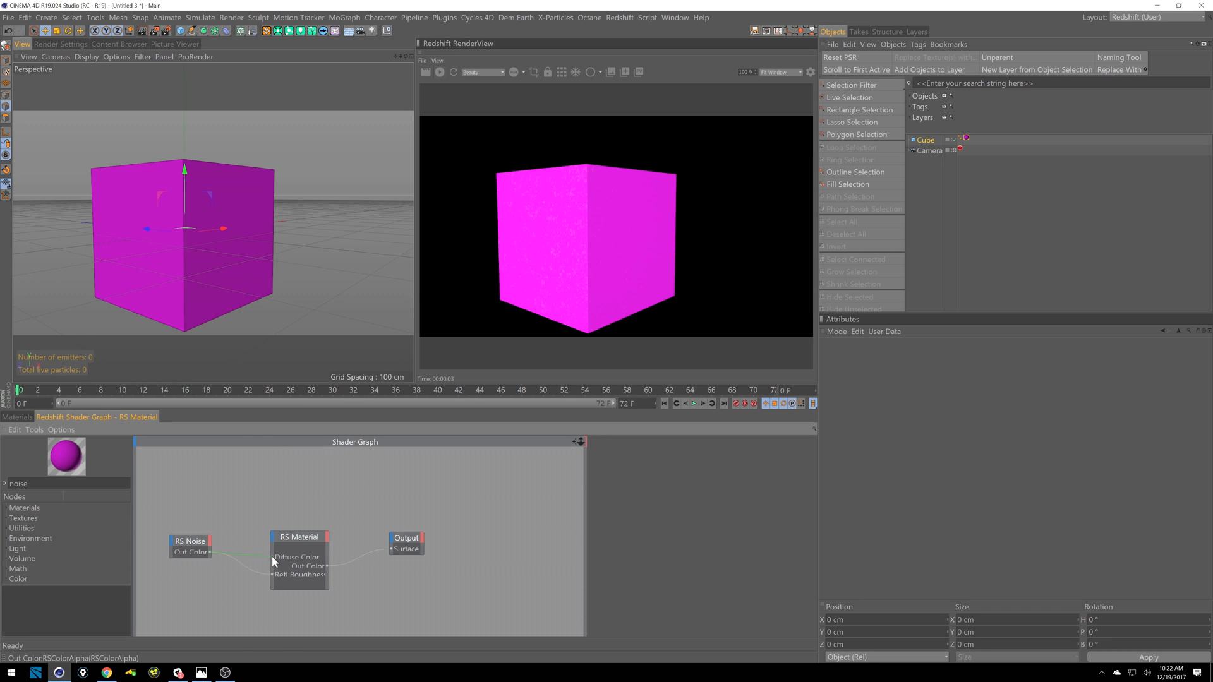
drag(207, 552, 272, 557)
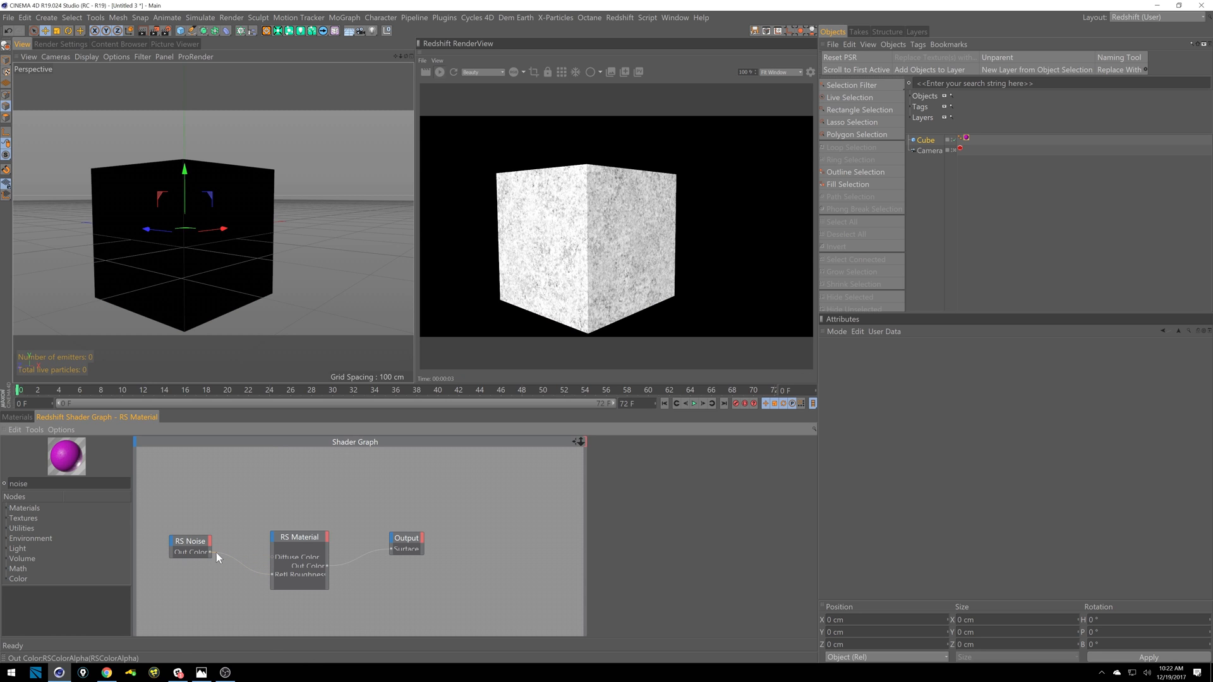
drag(207, 552, 281, 557)
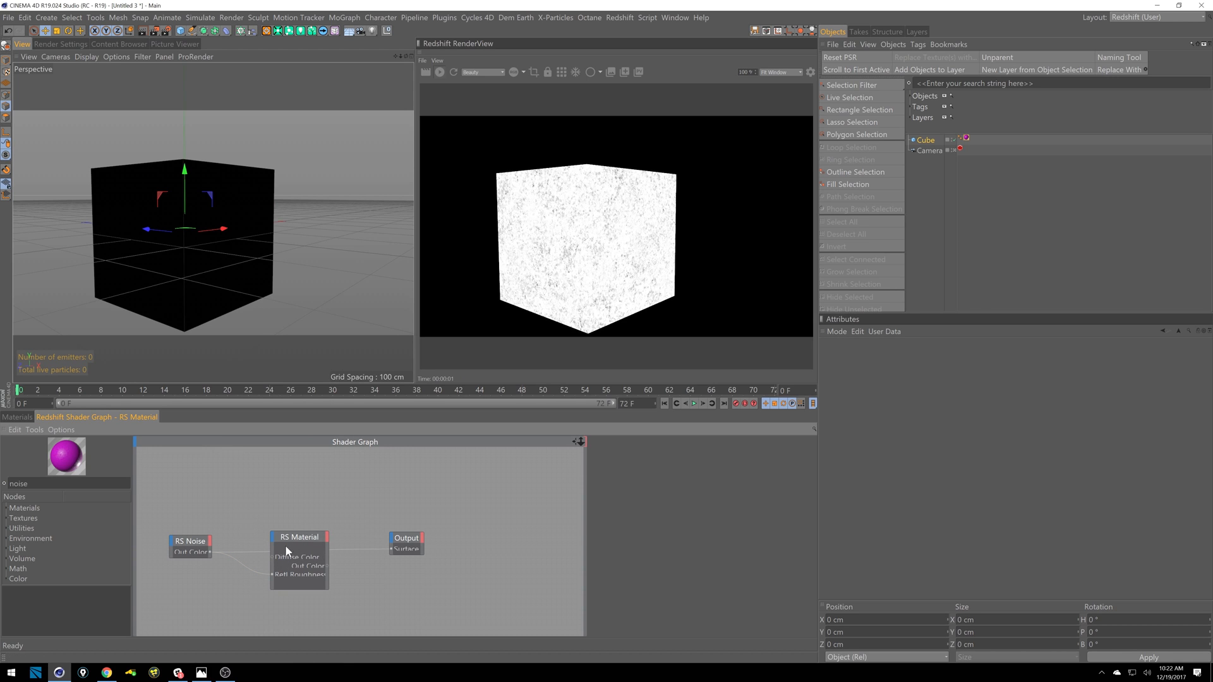
- Inspect the RS Material and RS Noise node settings
click(299, 537)
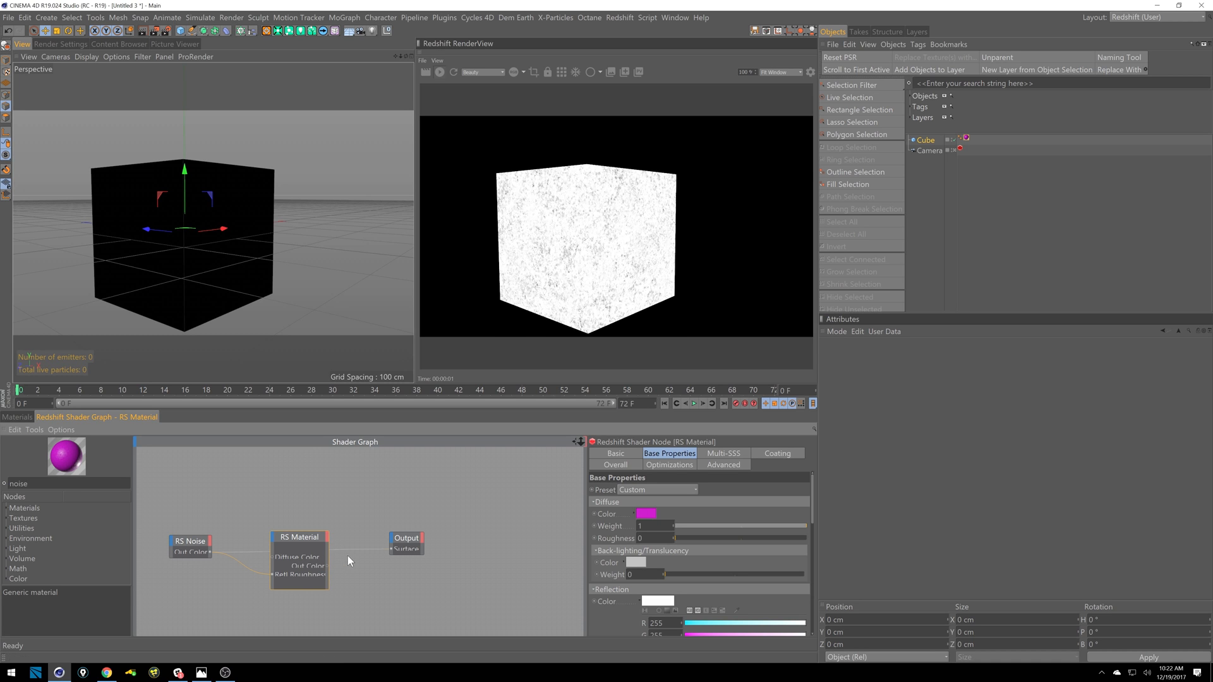
click(190, 540)
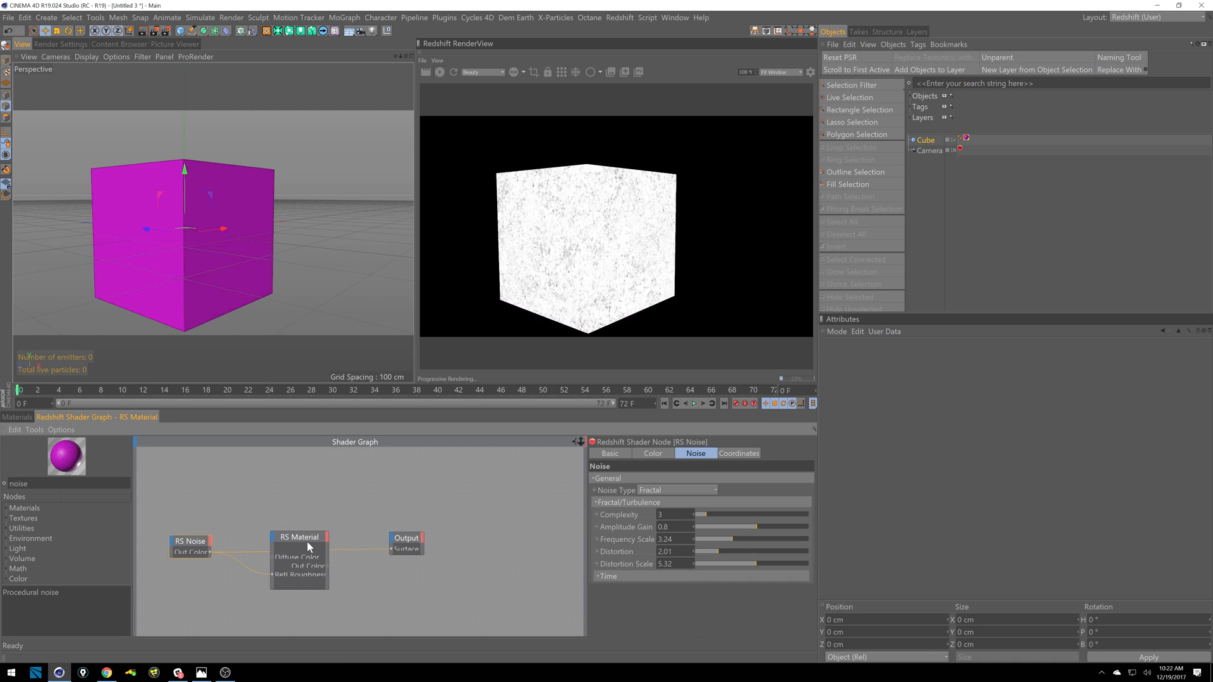
click(299, 537)
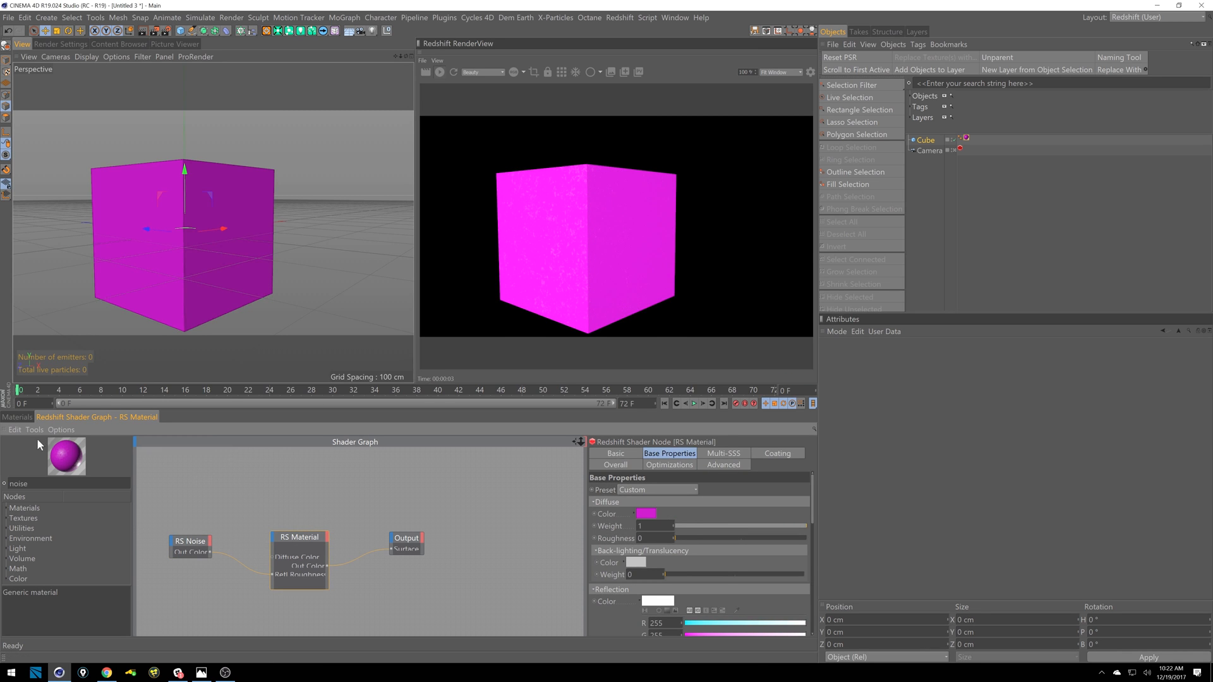
- Check Connect Node to Output, then find Customize Commands by searching 'custom' in Commander
click(33, 429)
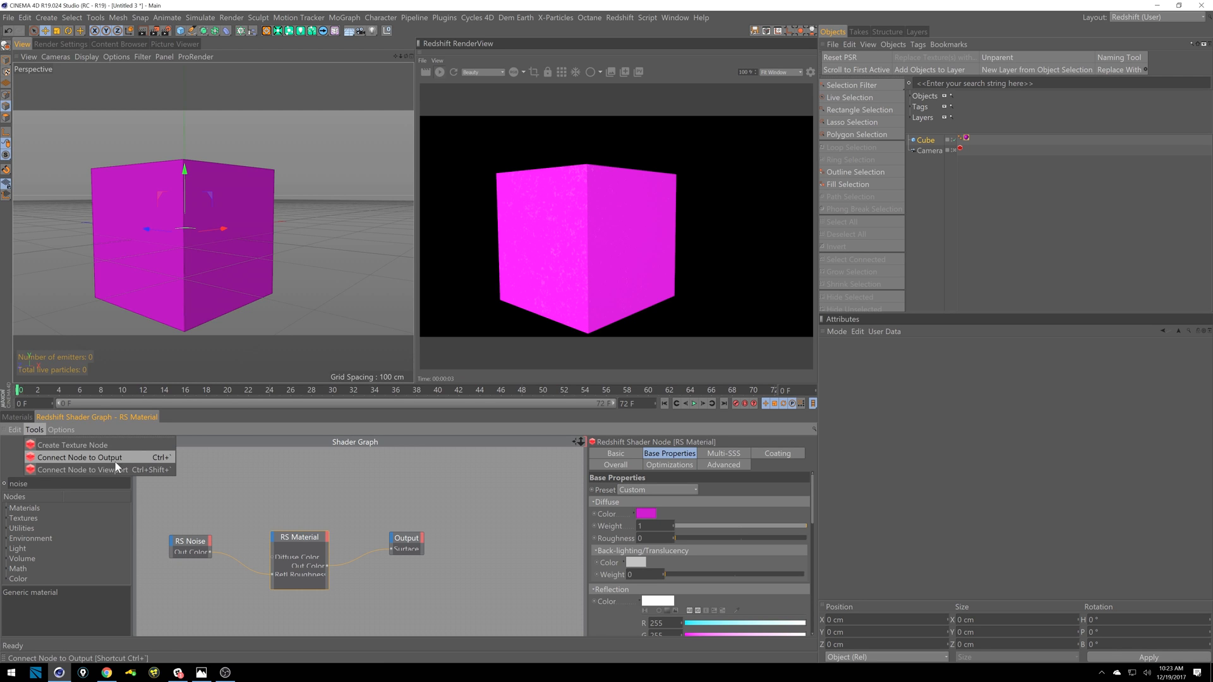
mouse_move(160, 477)
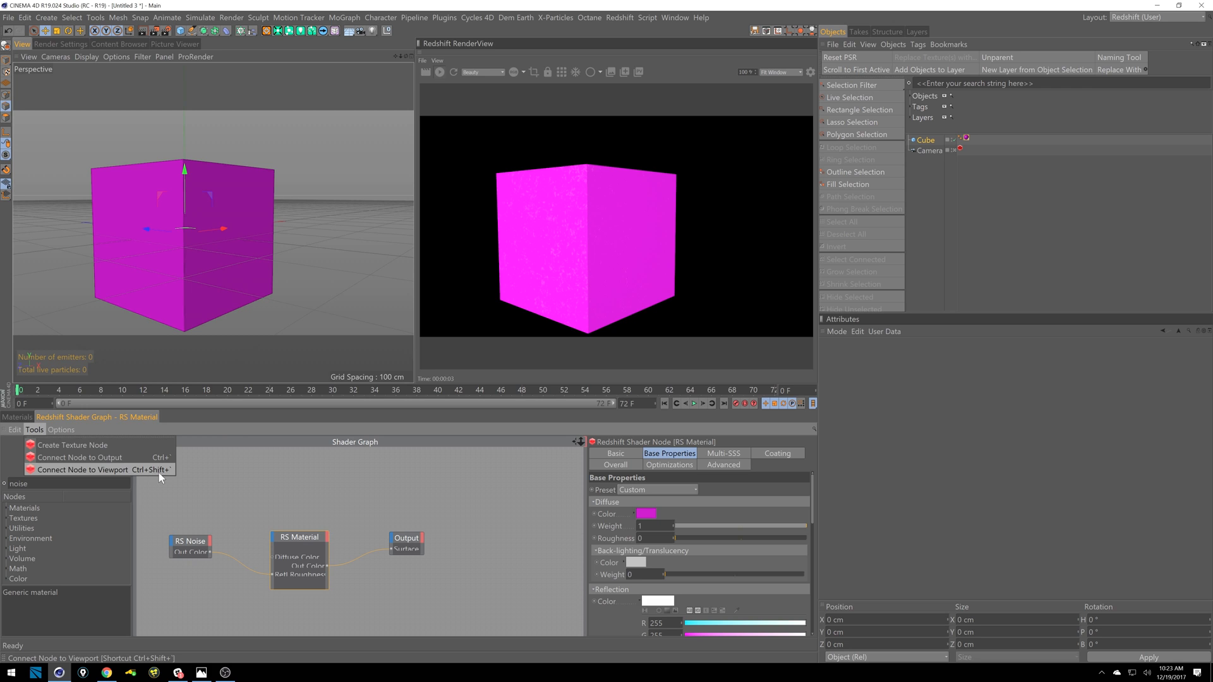
mouse_move(87, 462)
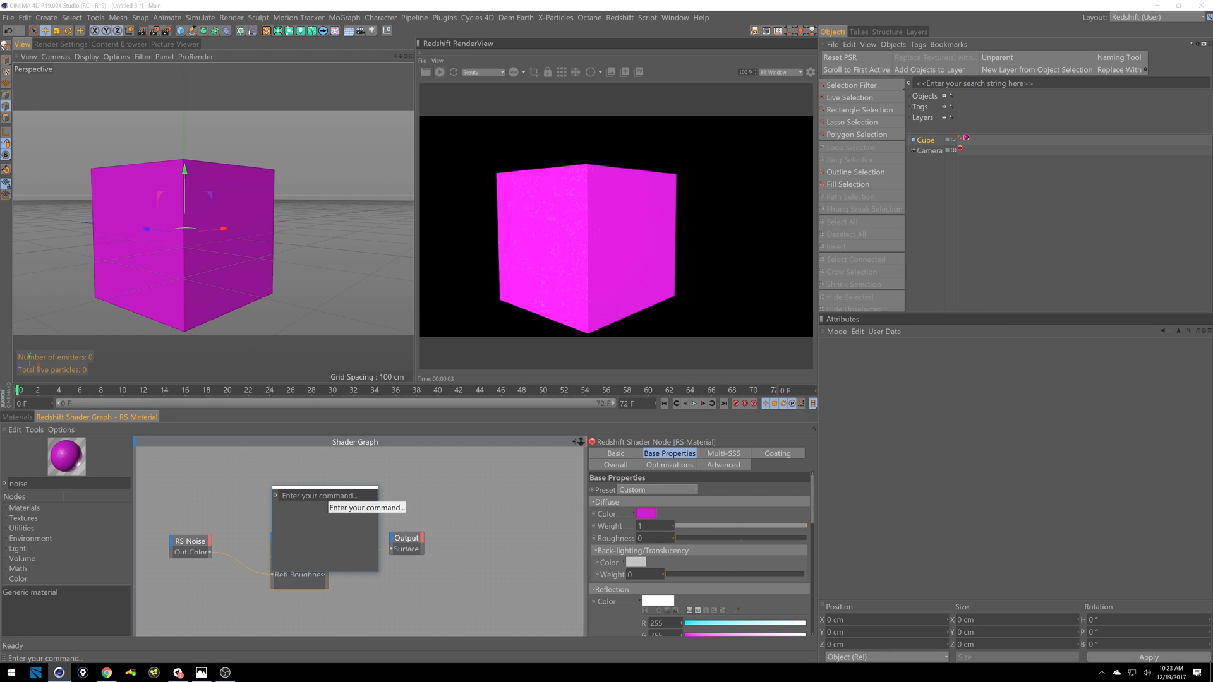
text(customi)
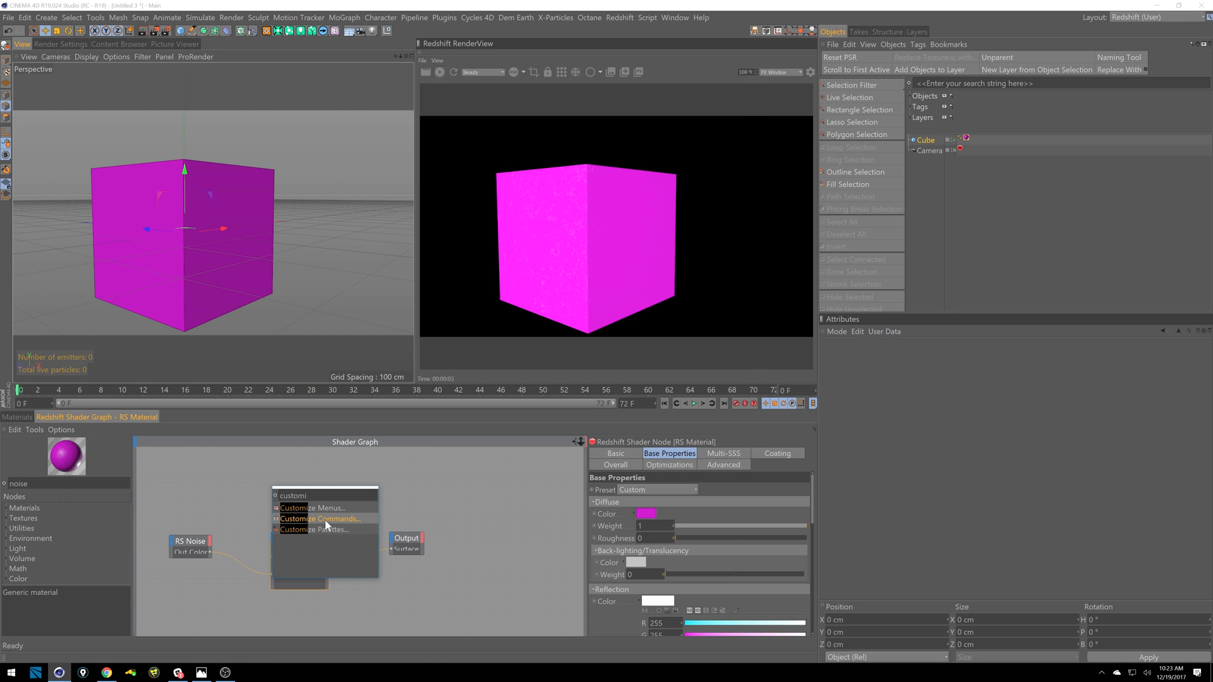
click(320, 519)
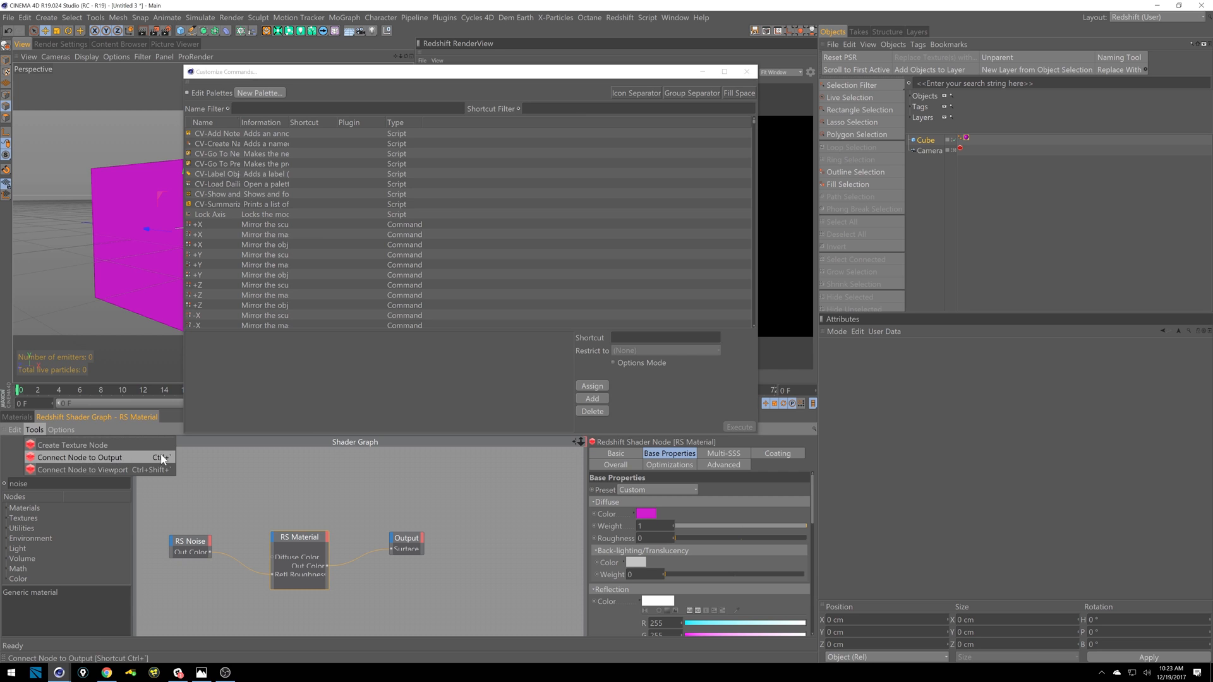
- Filter the command list with 'Co' to show the Connect Node commands
text(Connect No)
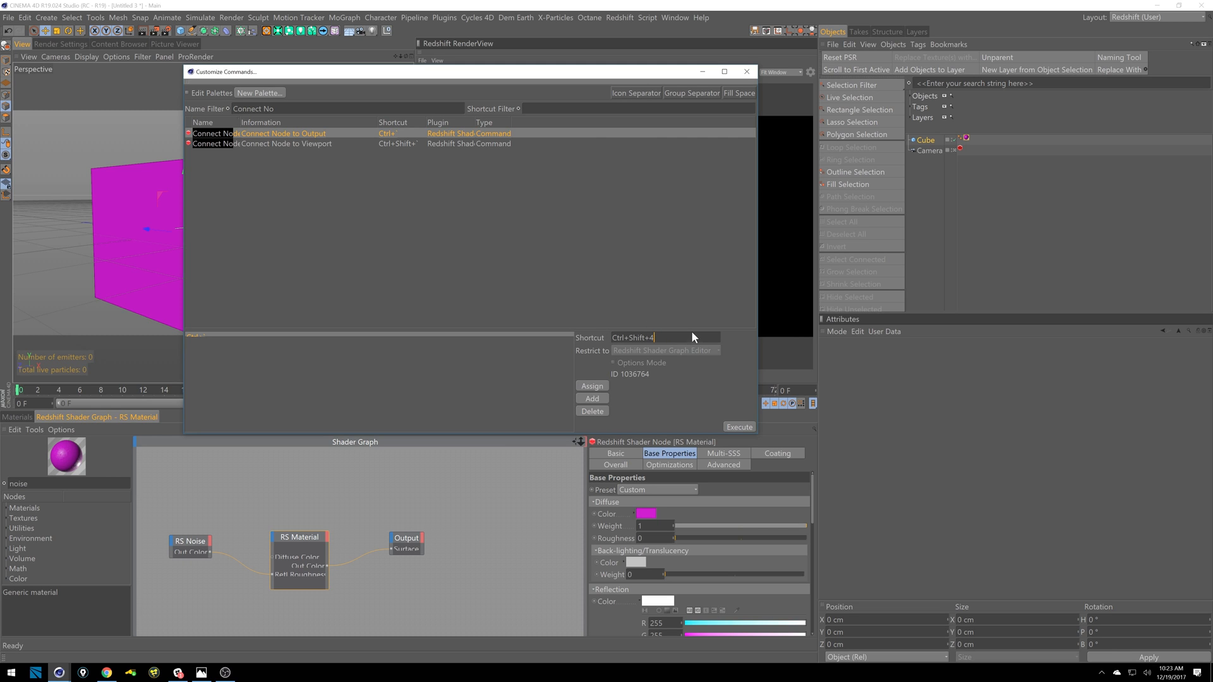
mouse_move(659, 359)
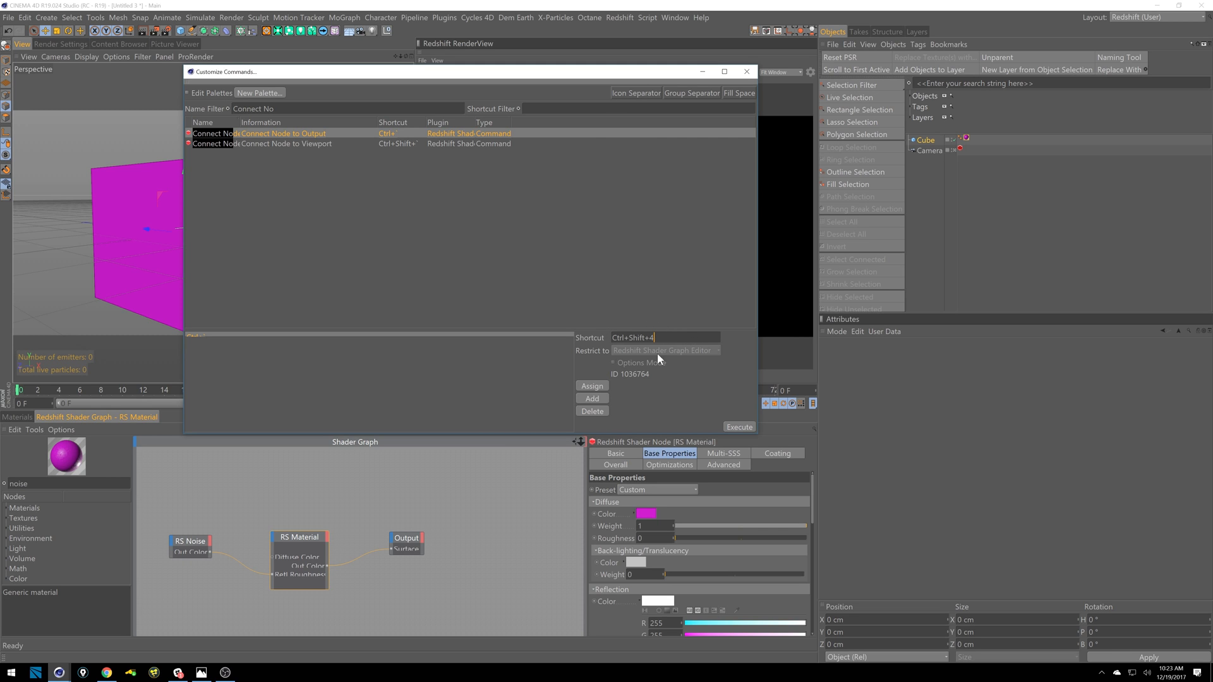
mouse_move(574, 323)
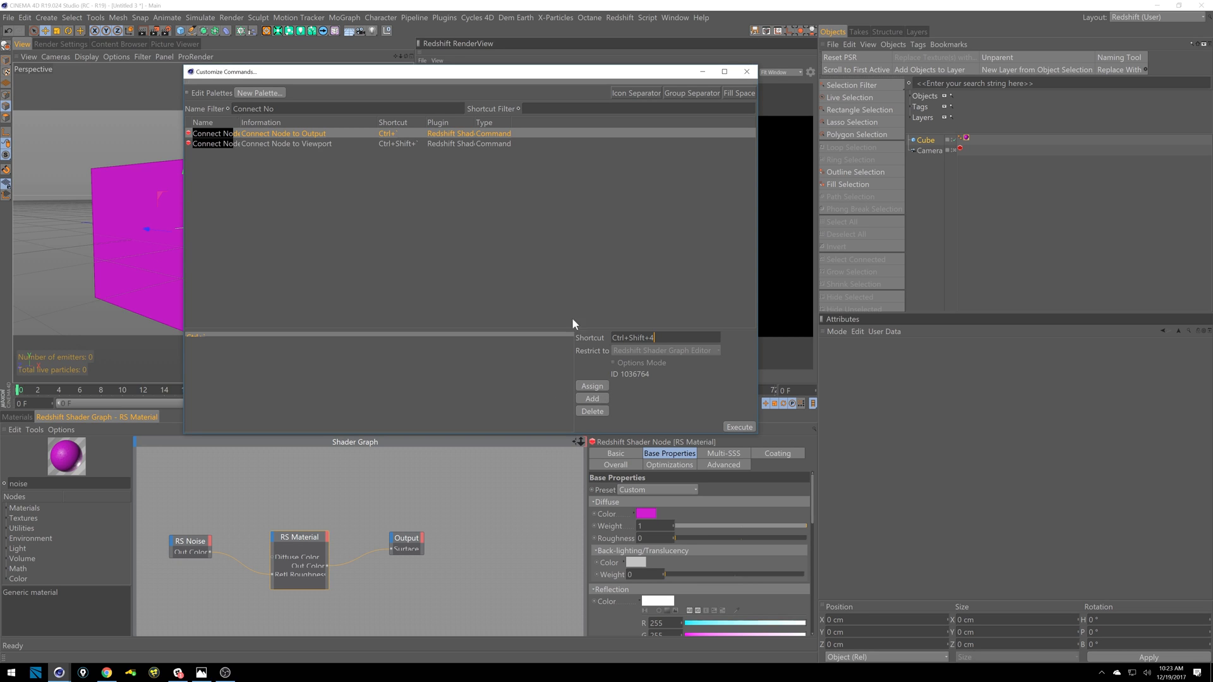
mouse_move(544, 324)
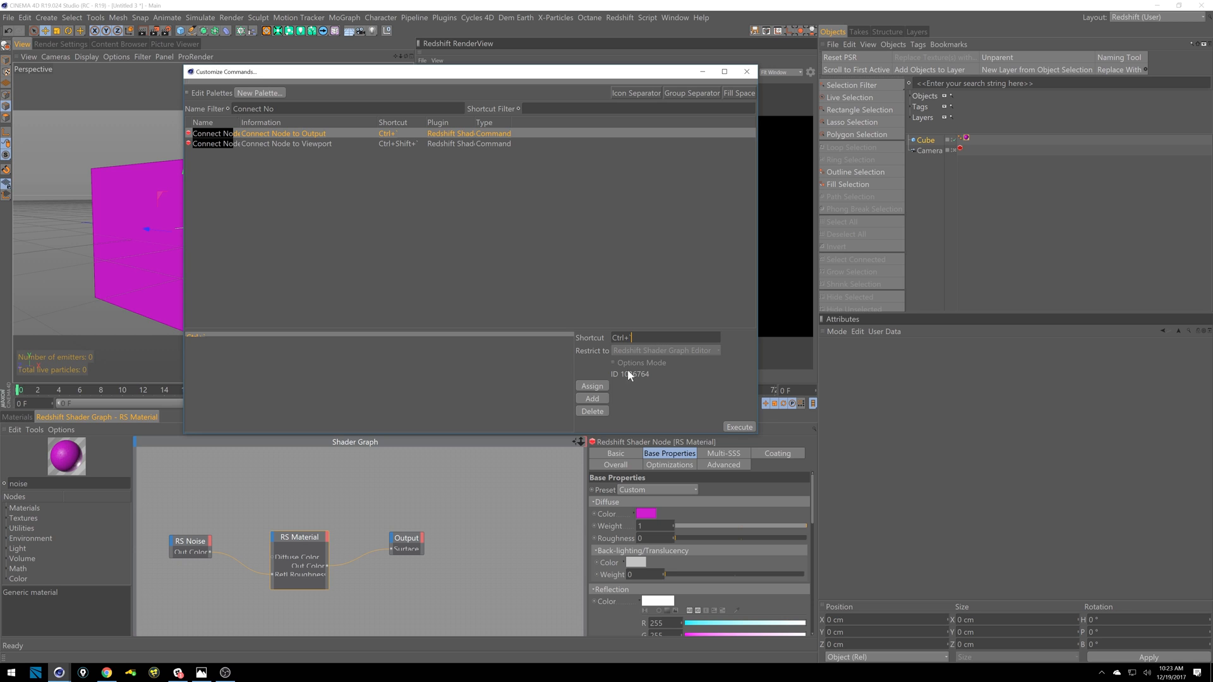
mouse_move(557, 181)
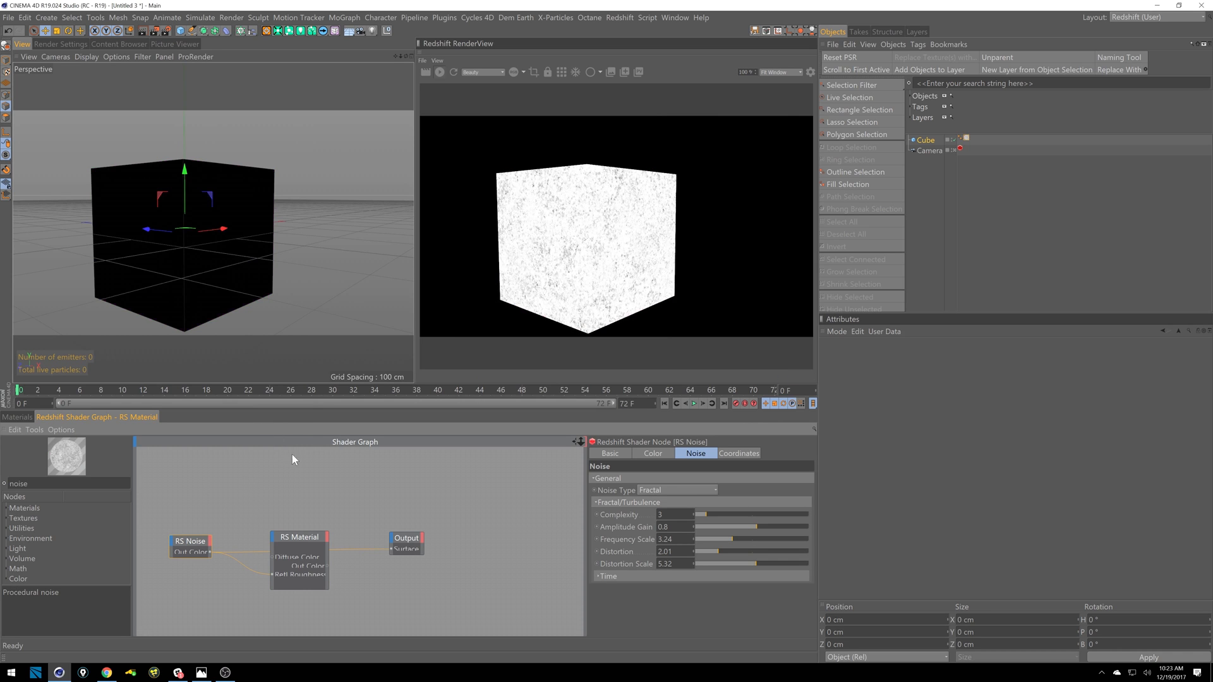
- Close Customize Commands and adjust the RS Noise Complexity on its Noise tab
click(298, 537)
text(tex)
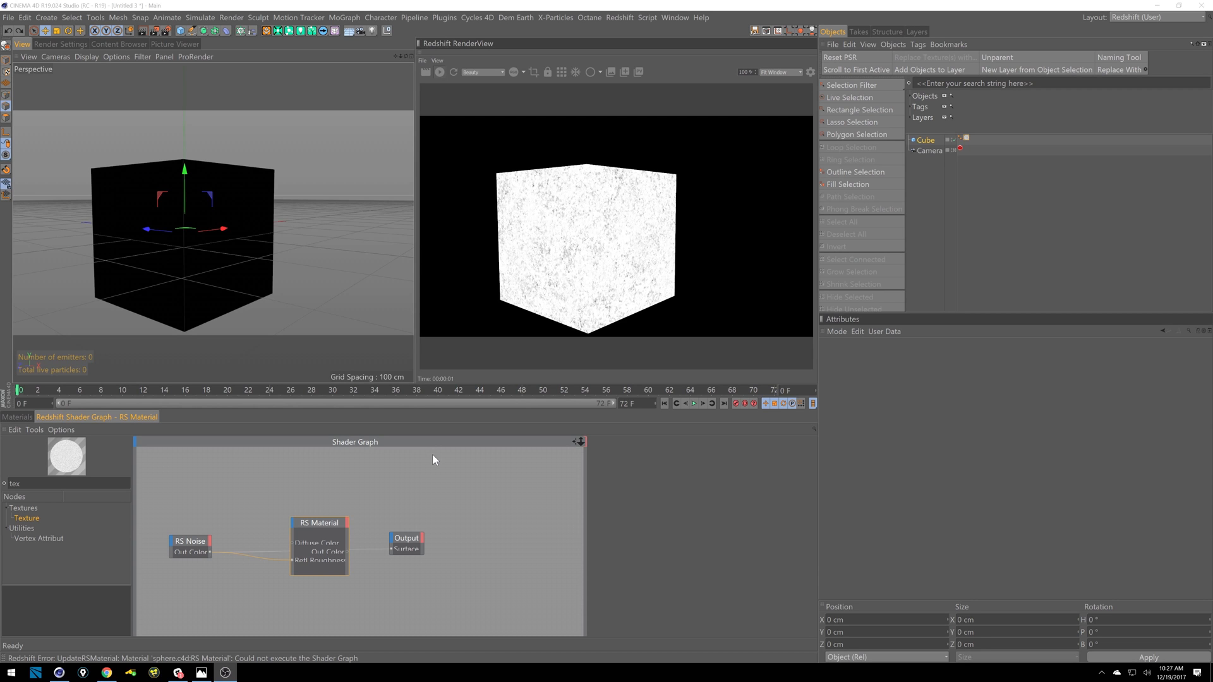
mouse_move(233, 520)
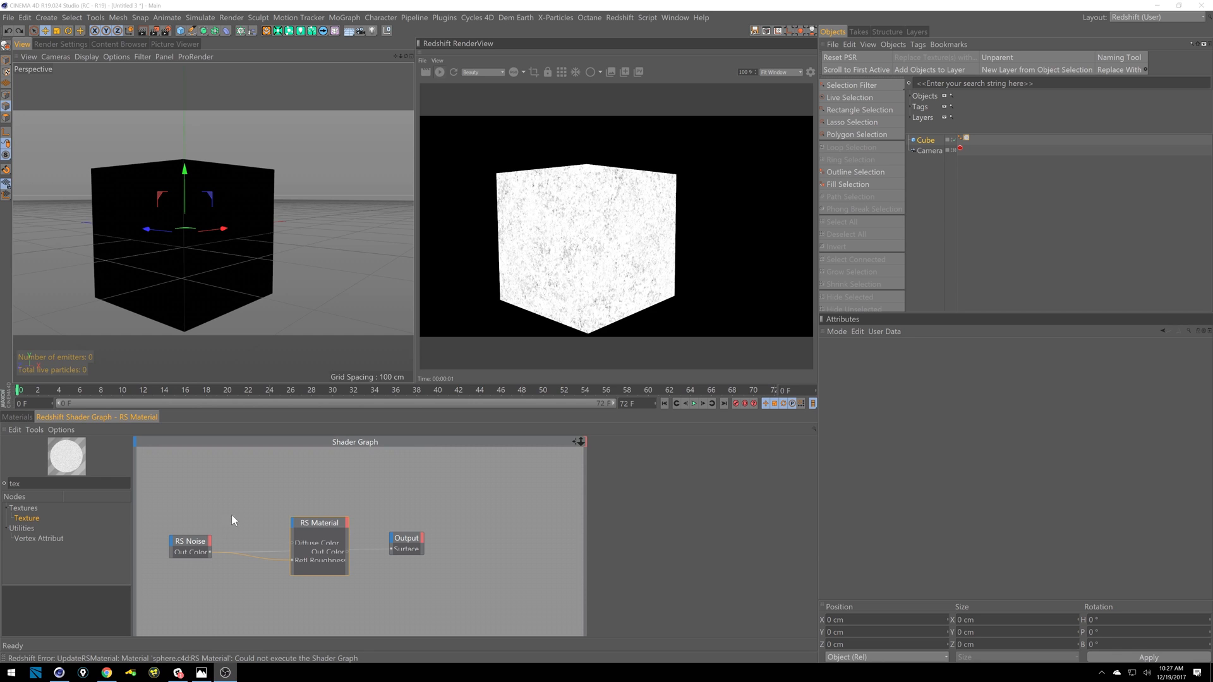
mouse_move(252, 517)
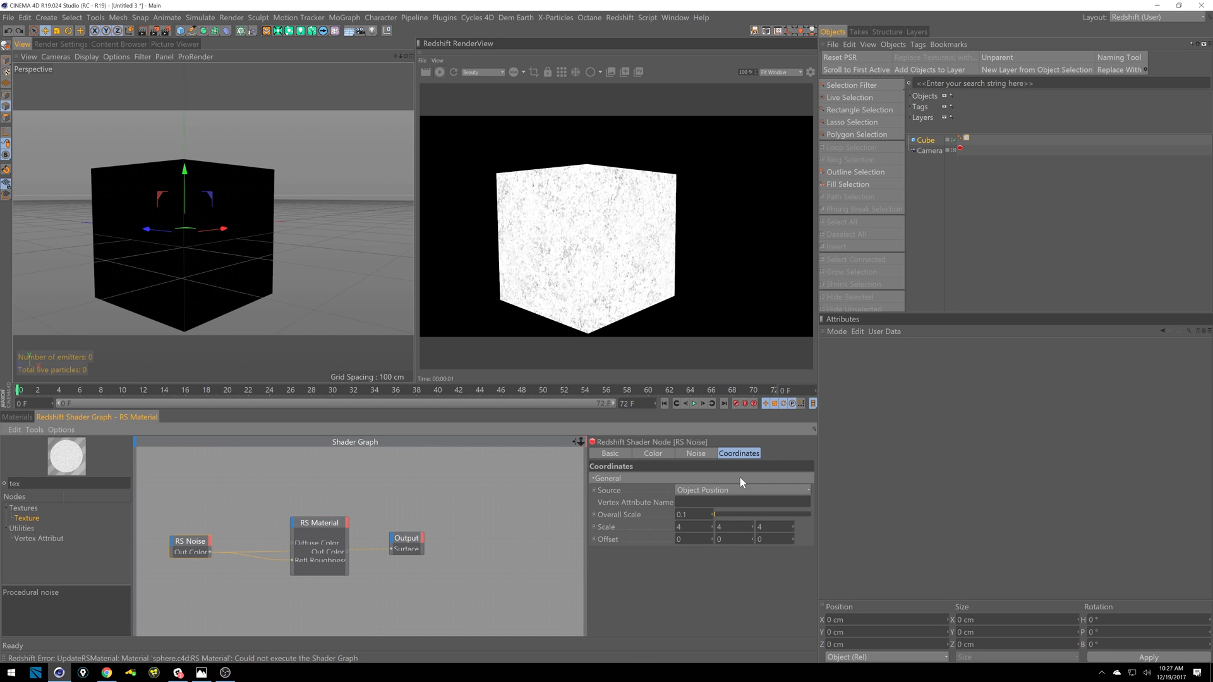
click(695, 453)
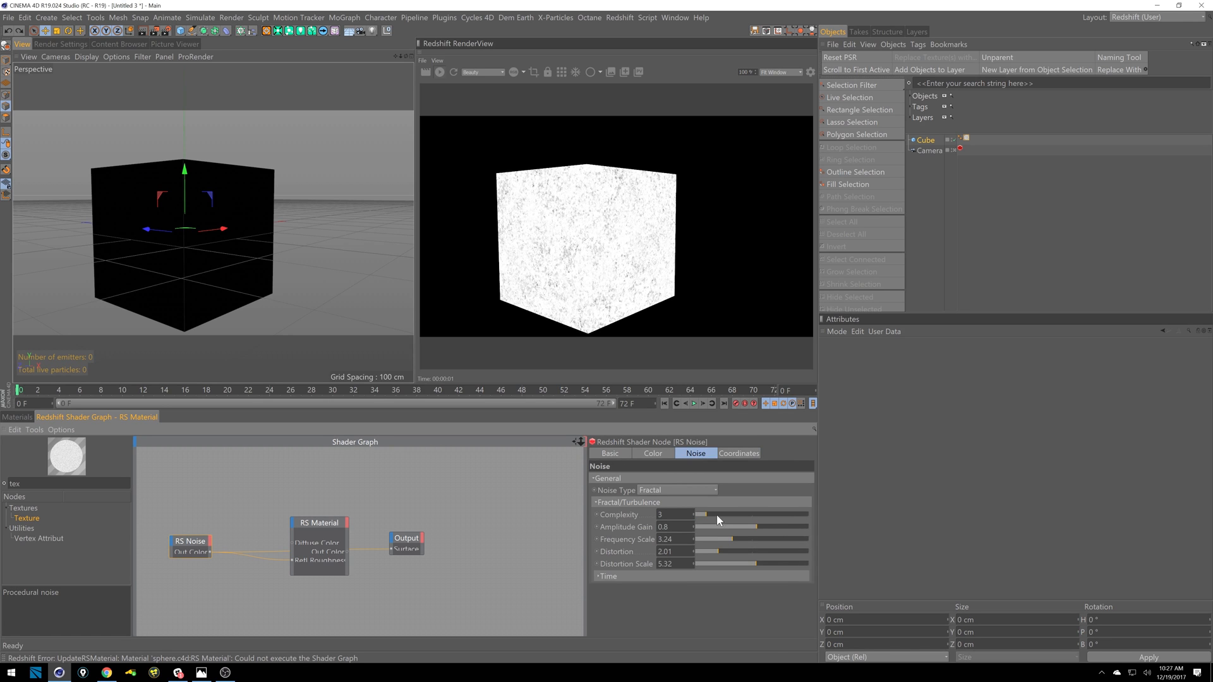
drag(703, 526, 750, 527)
text(c4)
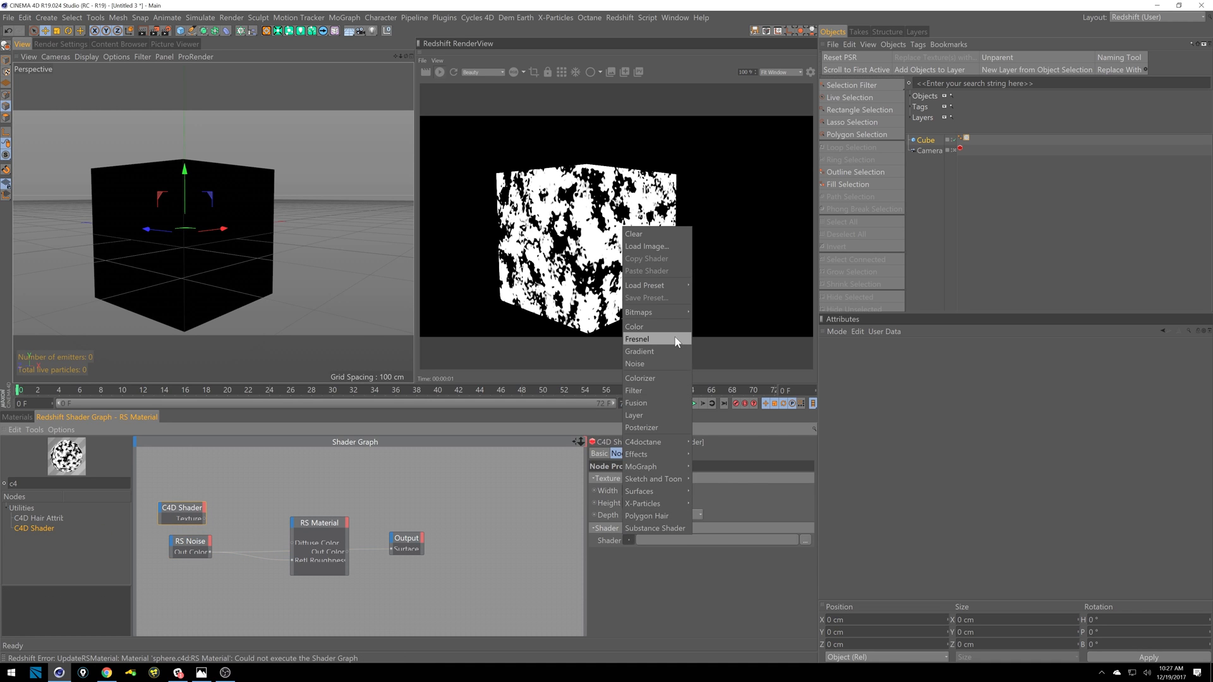
- Load Noise into the C4D Shader node and search the node list for 'tex'
click(635, 364)
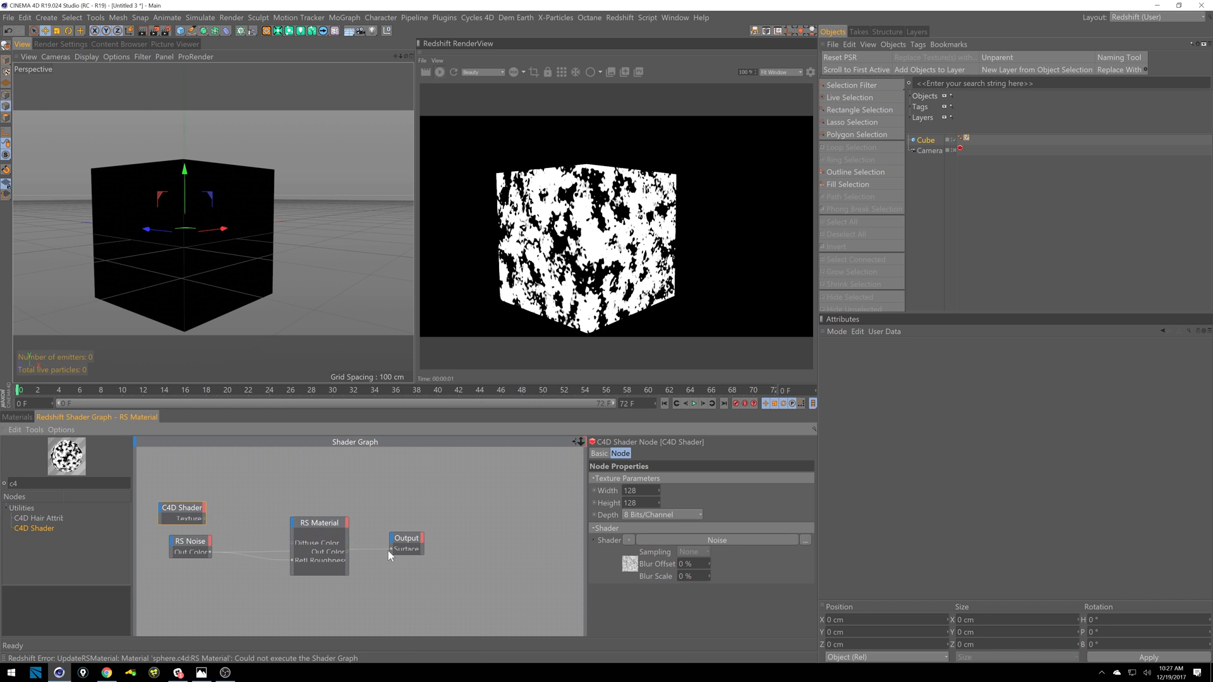
mouse_move(46, 554)
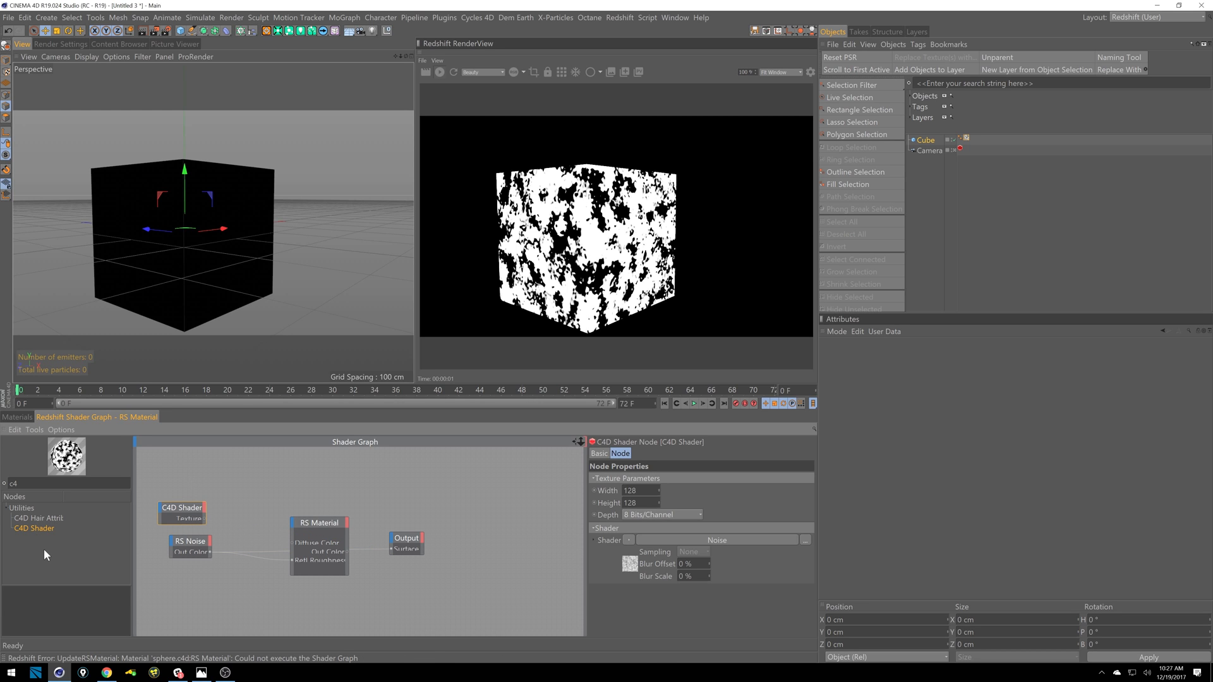
mouse_move(321, 457)
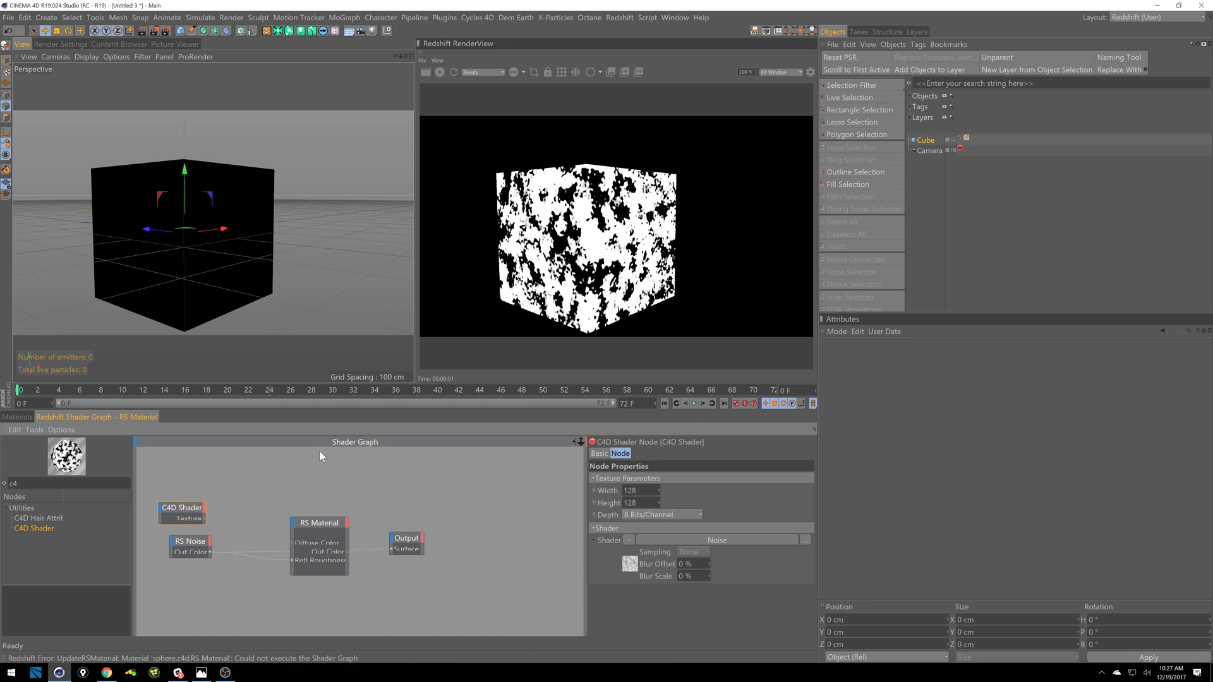
mouse_move(174, 413)
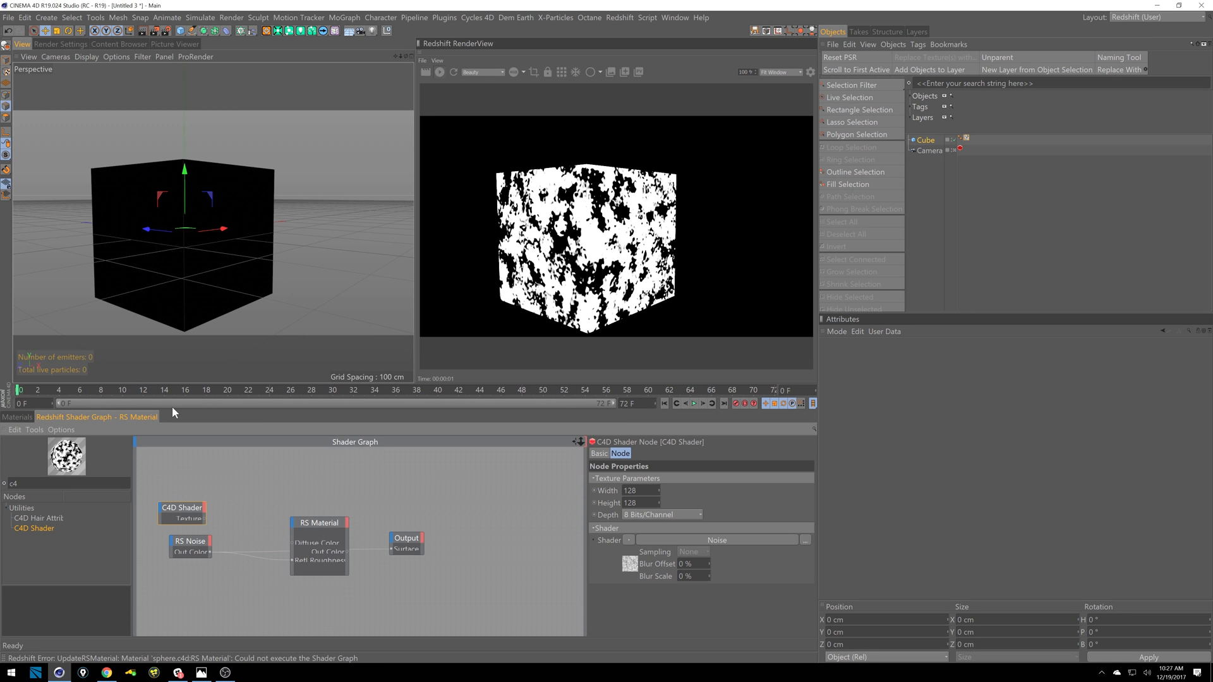
click(63, 483)
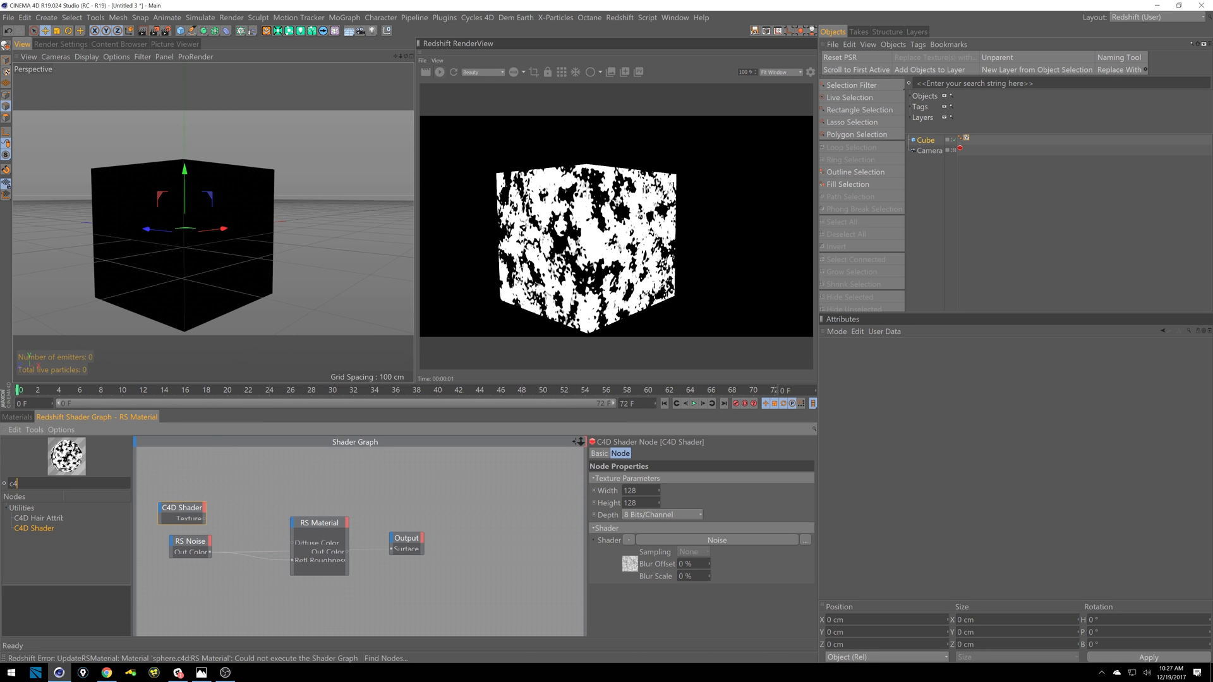
text(tex)
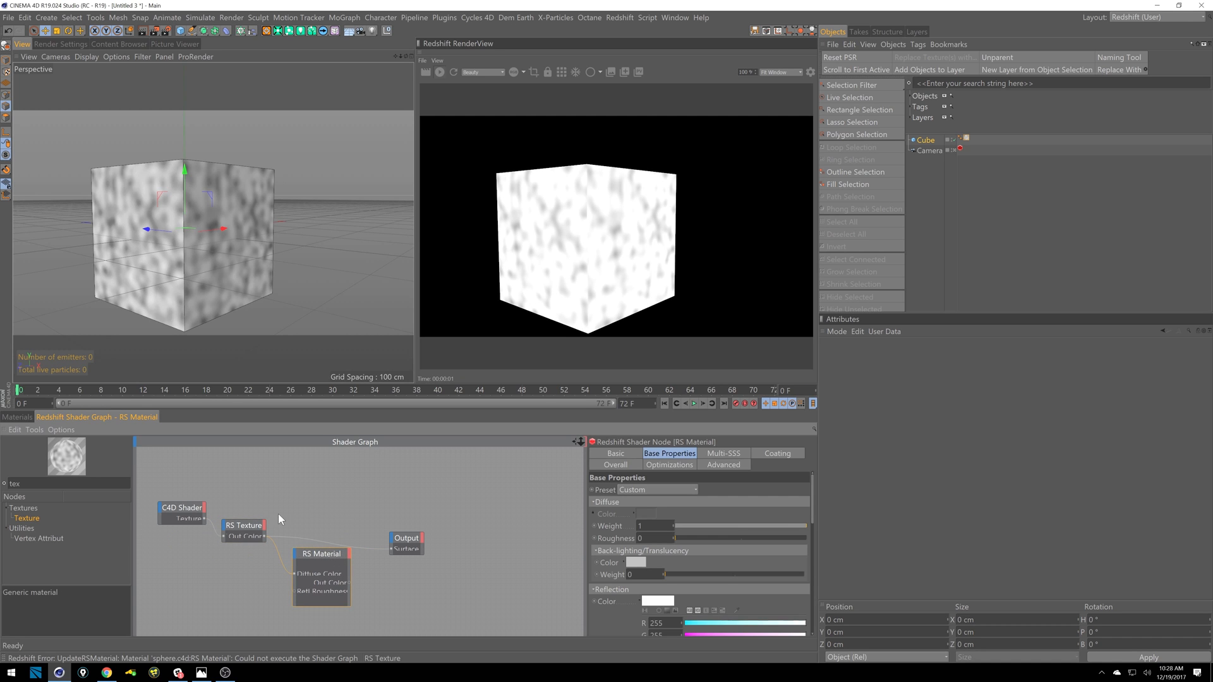
- Set the C4D Shader noise type to Electric and try another noise pattern
click(182, 508)
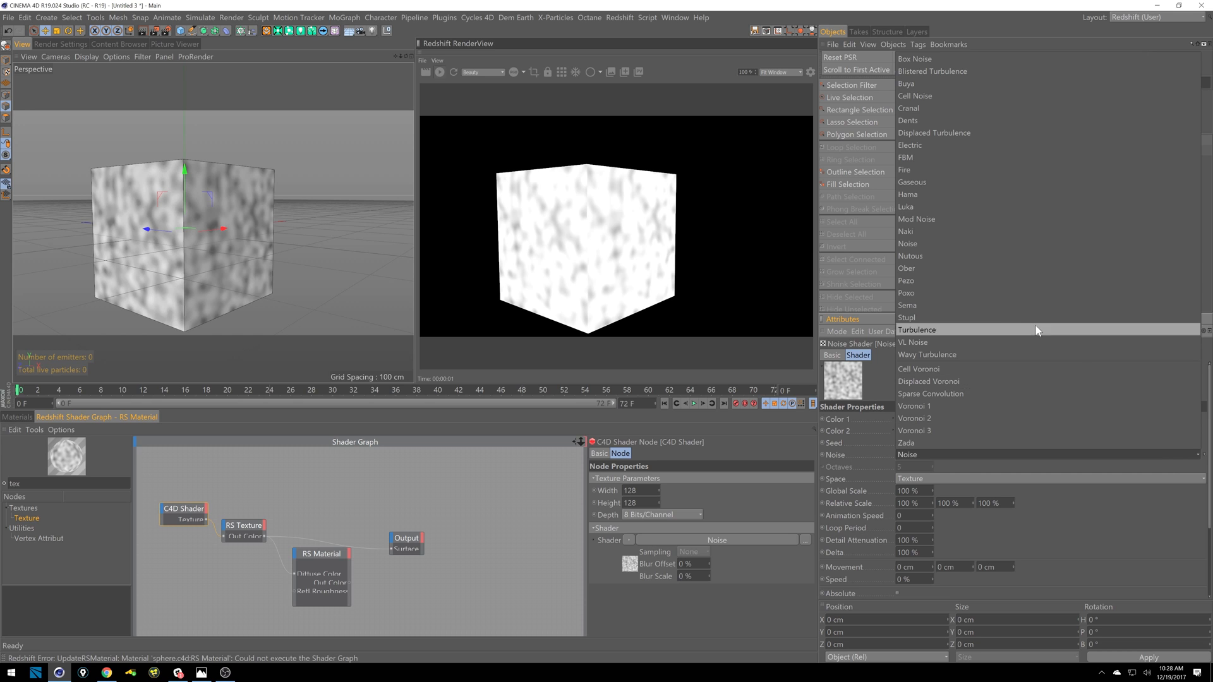
mouse_move(951, 145)
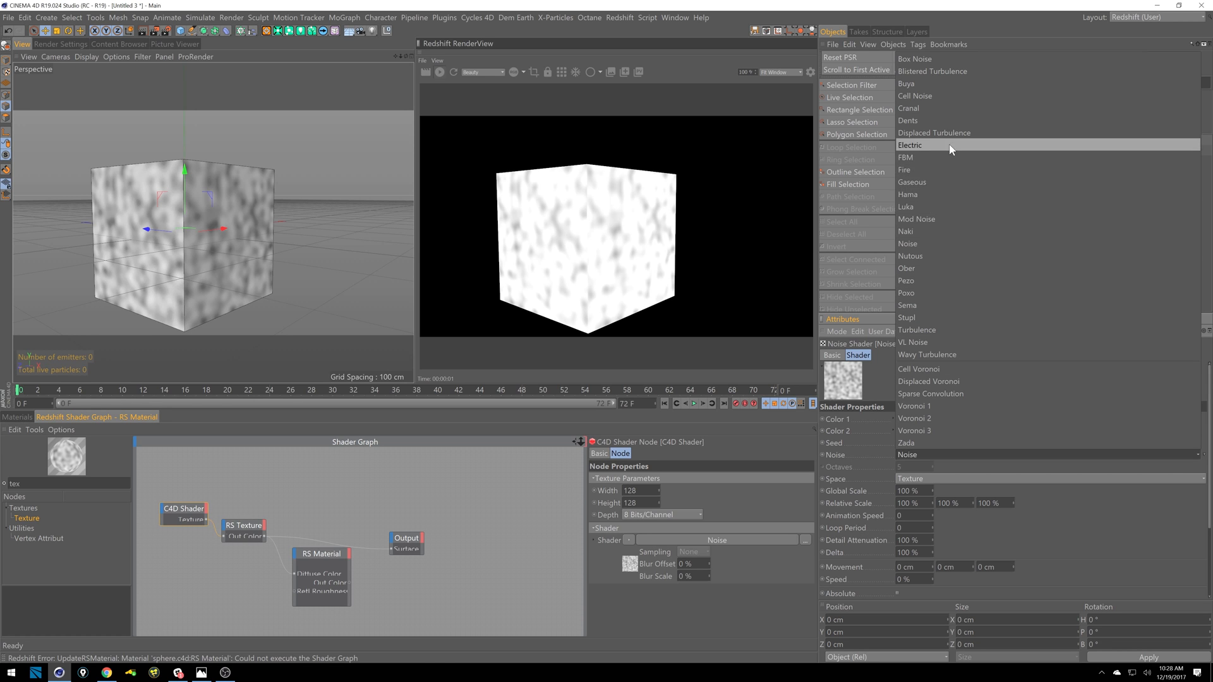
click(909, 145)
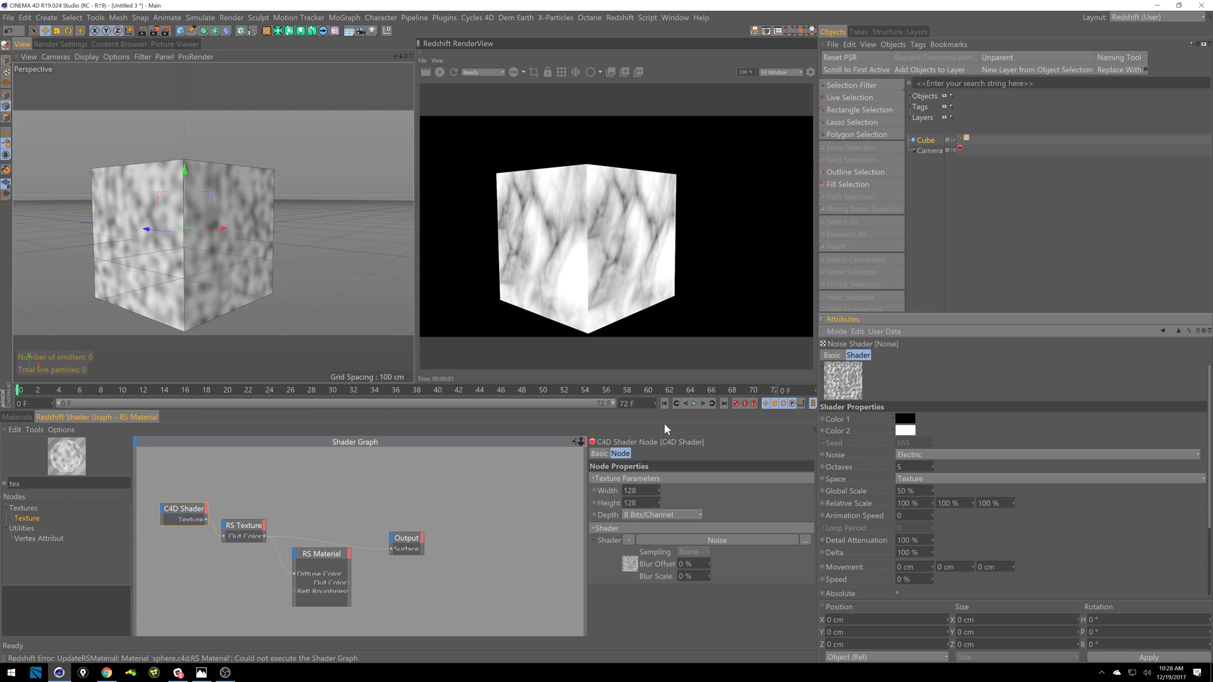
click(321, 554)
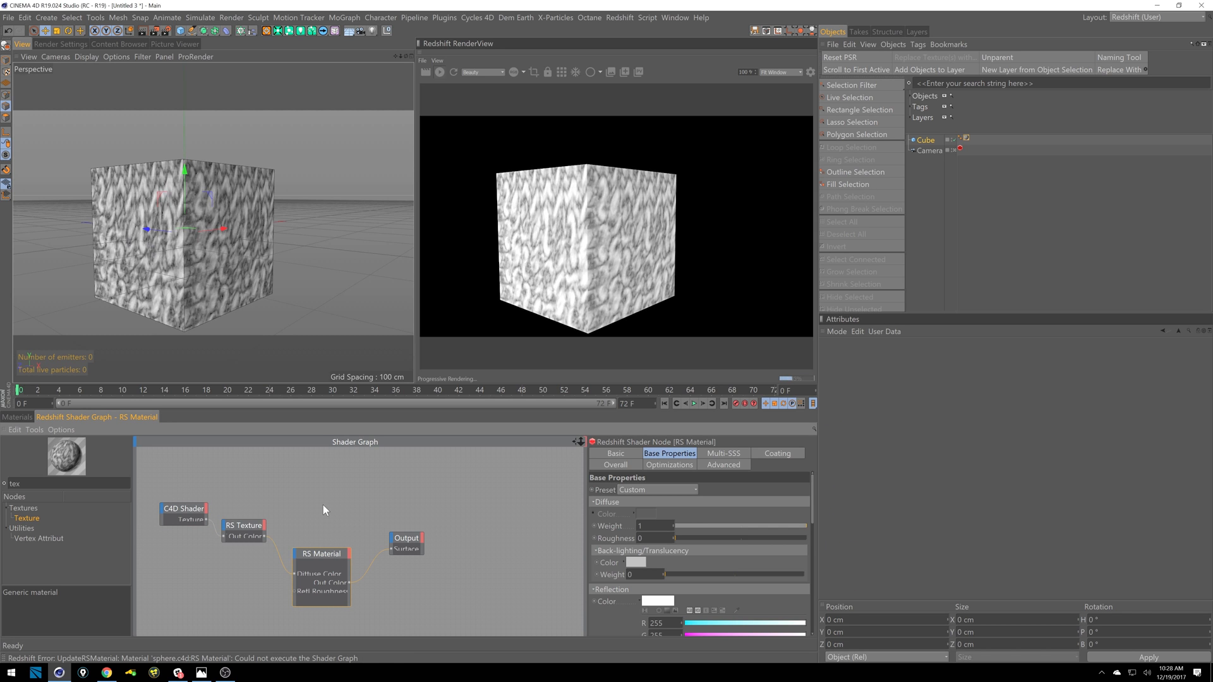
- Swap the shader for Gradient, then the Venus surface shader
click(182, 509)
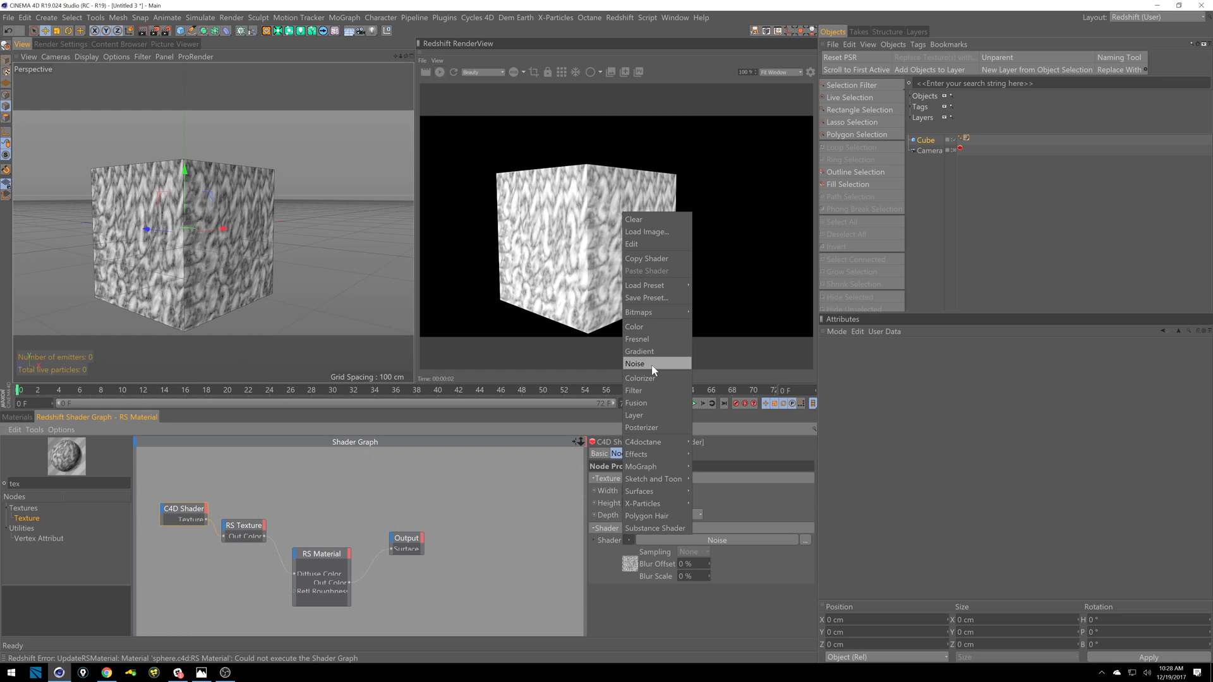
mouse_move(653, 354)
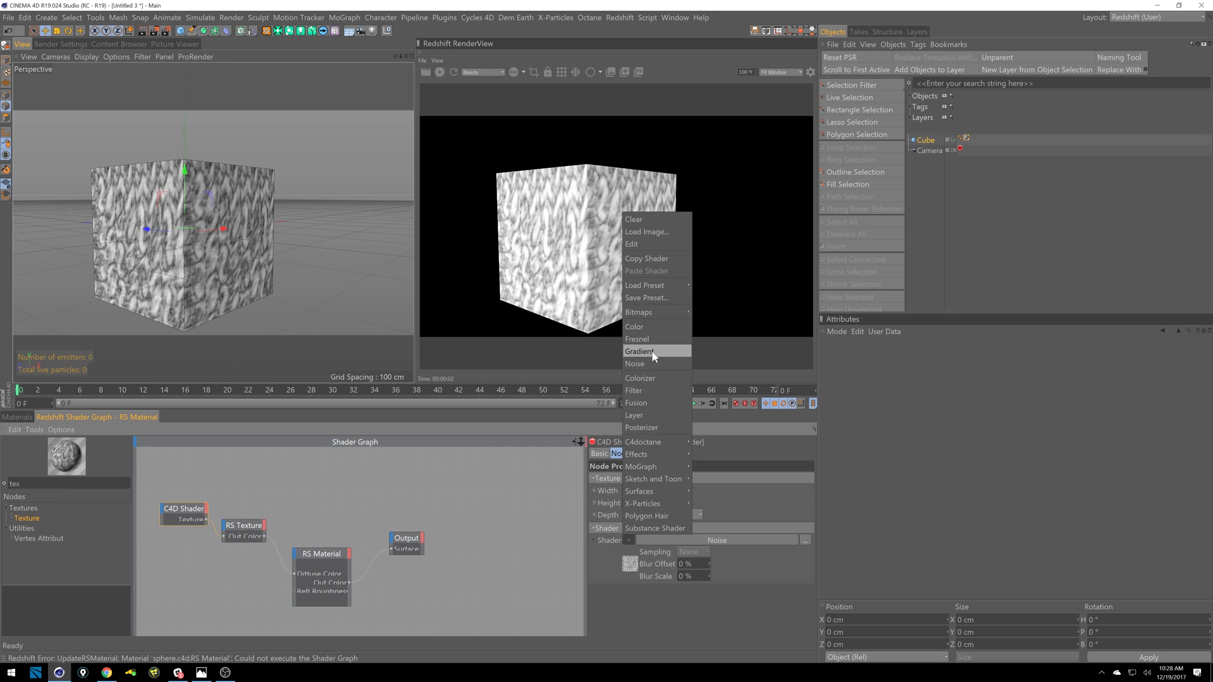
click(639, 351)
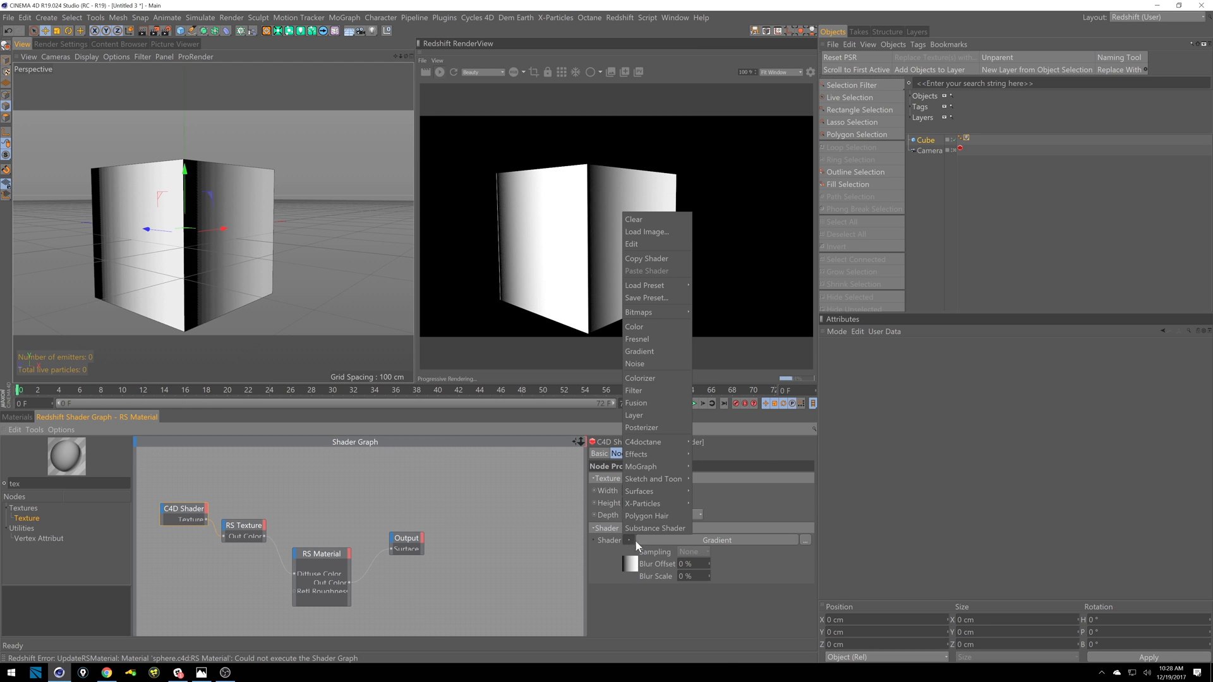
mouse_move(636, 454)
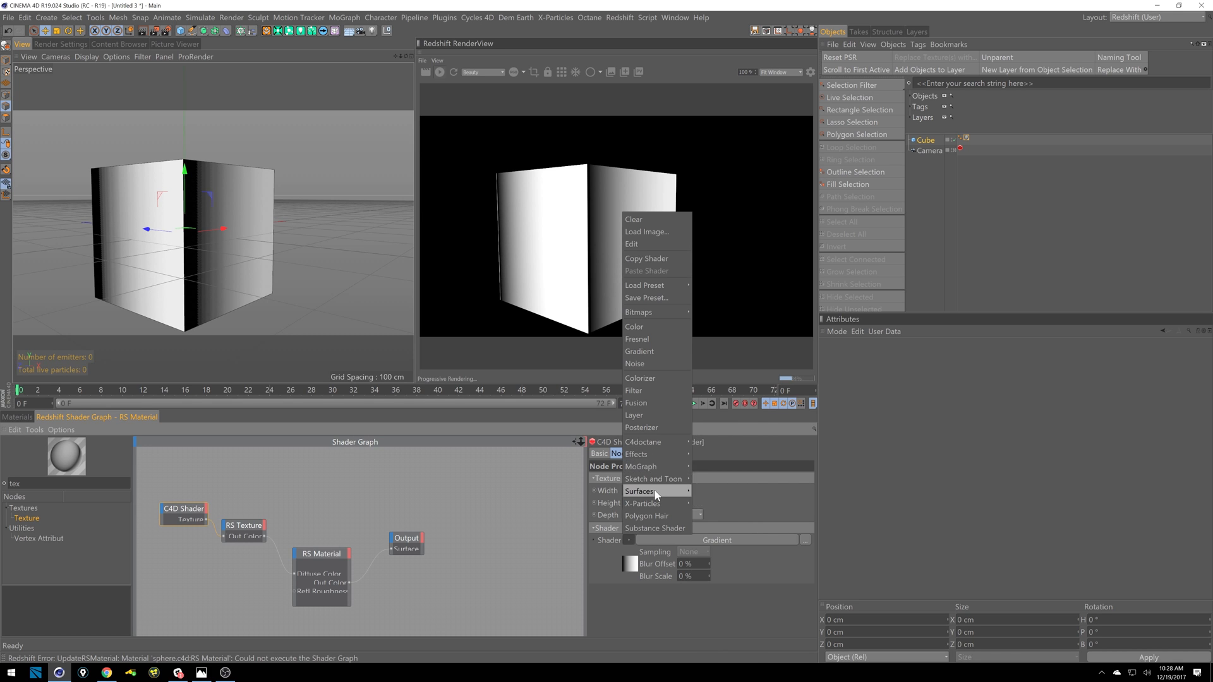
click(641, 491)
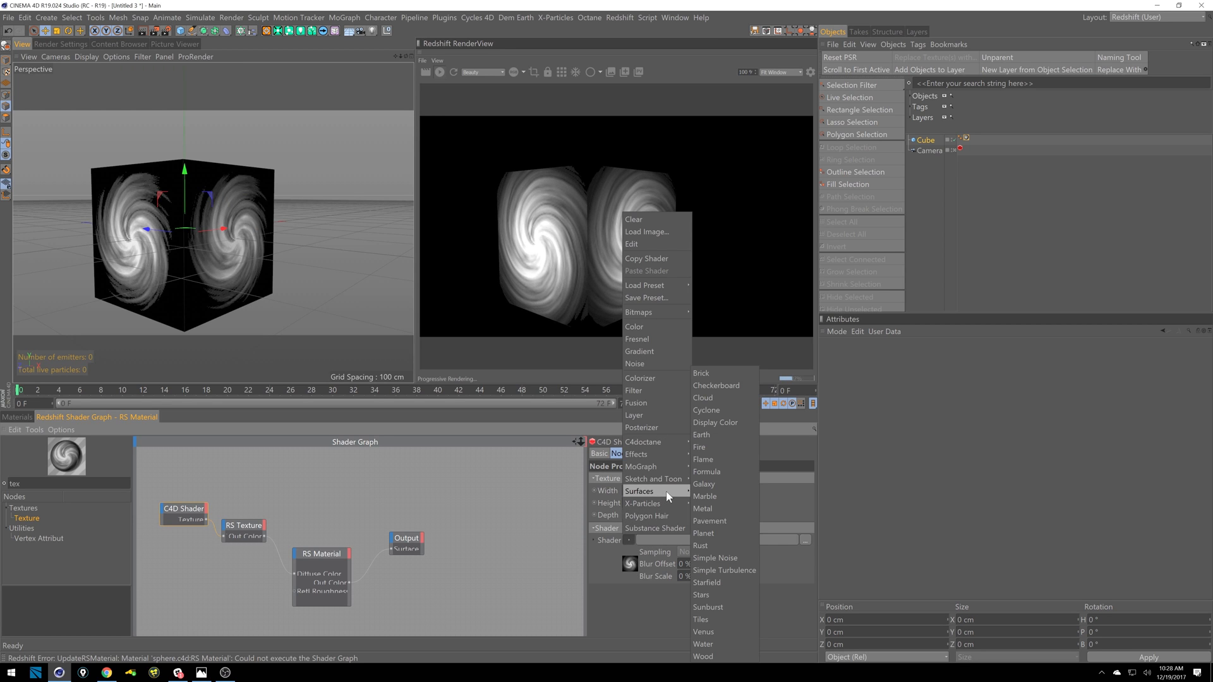
mouse_move(711, 632)
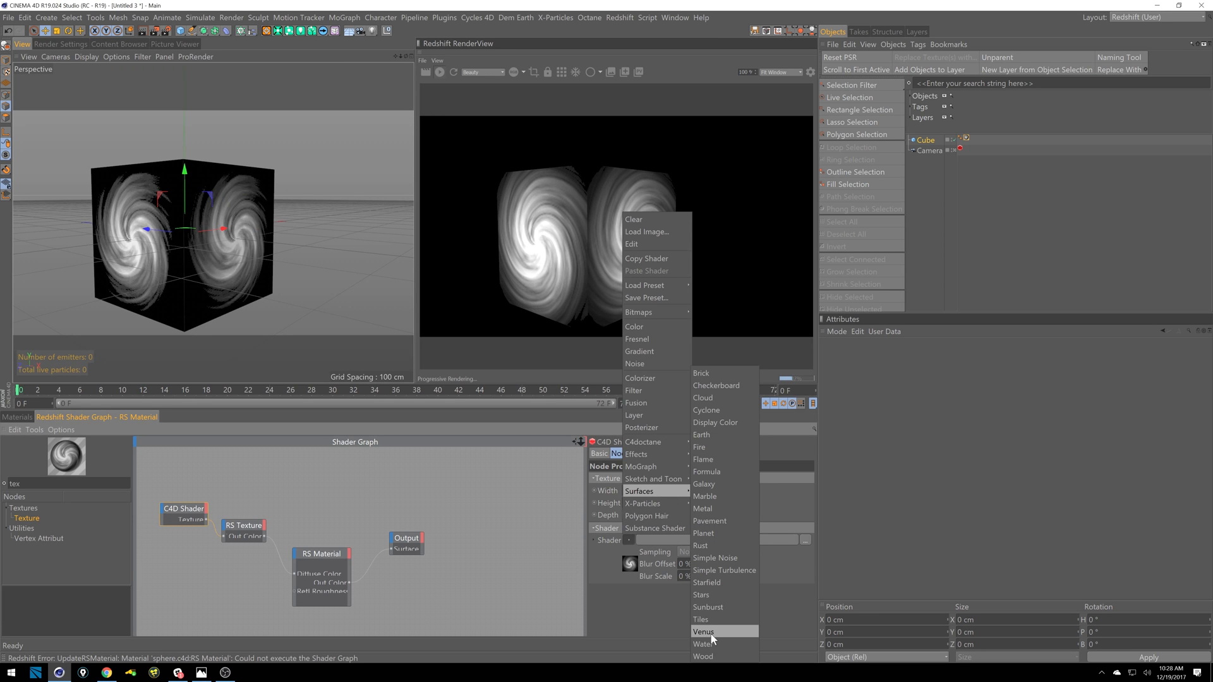
click(702, 631)
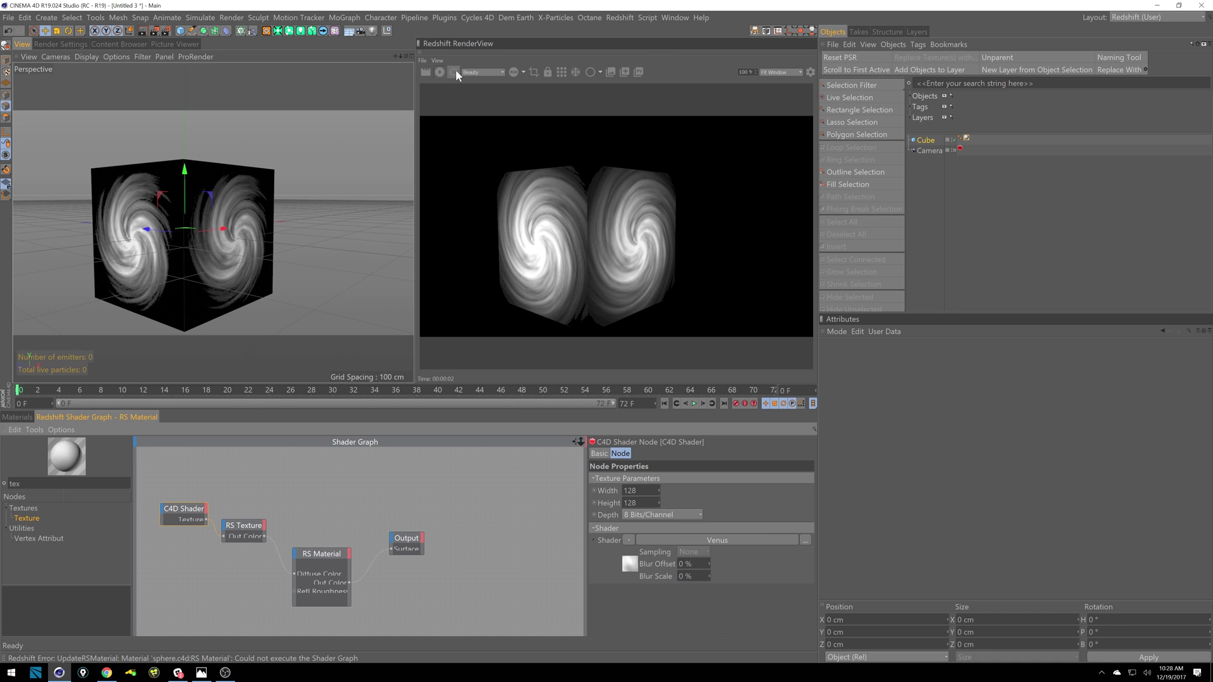
- Try the Marble and Checkerboard shaders, ending with Starfield
click(630, 541)
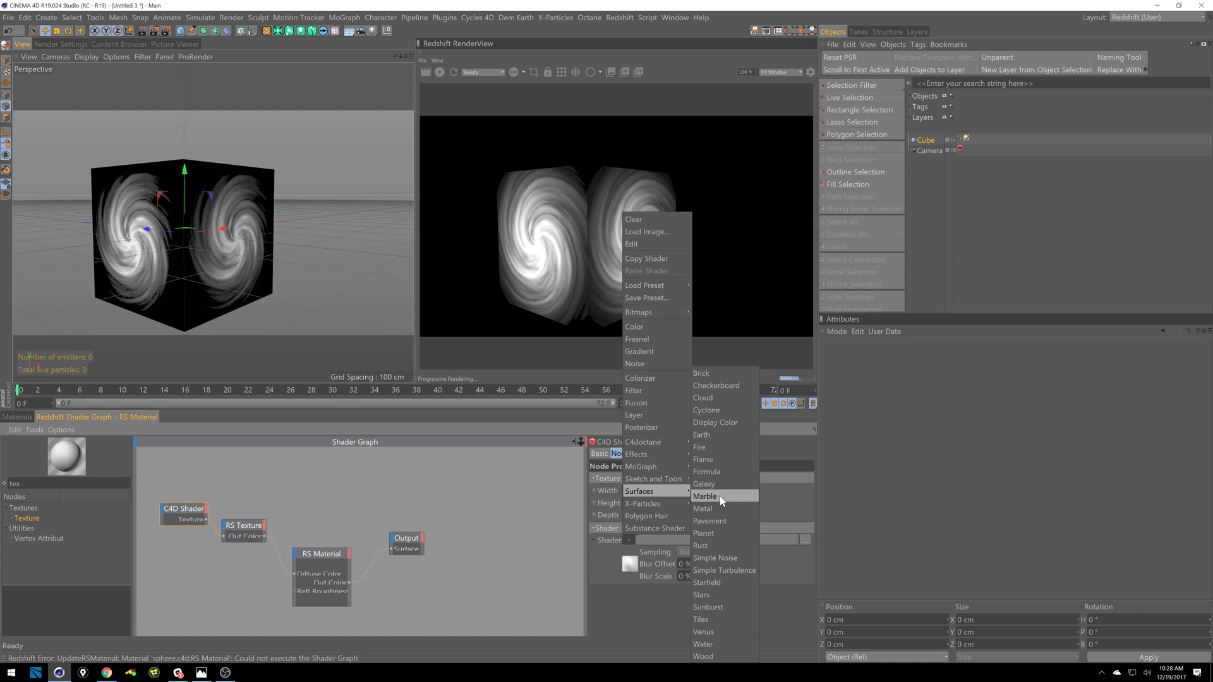
click(704, 496)
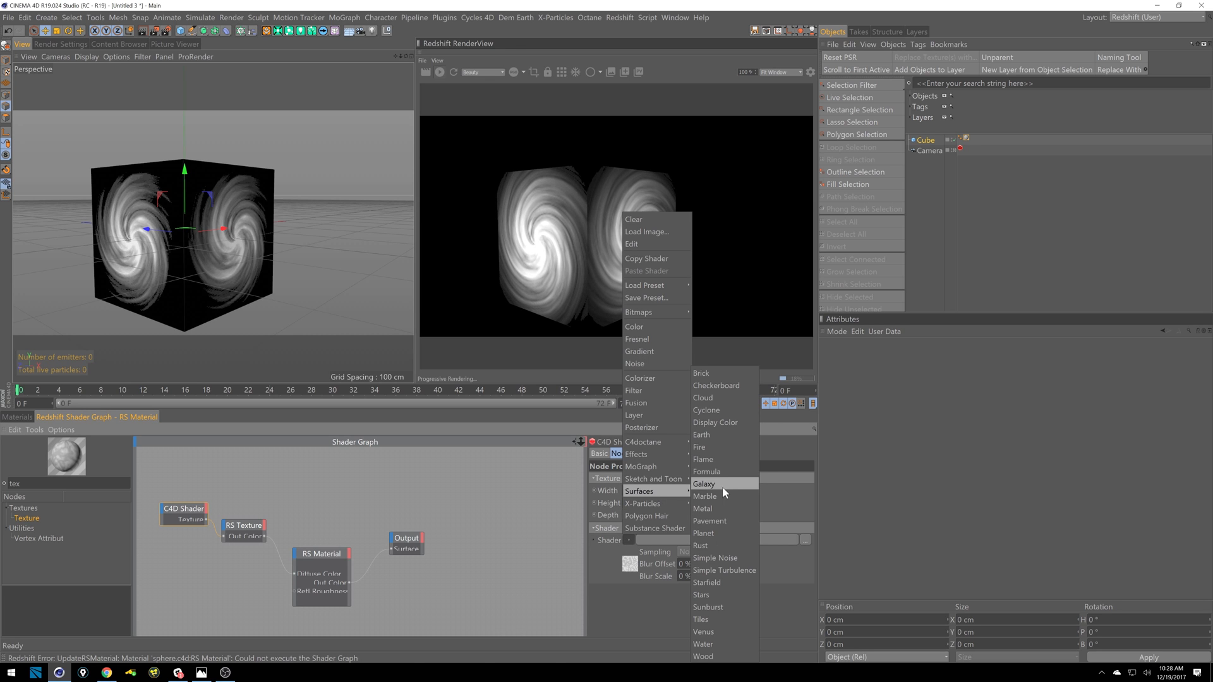
click(716, 385)
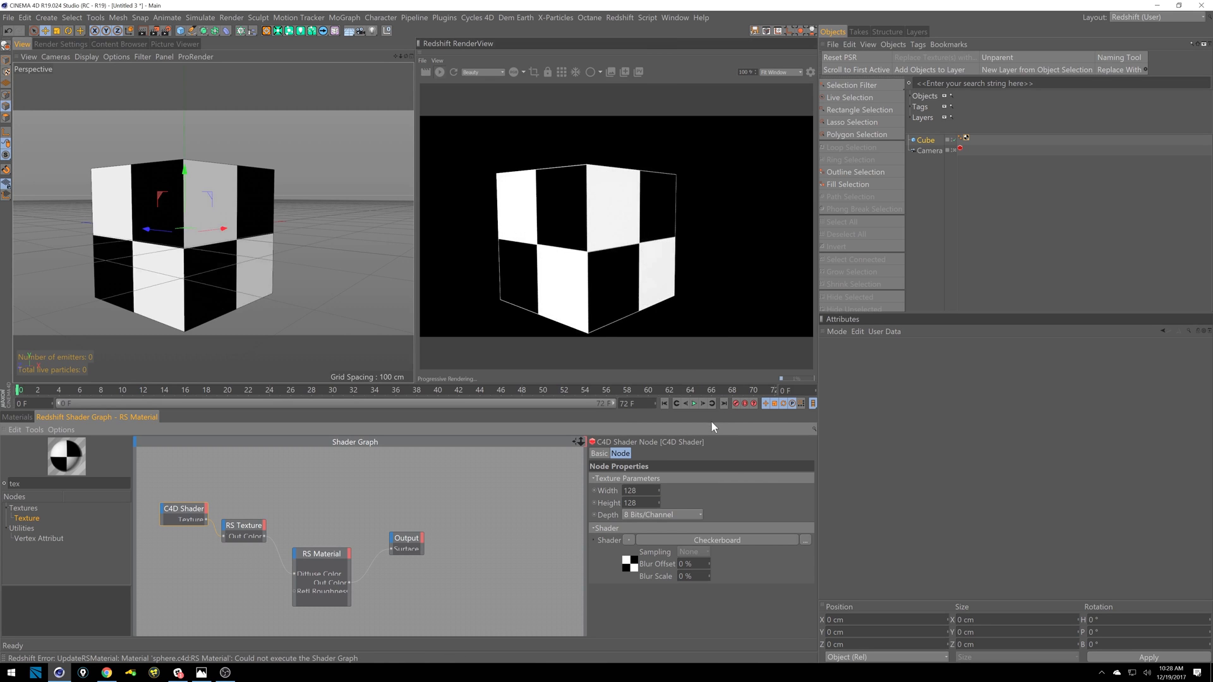
click(805, 540)
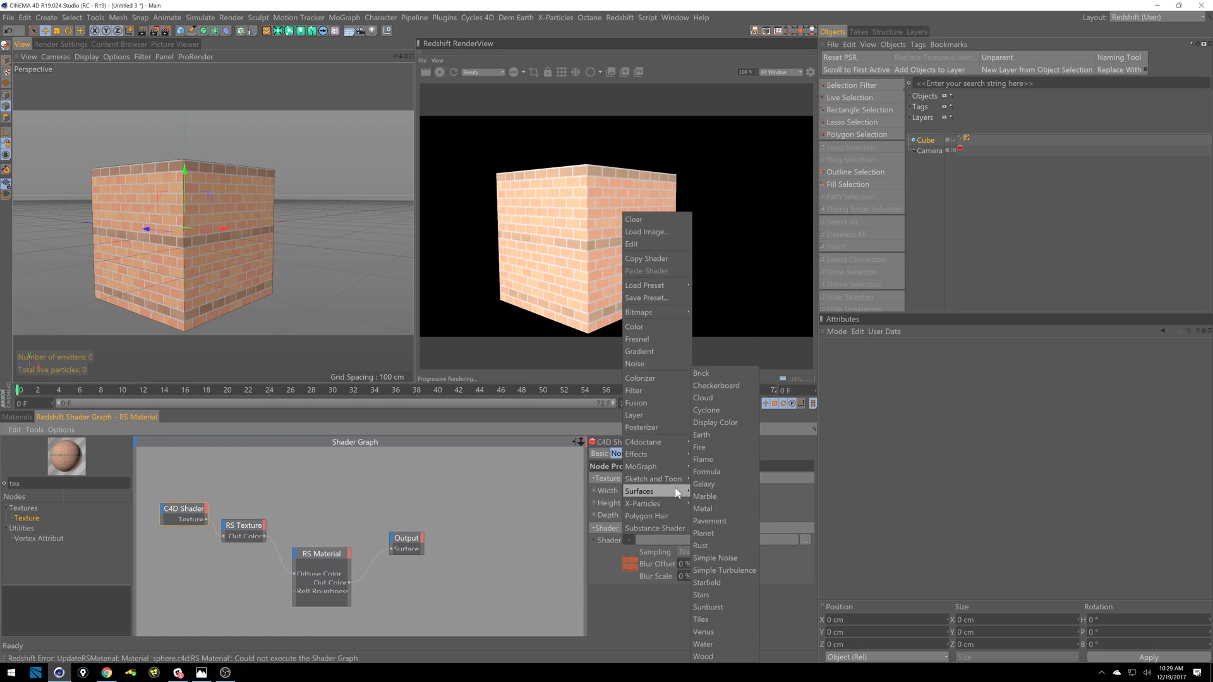
click(705, 582)
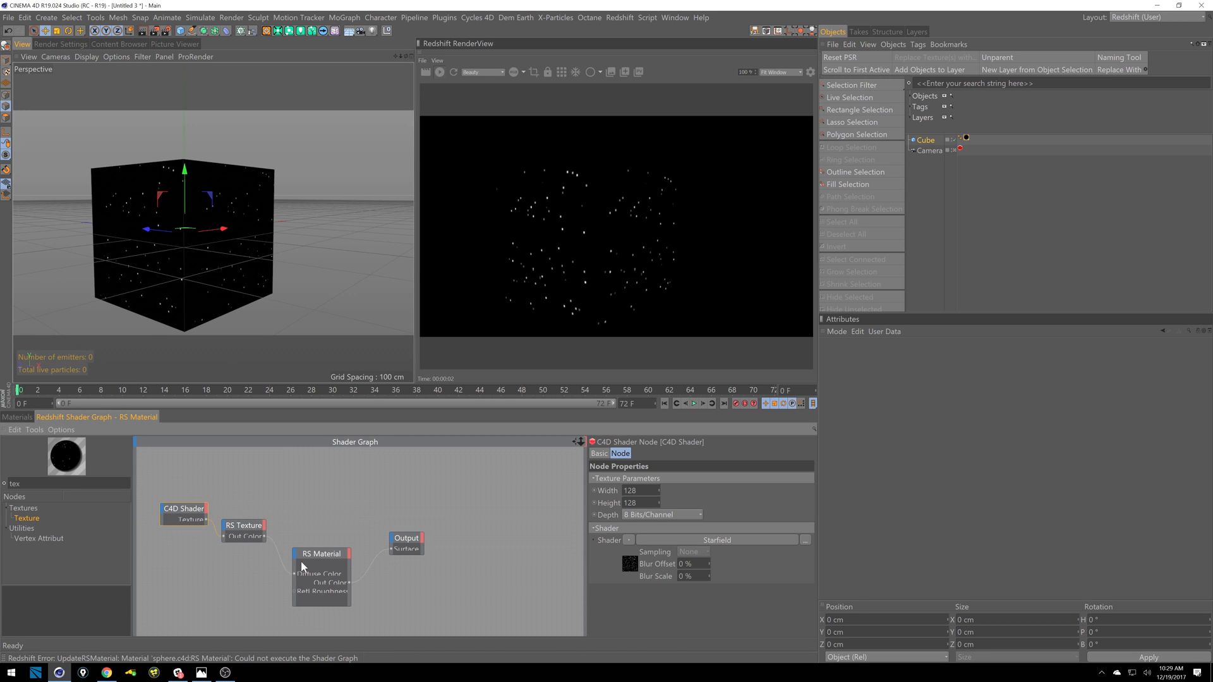
mouse_move(318, 536)
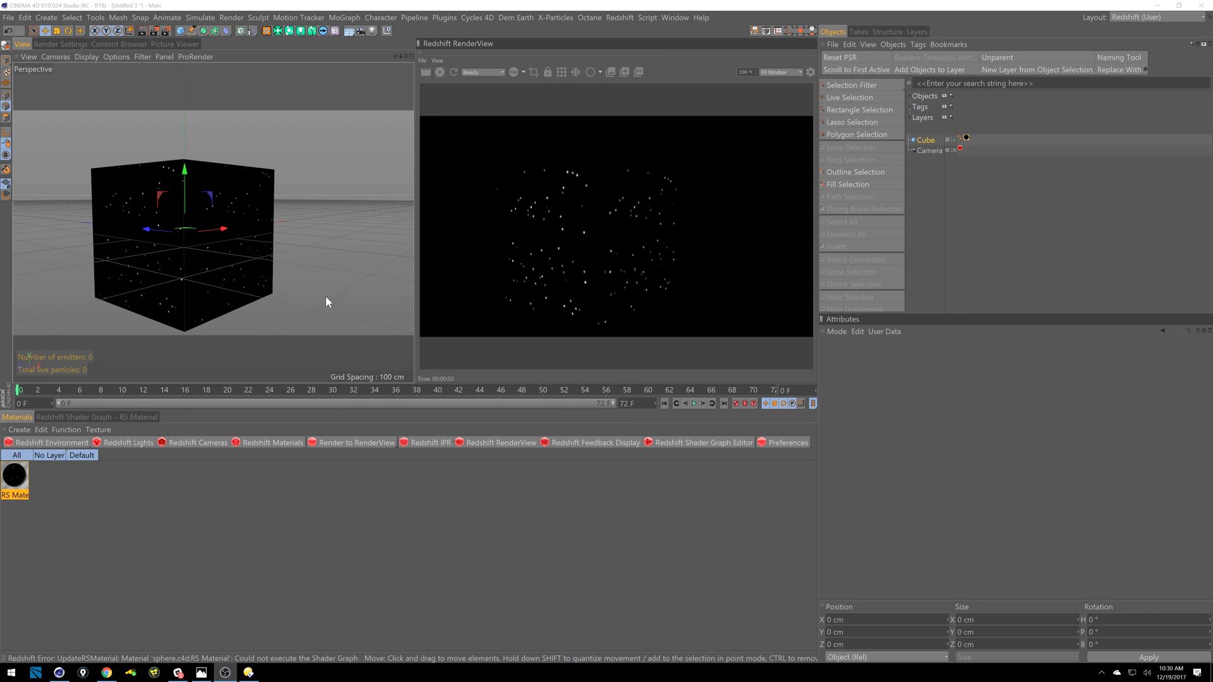
mouse_move(146, 88)
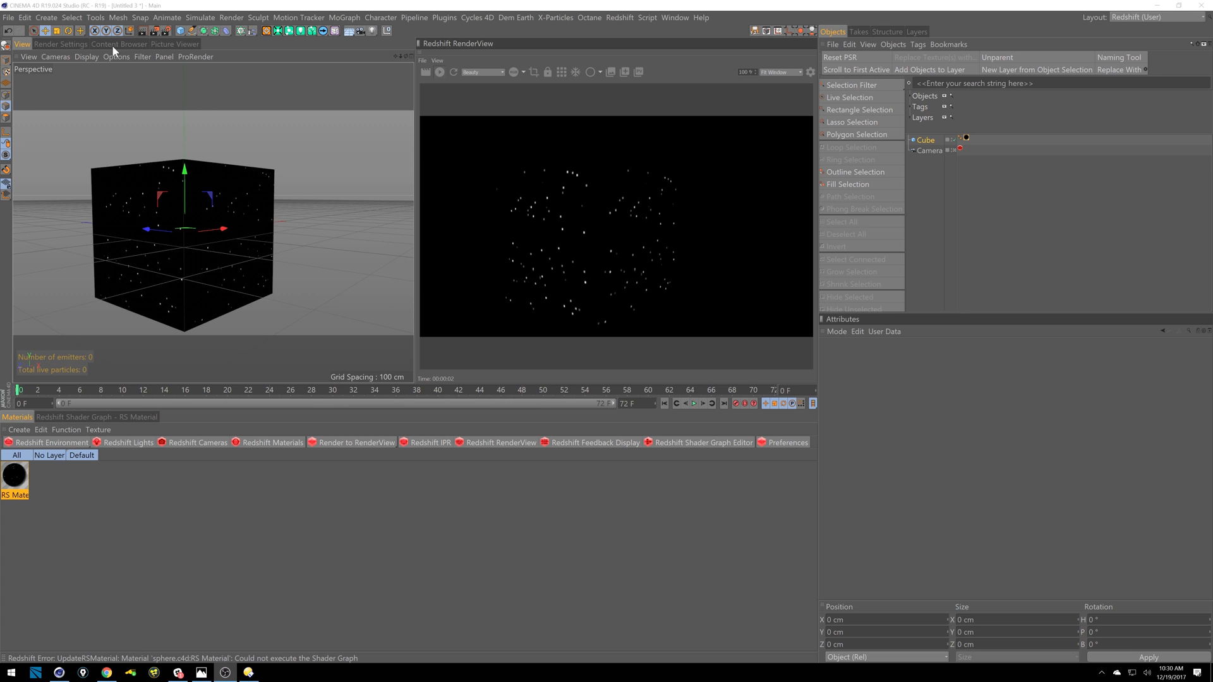
- Create the RS_C4D preset library in the Content Browser and open it
click(118, 43)
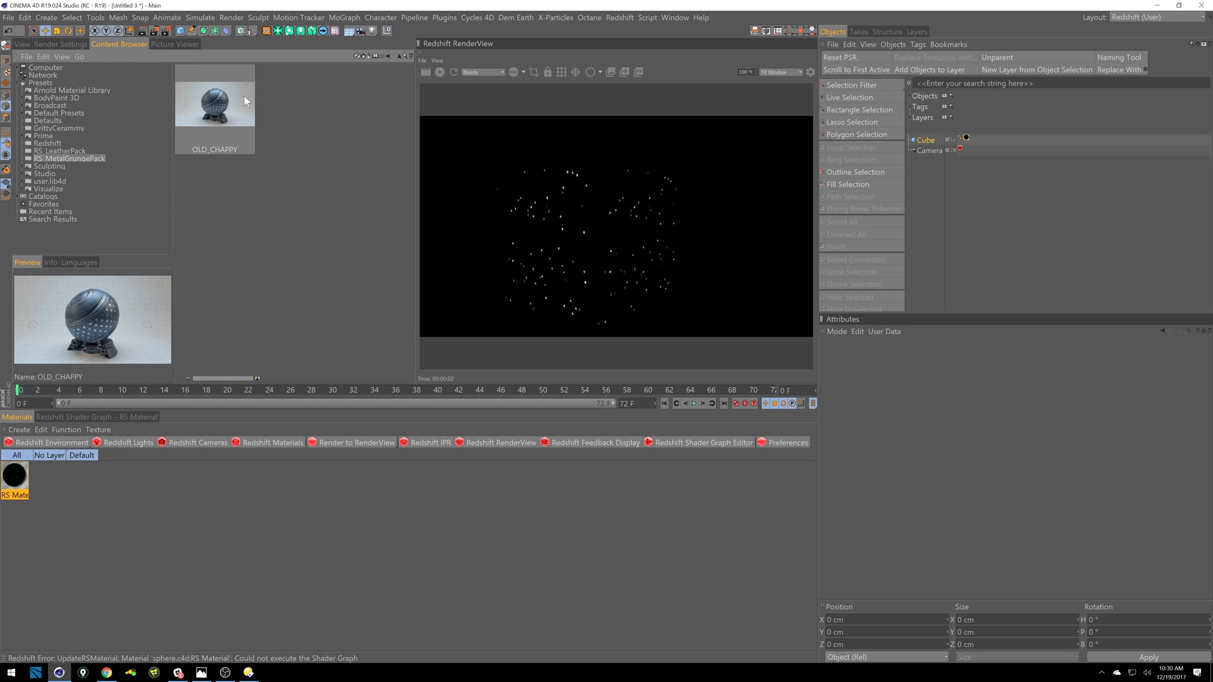
mouse_move(432, 92)
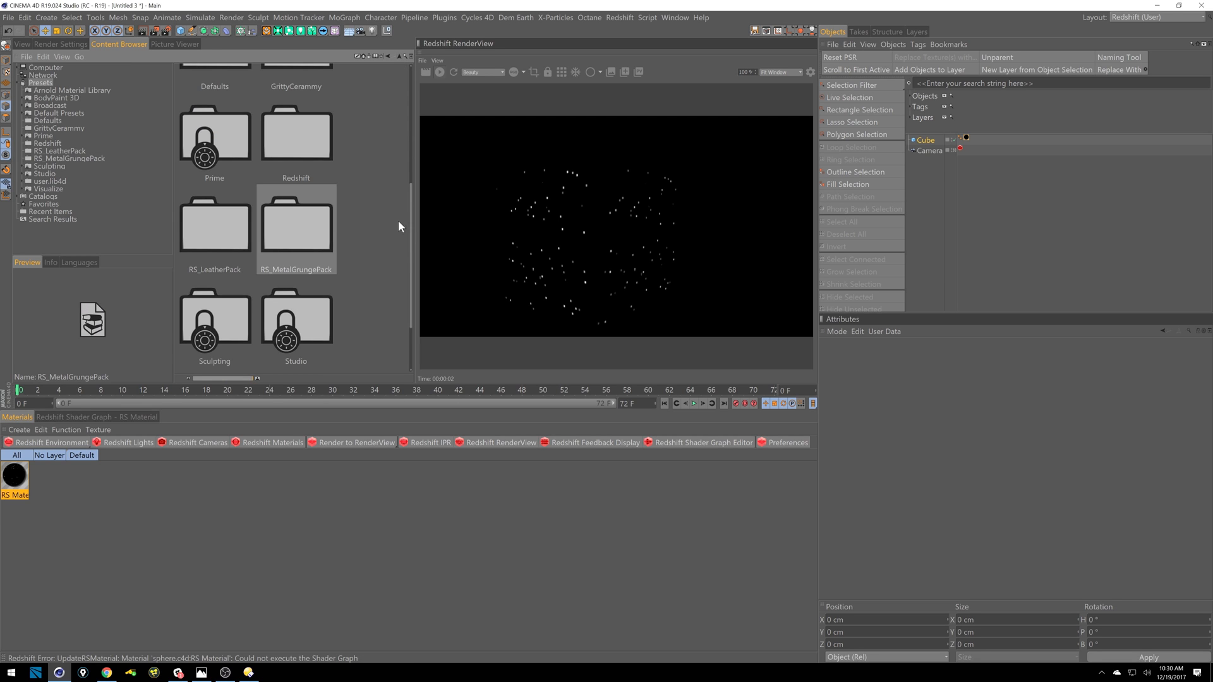
mouse_move(413, 208)
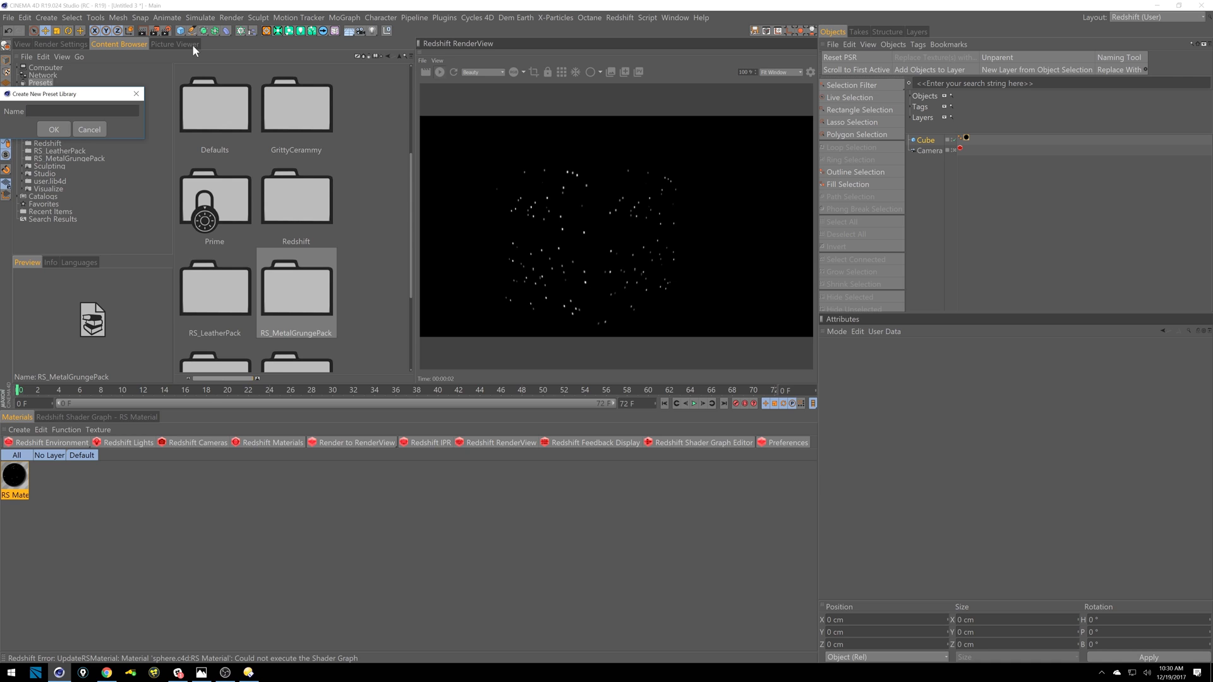
text(RS_C4D)
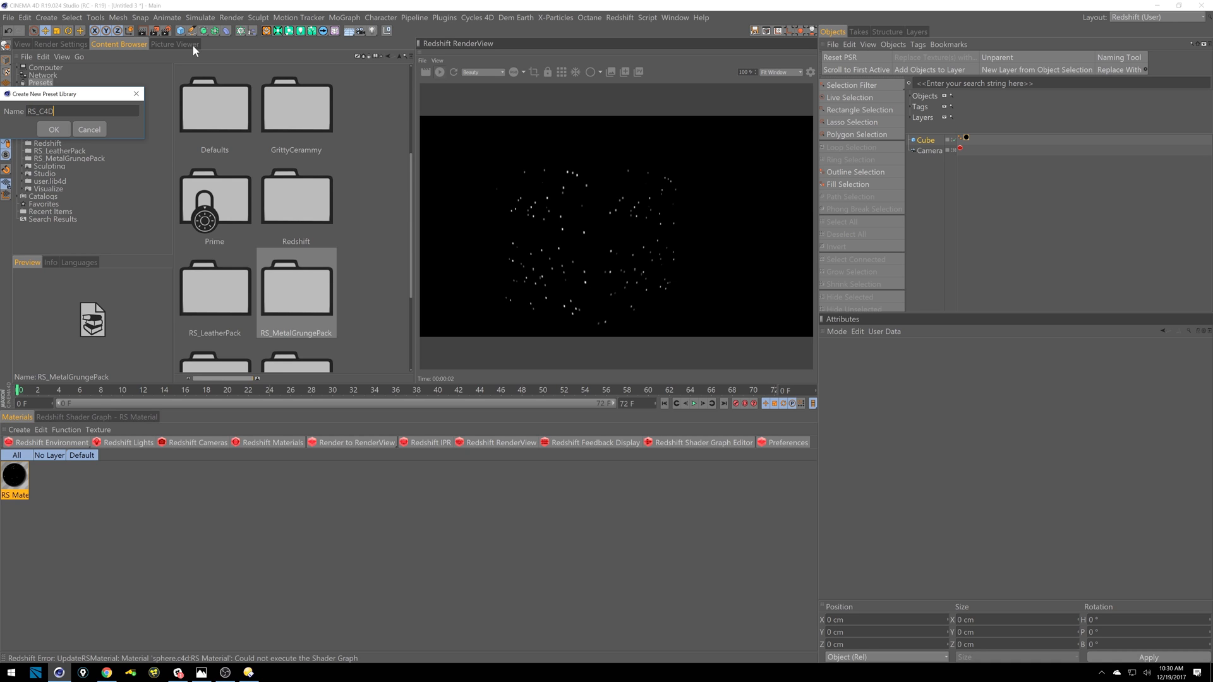
click(53, 129)
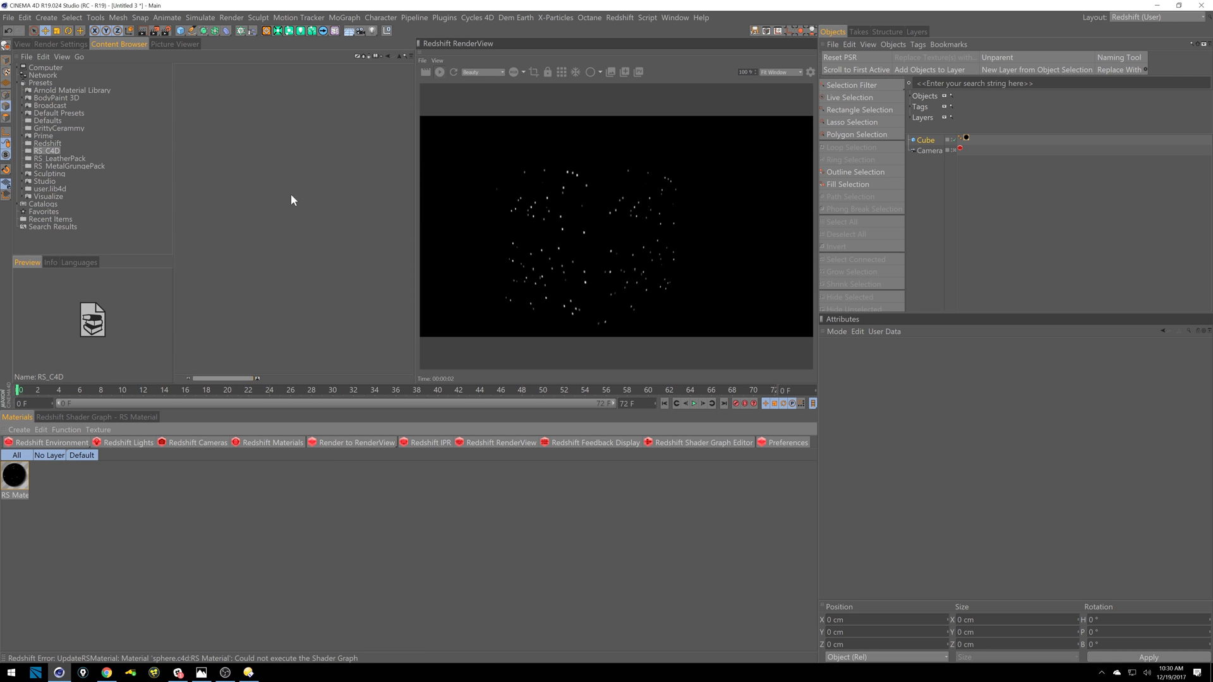
click(42, 149)
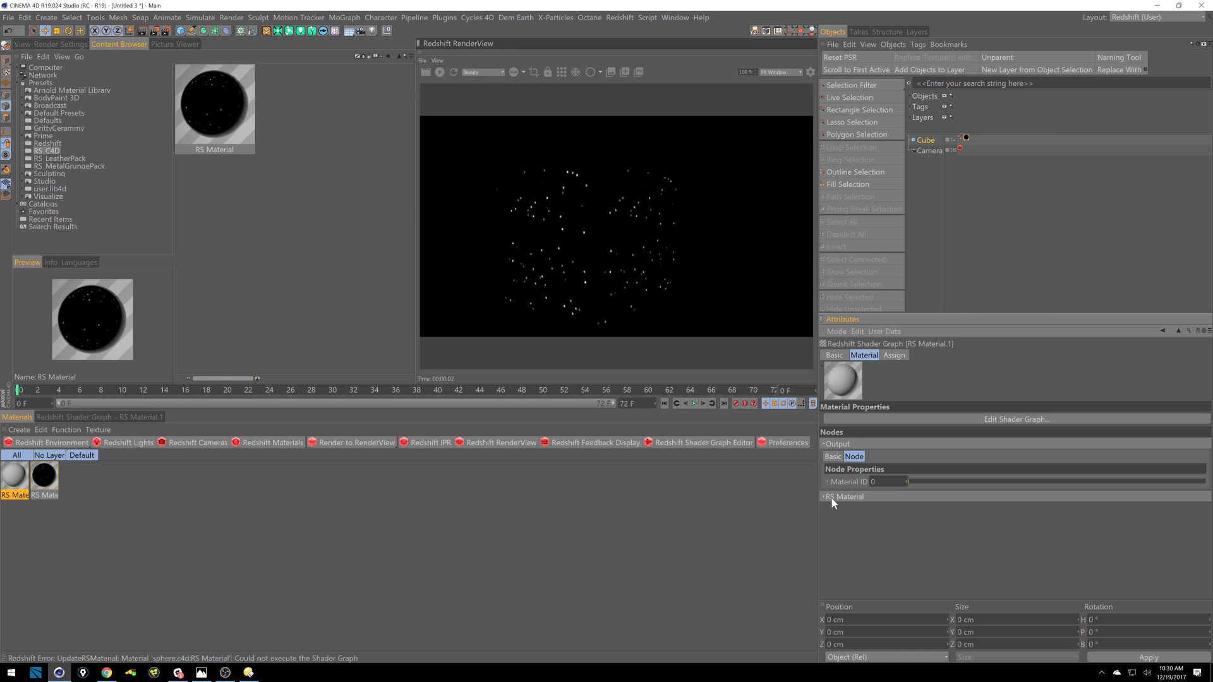
- Set the RS Material's diffuse colour to magenta and manage its preset in RS_C4D
click(847, 496)
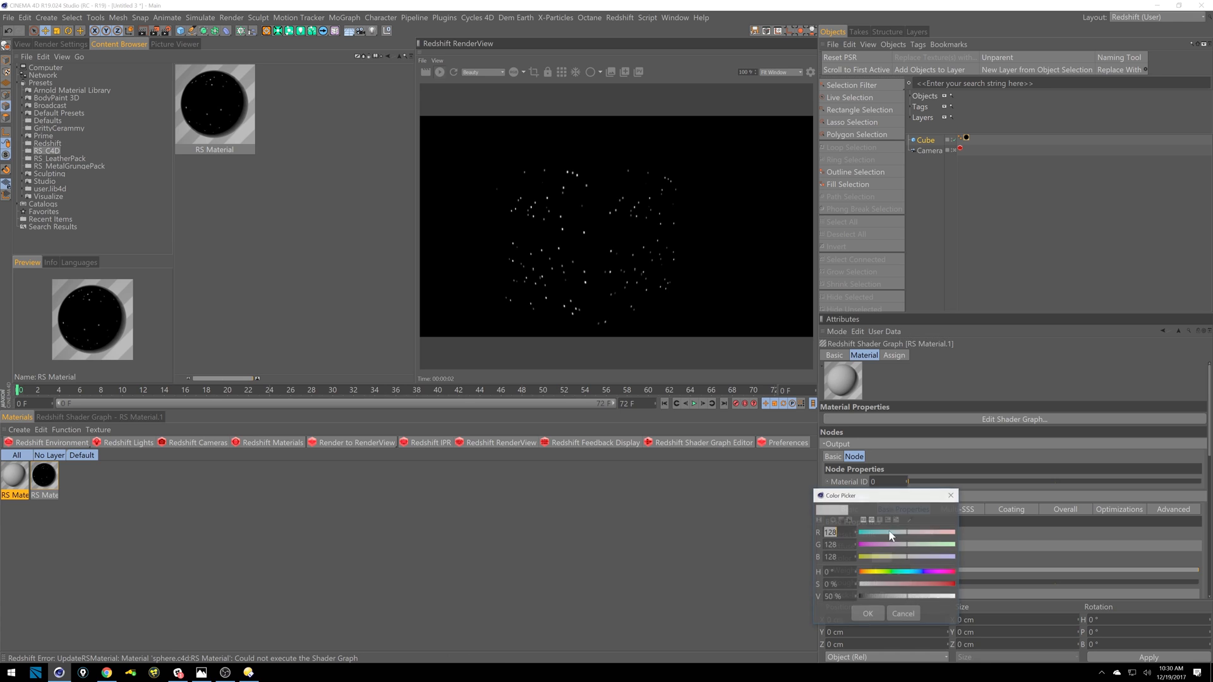
click(868, 614)
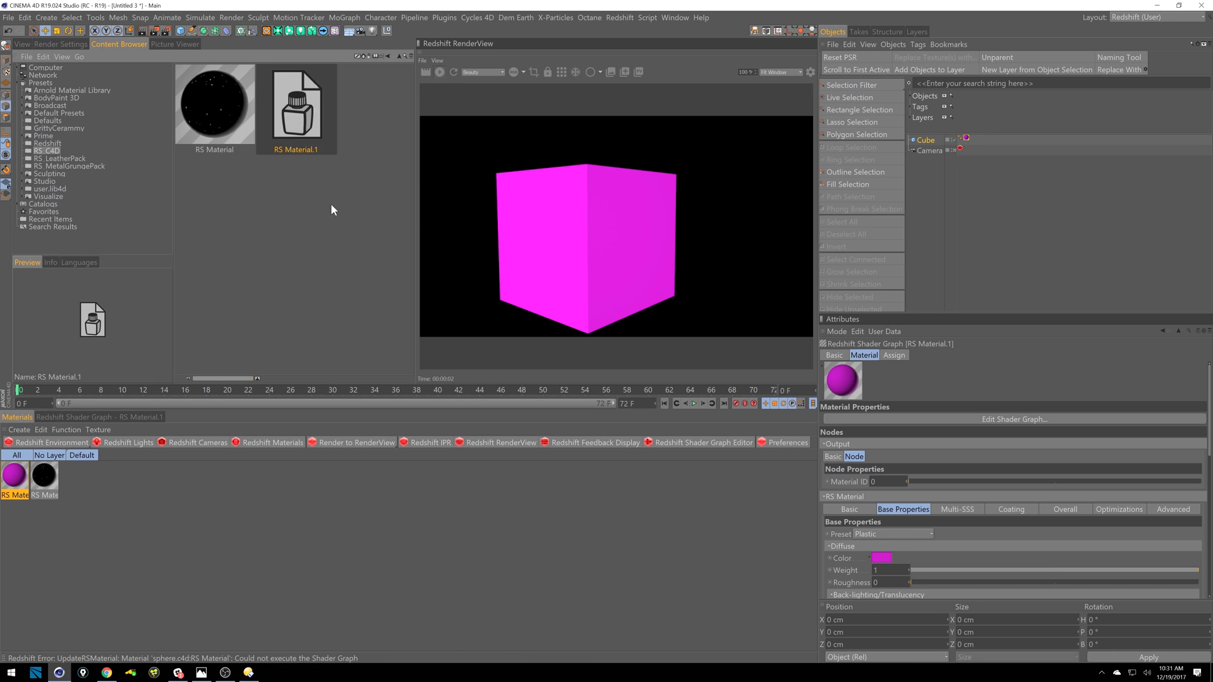
right_click(295, 110)
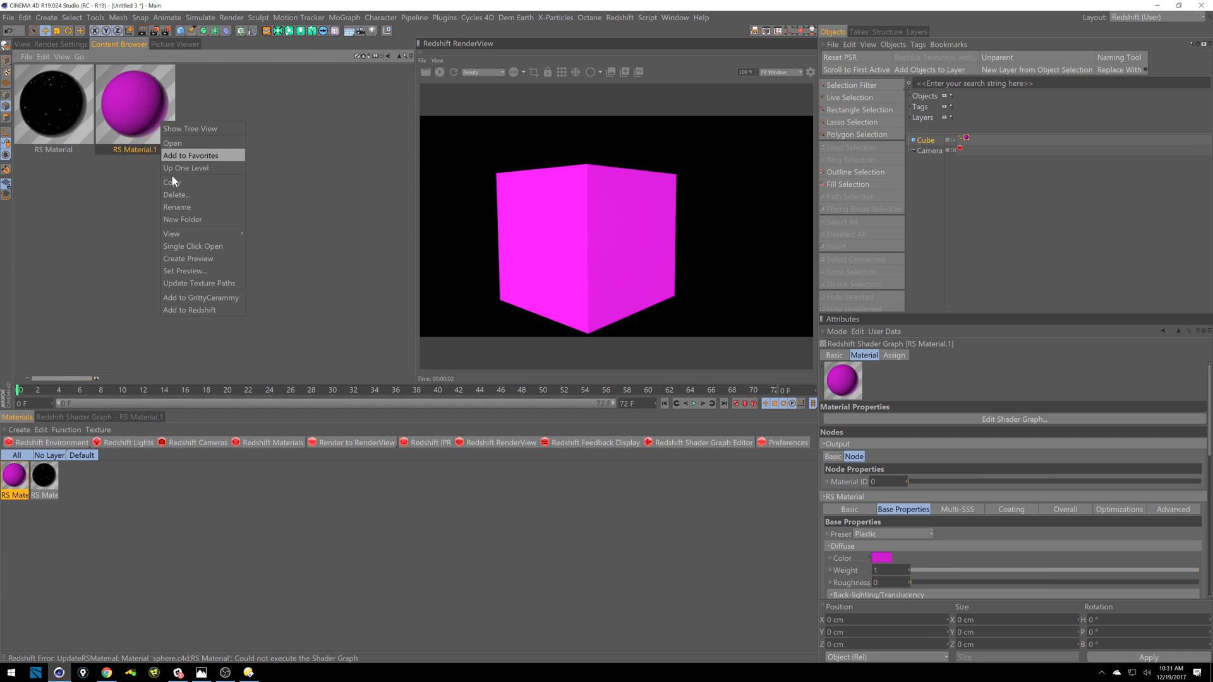
click(186, 271)
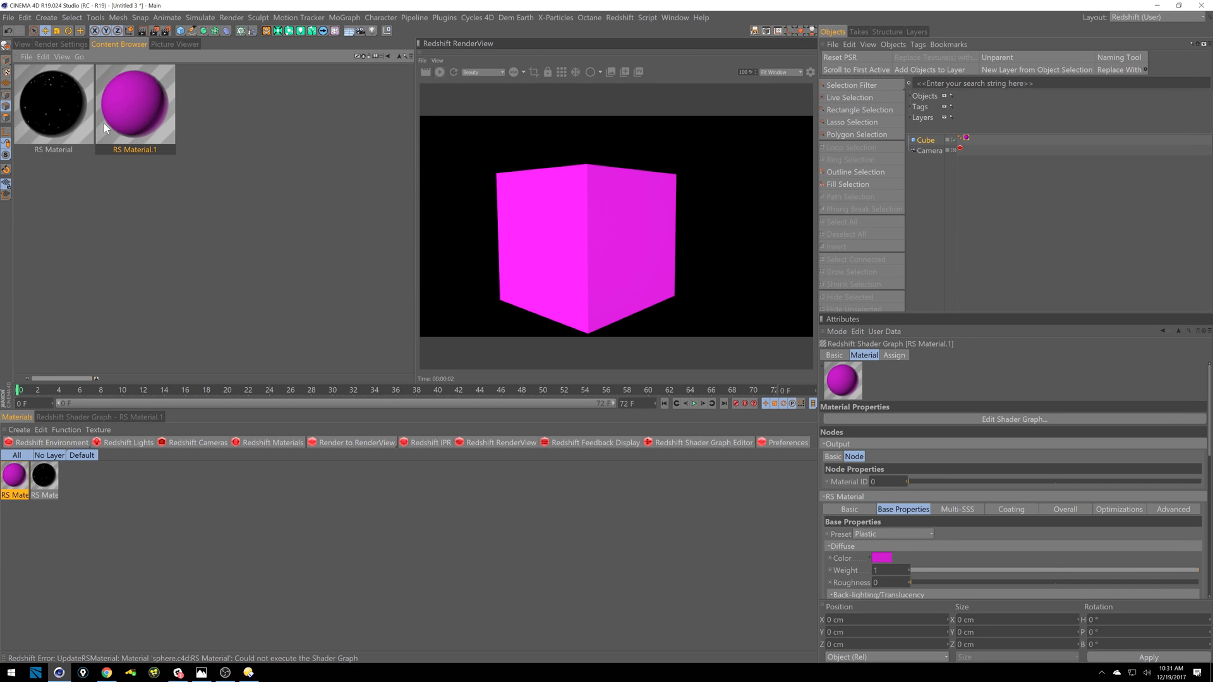
mouse_move(233, 132)
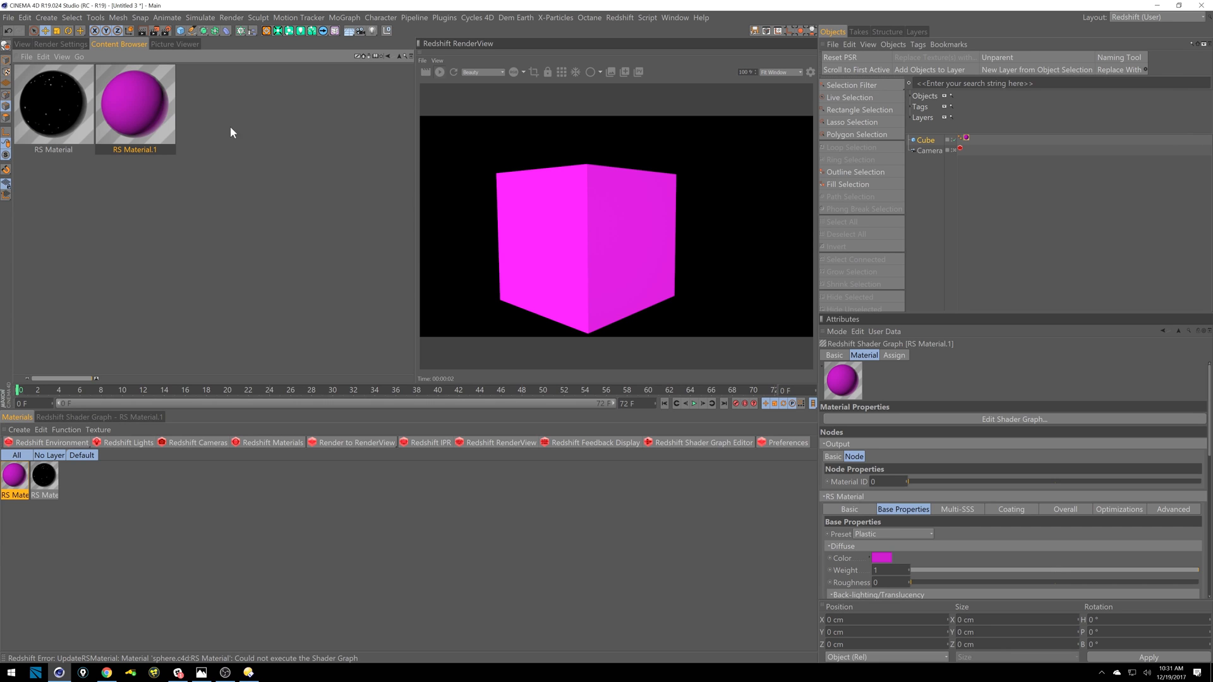
mouse_move(275, 181)
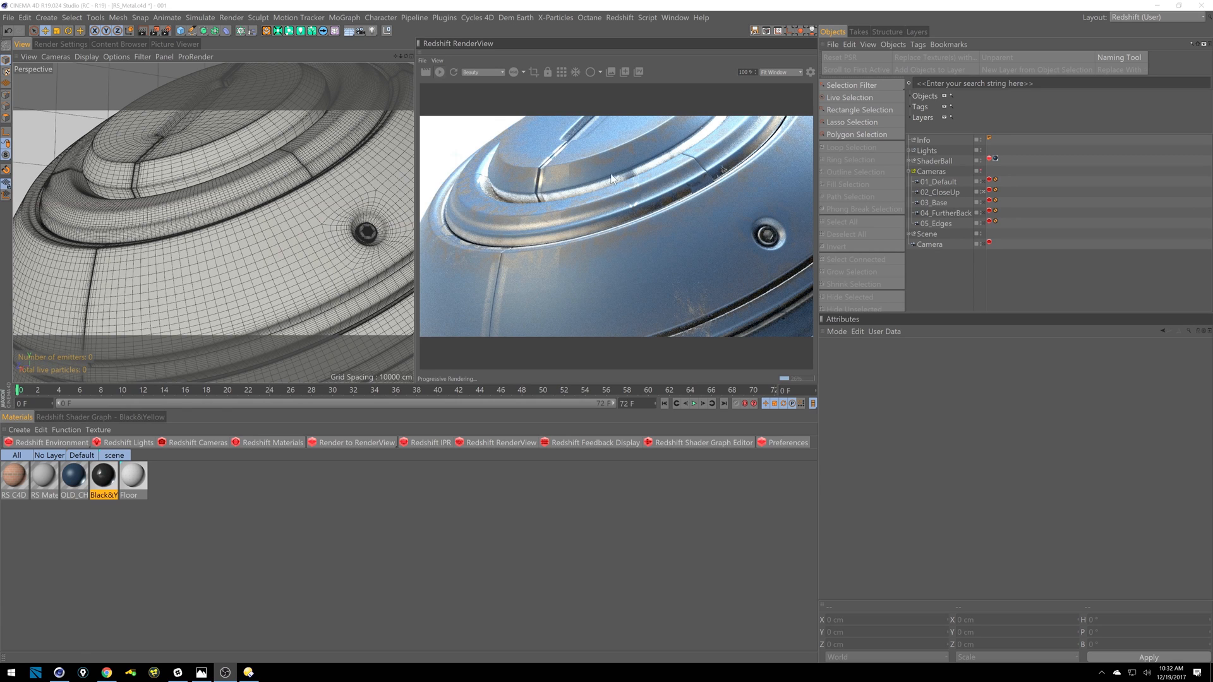
mouse_move(578, 209)
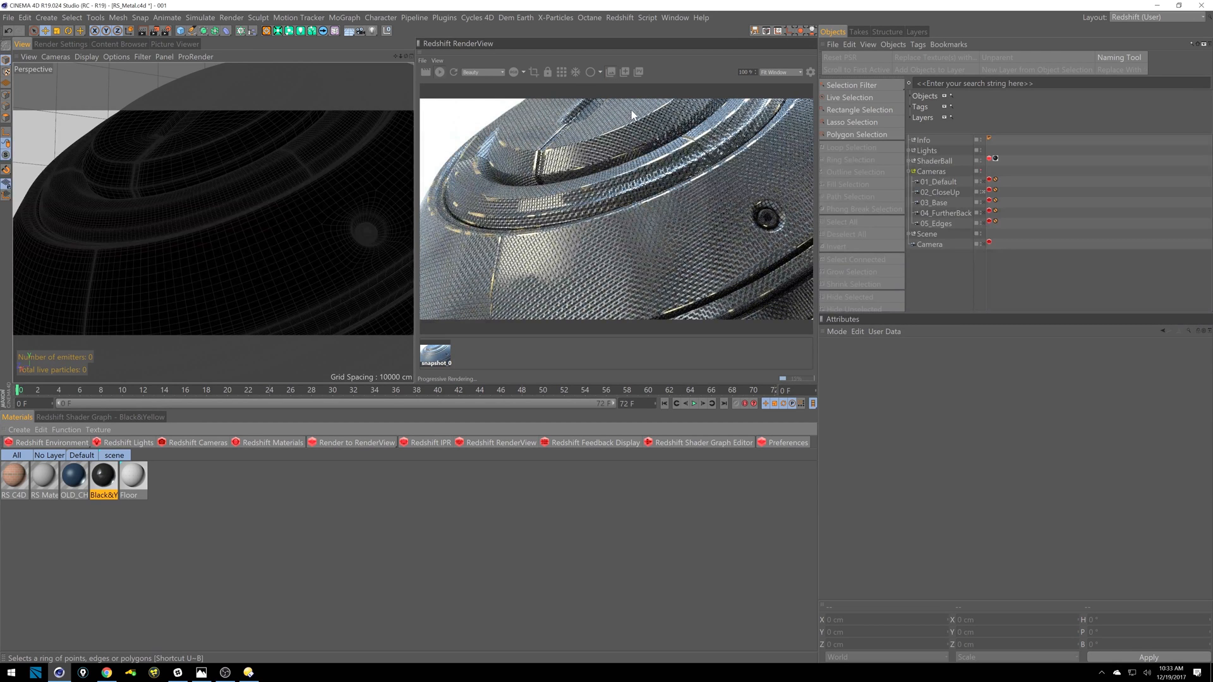
mouse_move(695, 74)
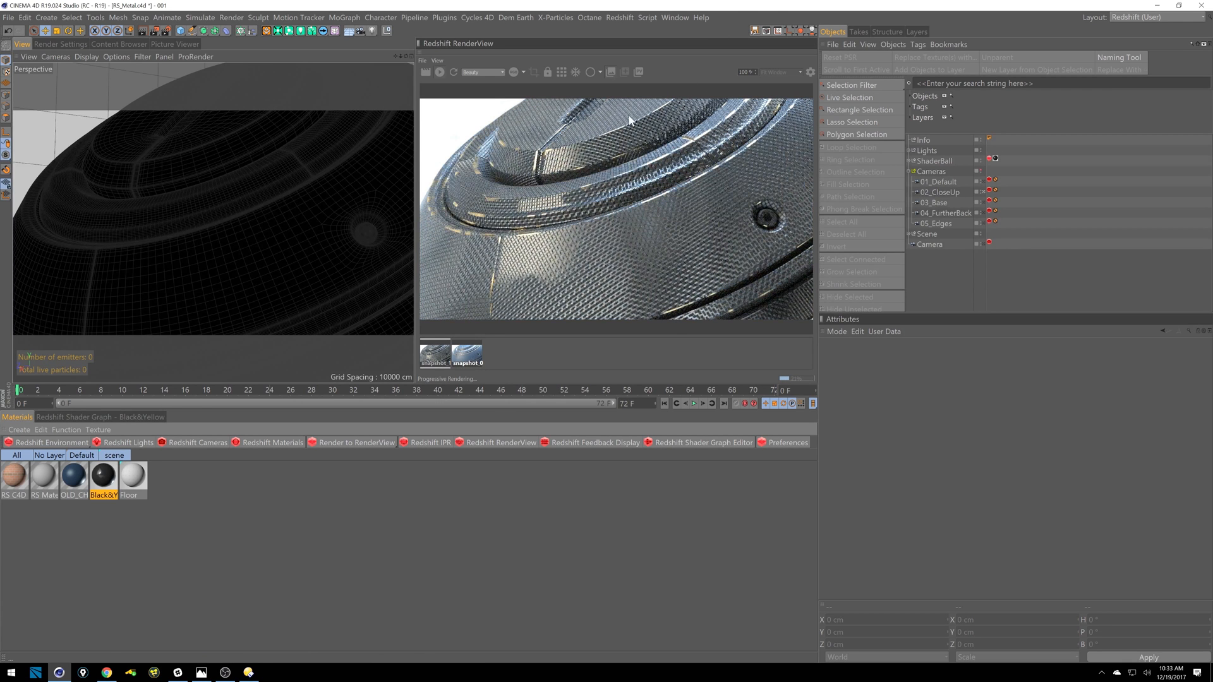
mouse_move(631, 81)
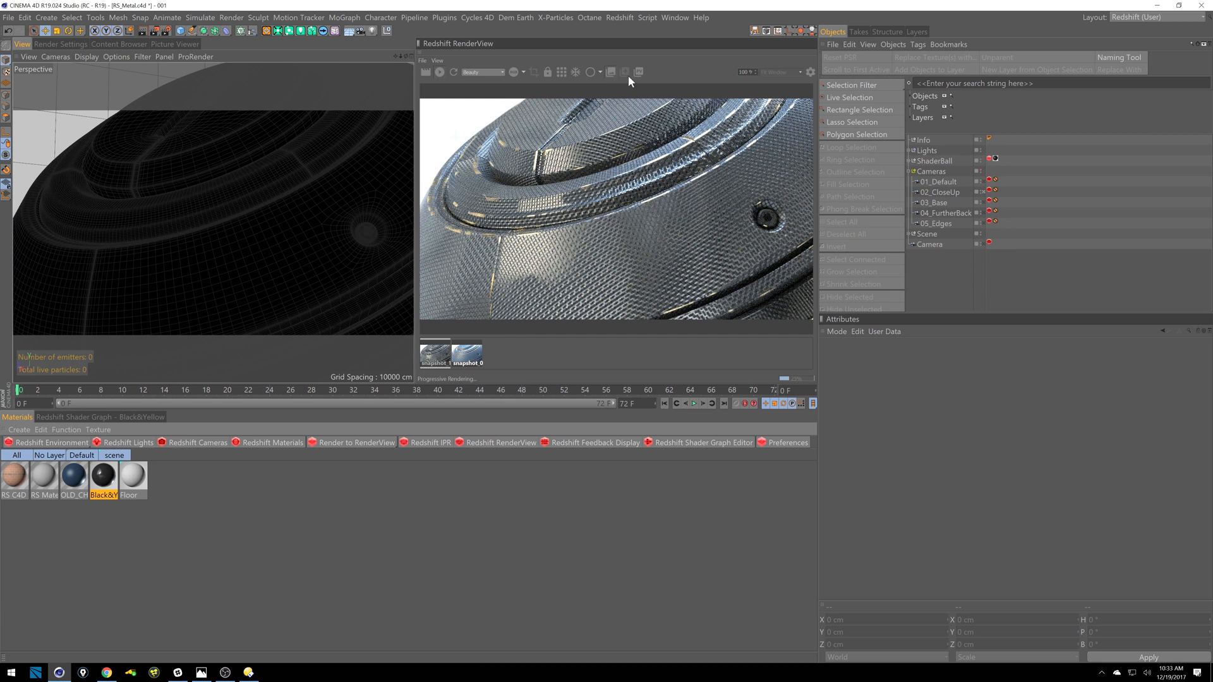
mouse_move(465, 171)
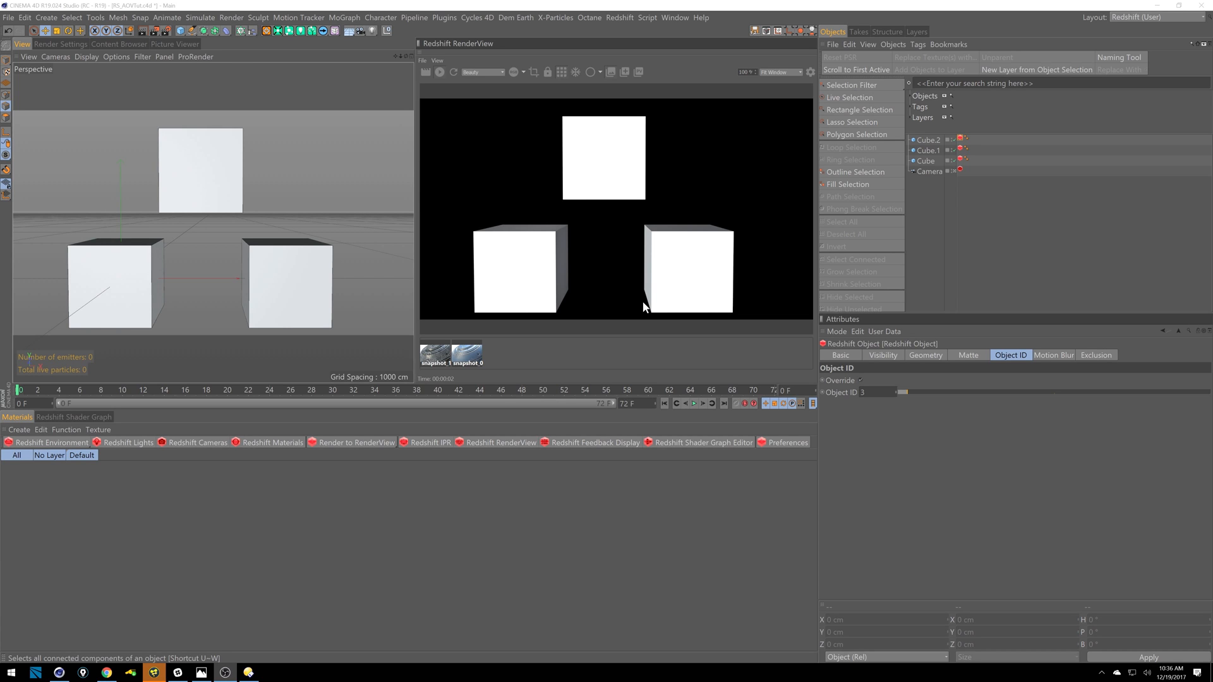
mouse_move(603, 155)
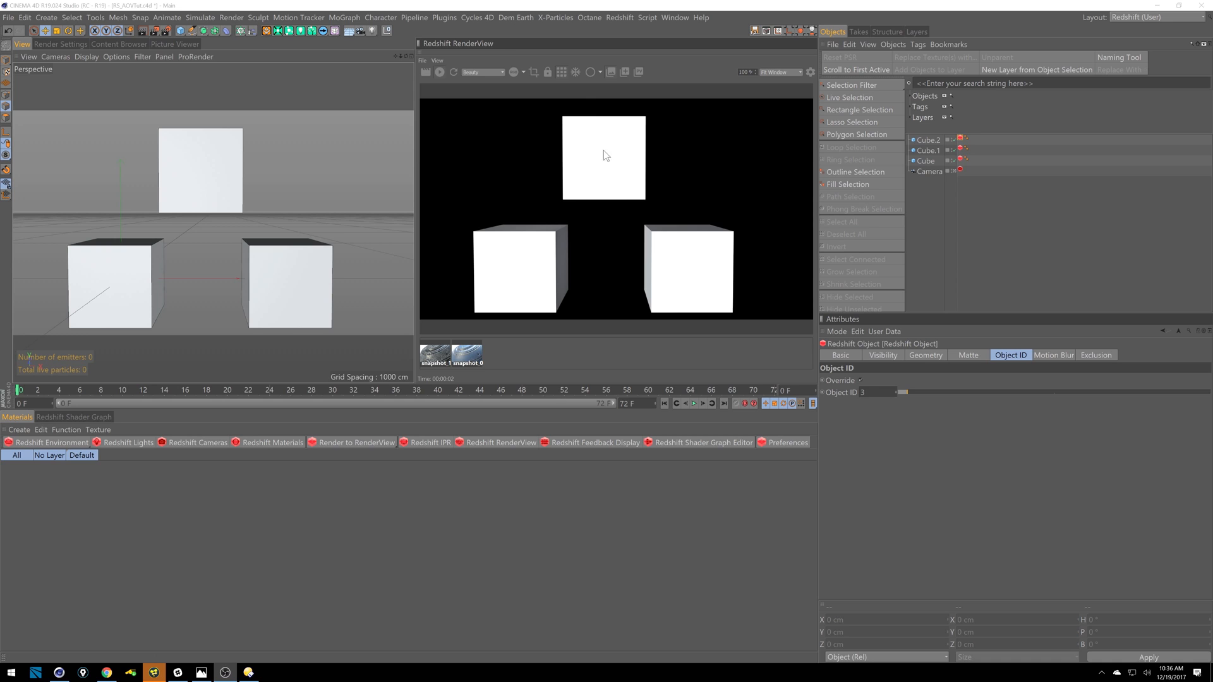
- Check the cubes' Object ID values, then switch the RenderView AOV to ObjectID
click(964, 140)
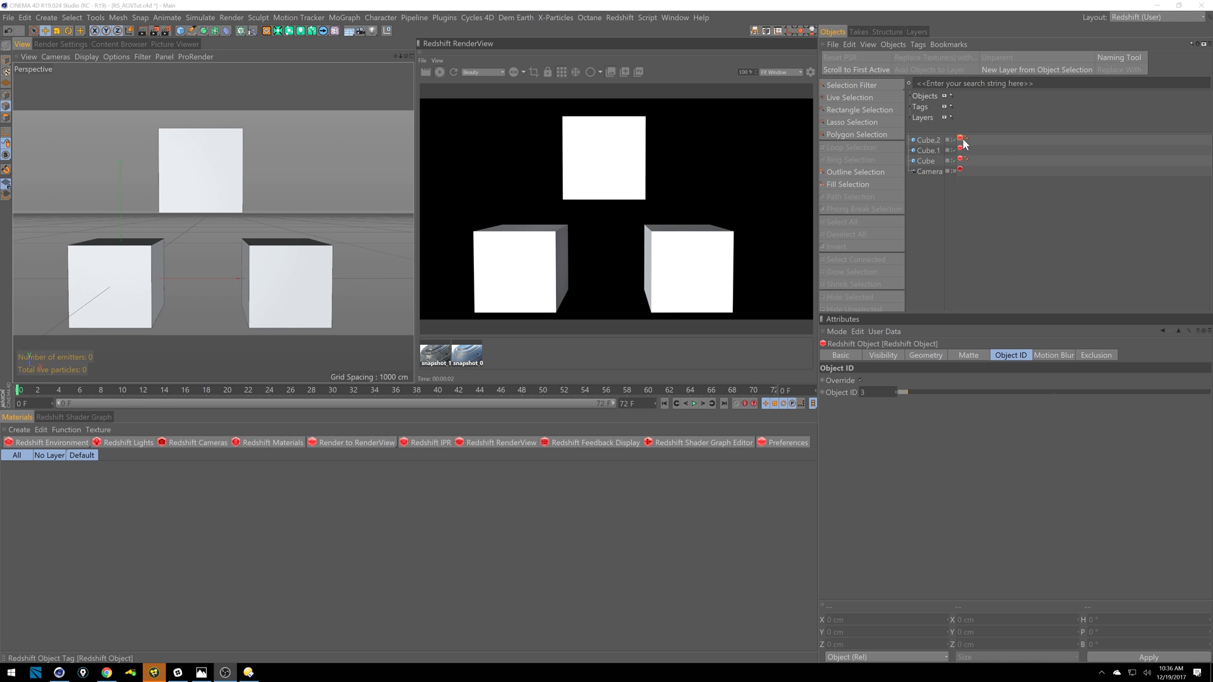
click(961, 161)
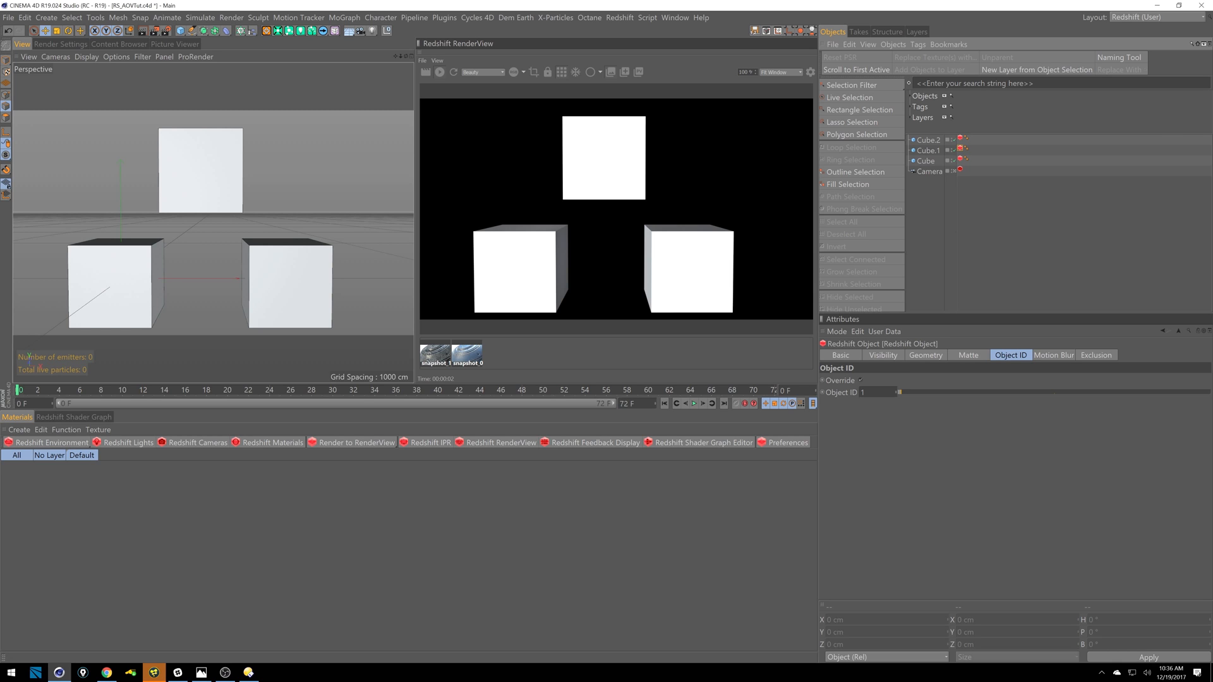
click(960, 140)
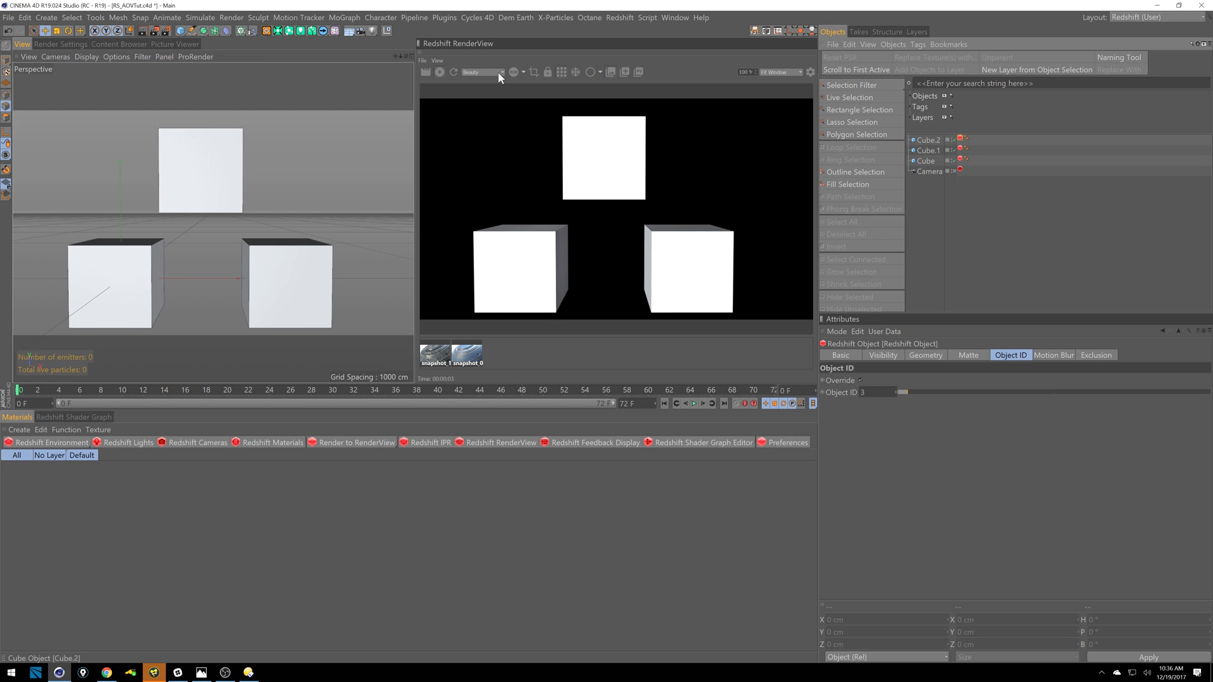
click(500, 72)
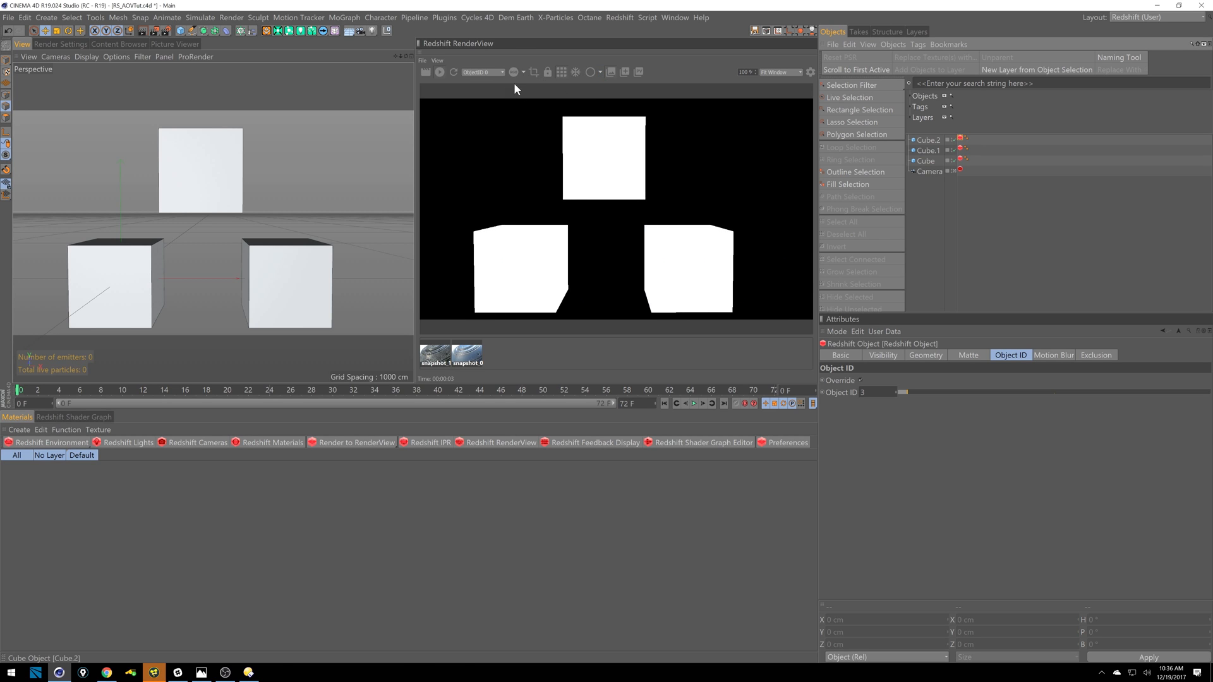
mouse_move(501, 76)
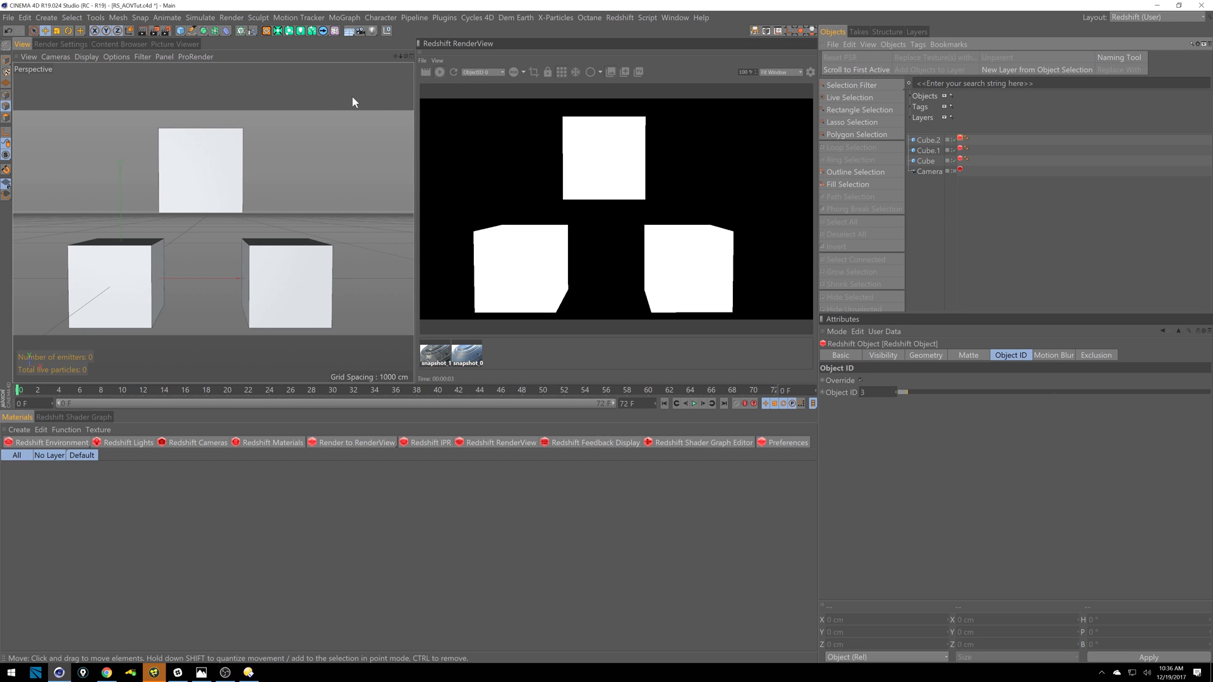
mouse_move(326, 97)
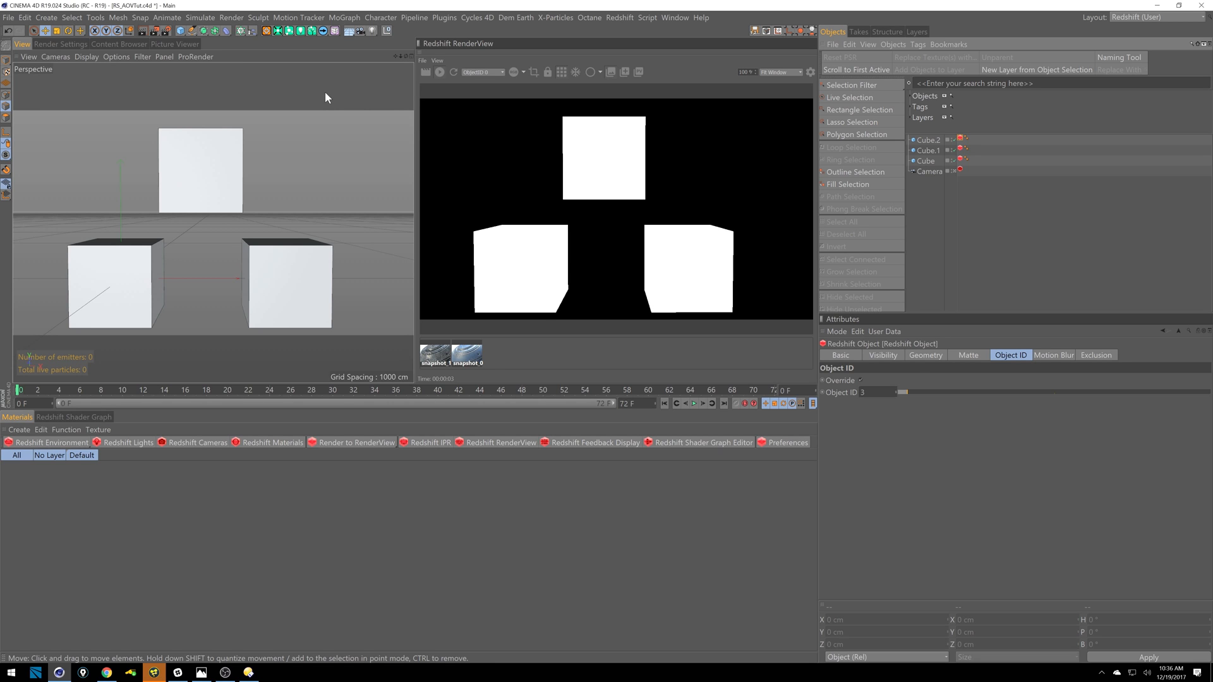
mouse_move(85, 88)
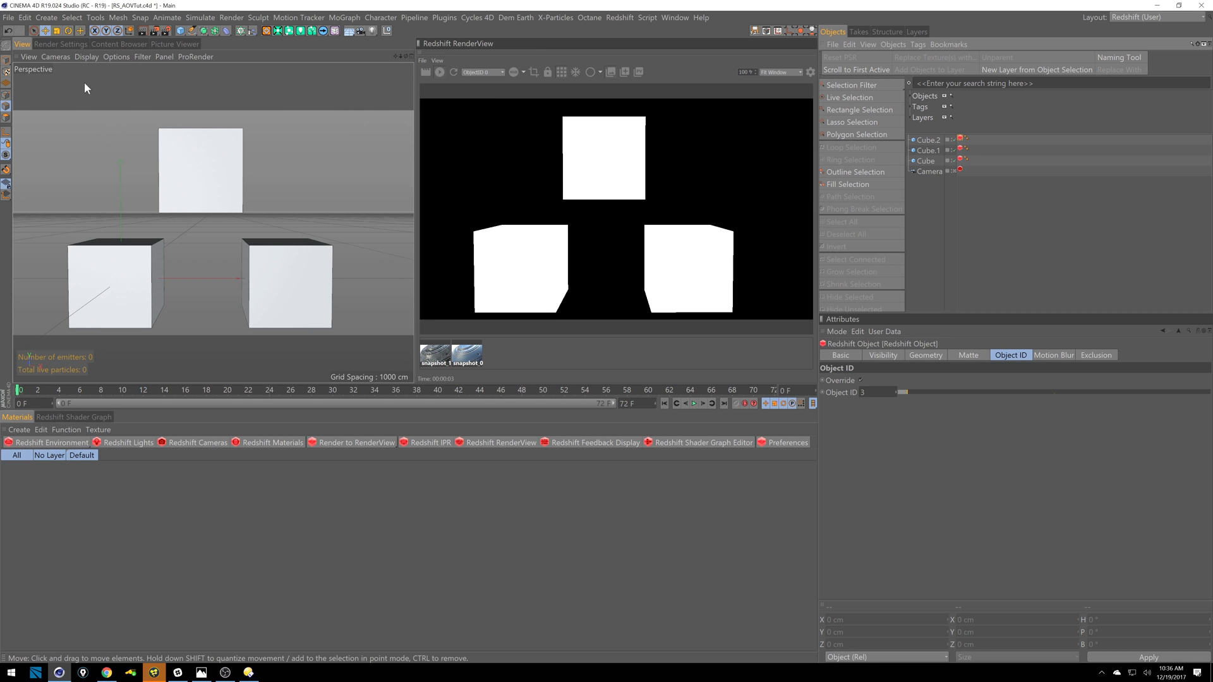
mouse_move(148, 82)
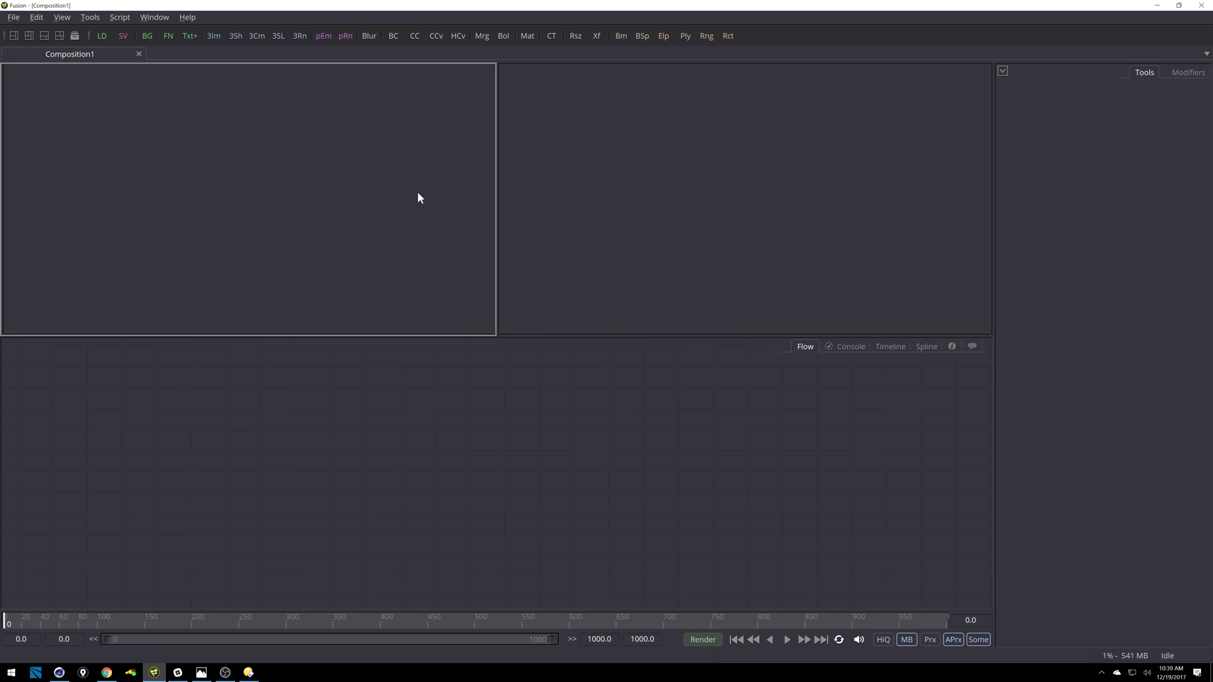
mouse_move(174, 101)
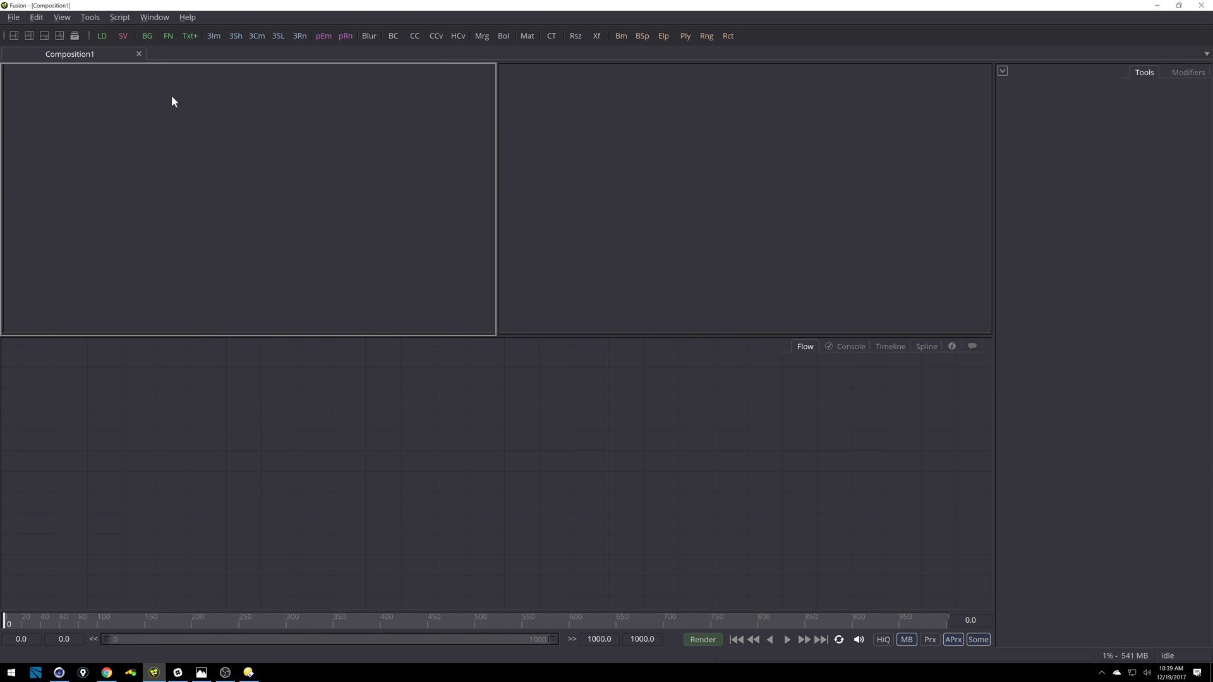
- Load RS_AOVTut.exr as a Loader and inspect its Format tab channel mapping
click(22, 18)
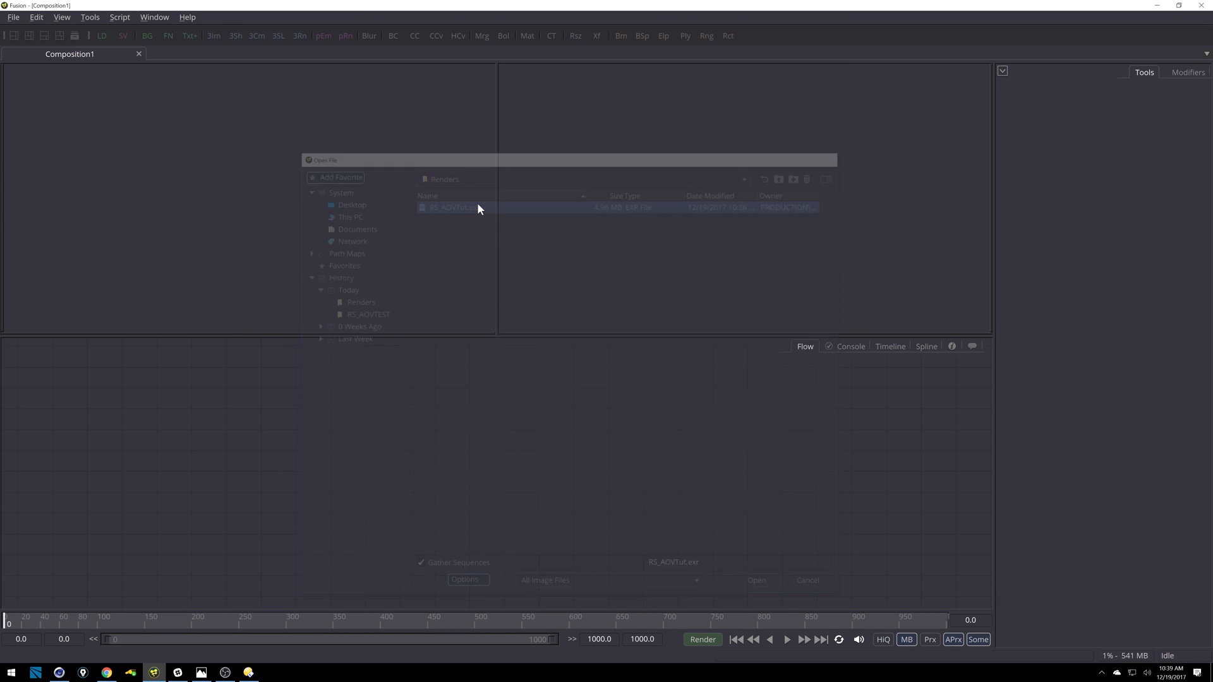
double_click(447, 207)
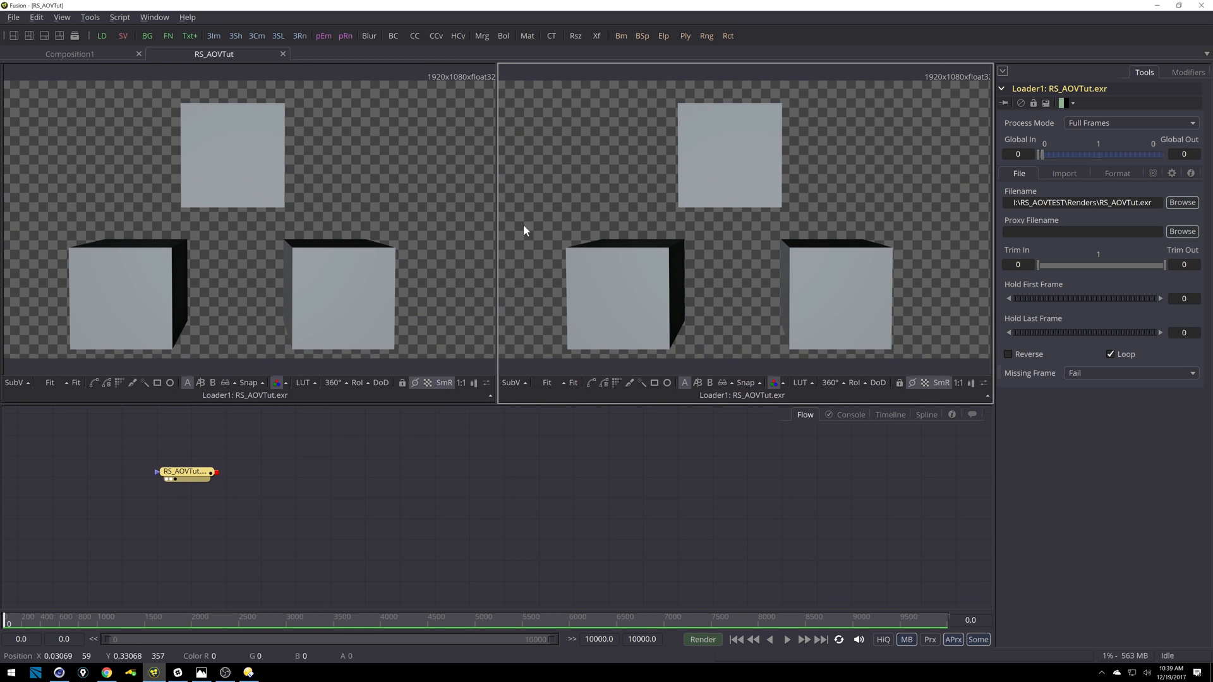
mouse_move(292, 246)
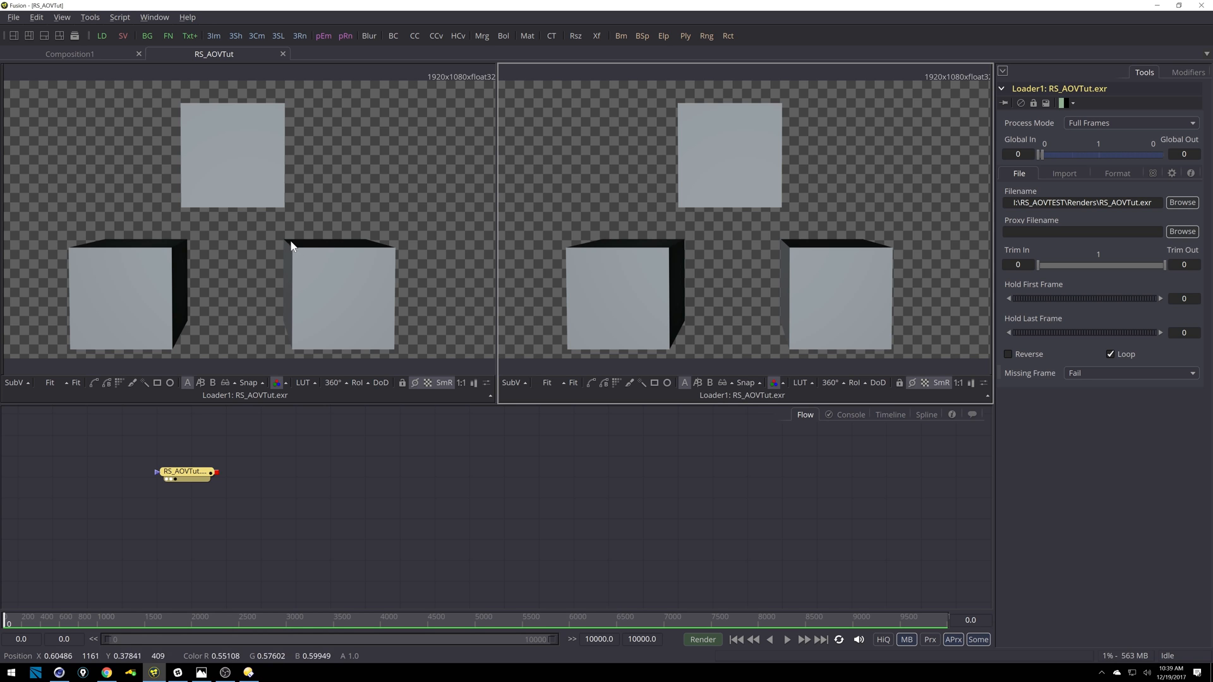
mouse_move(290, 226)
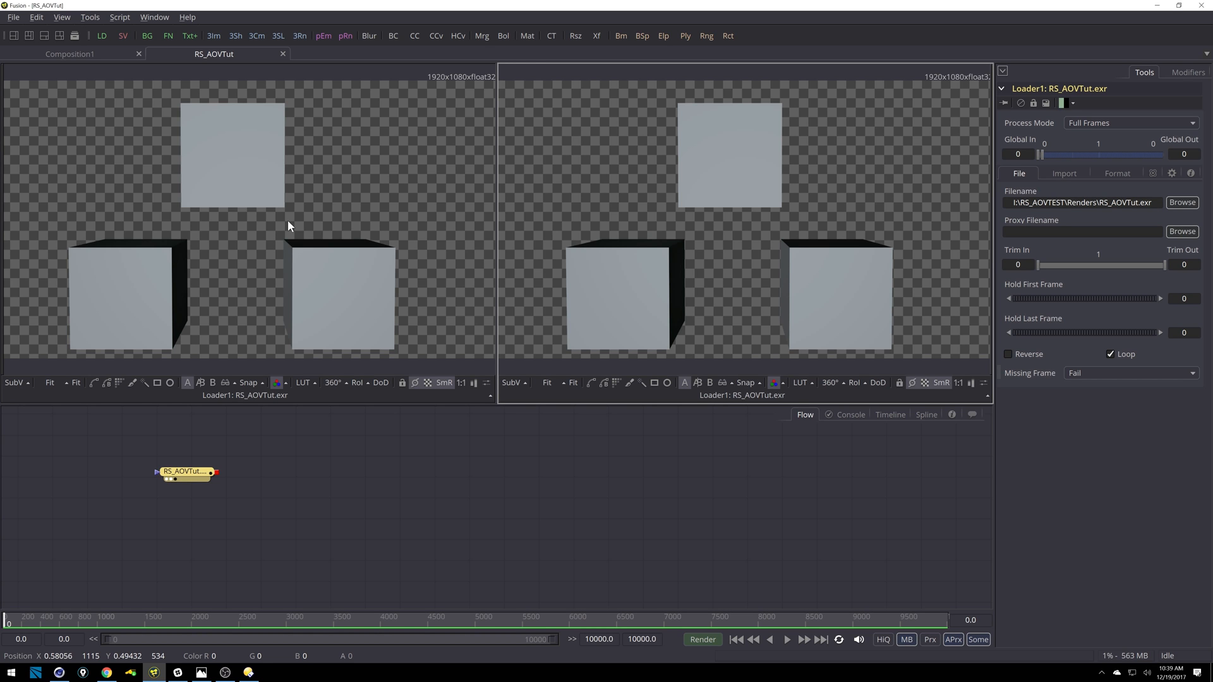
mouse_move(337, 222)
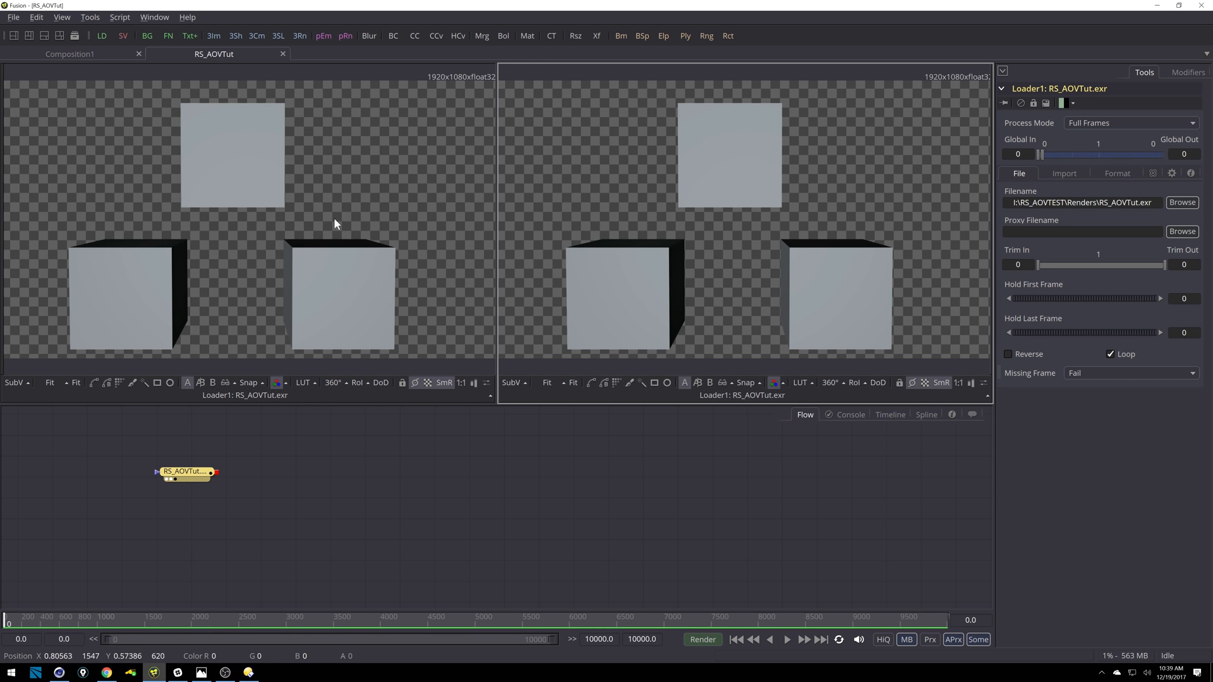
mouse_move(287, 296)
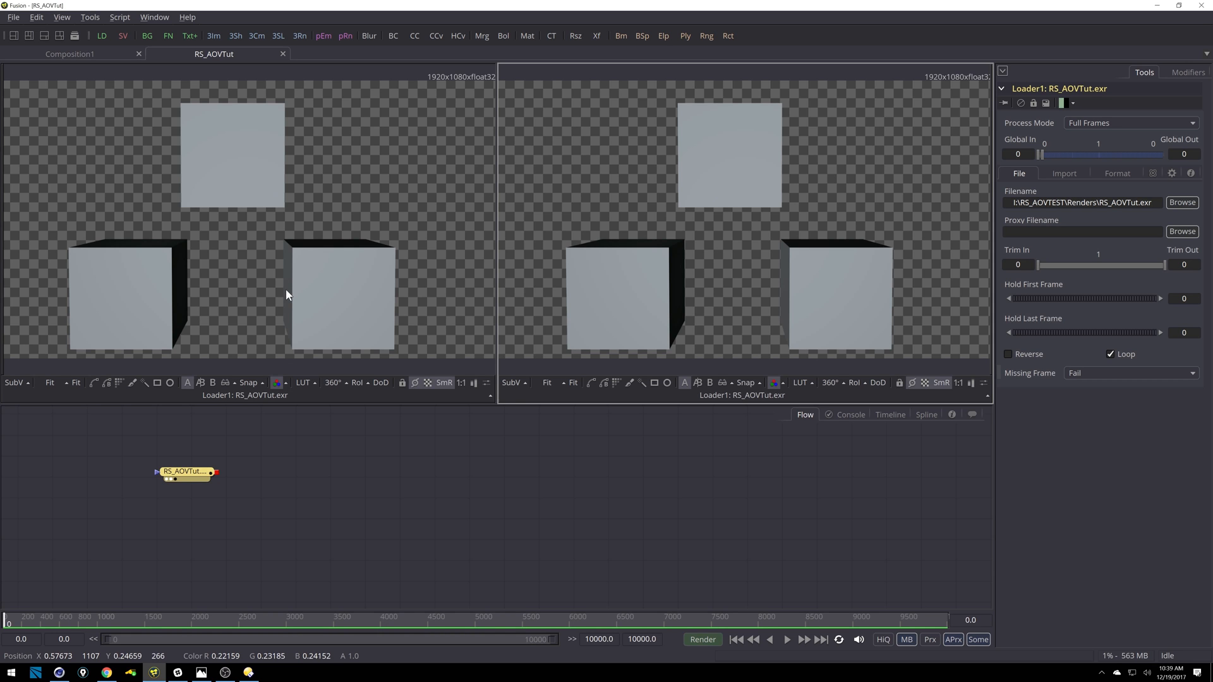
mouse_move(229, 470)
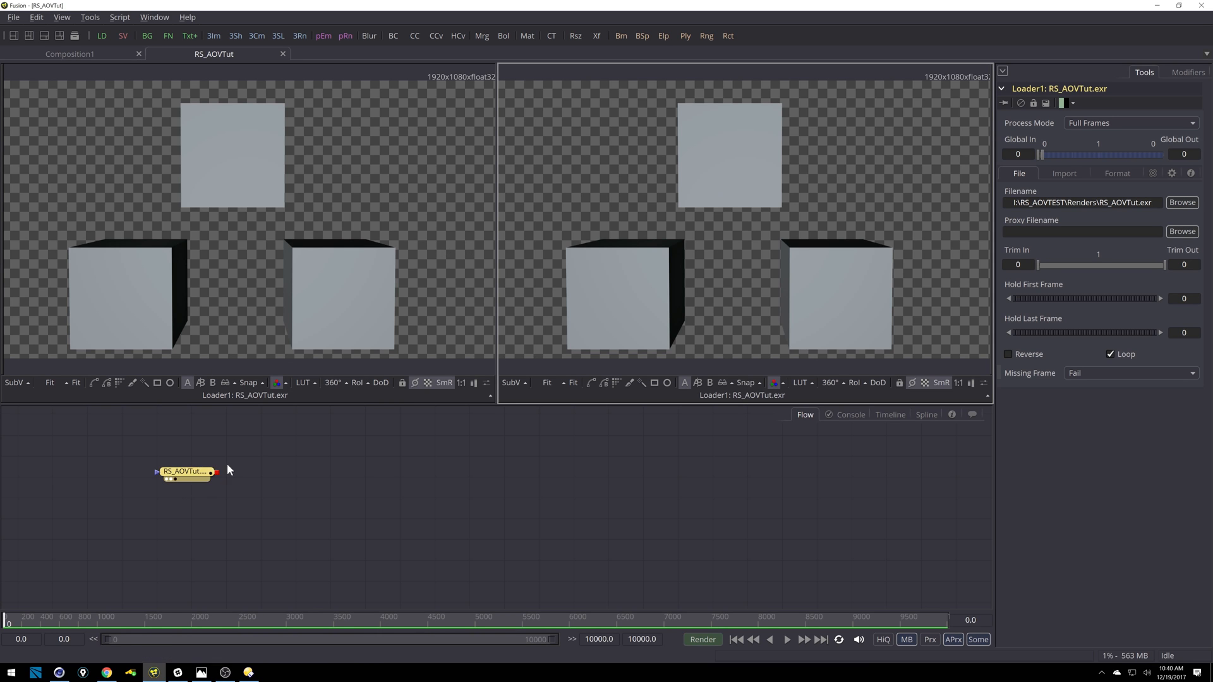
mouse_move(748, 212)
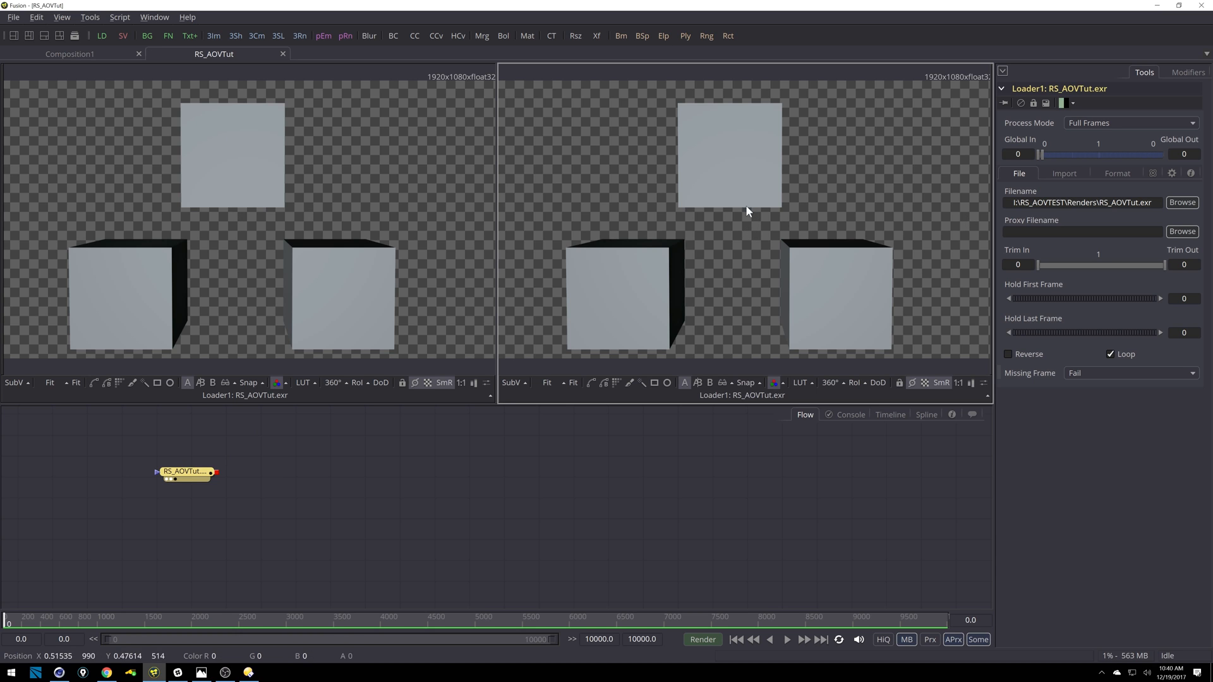
mouse_move(940, 134)
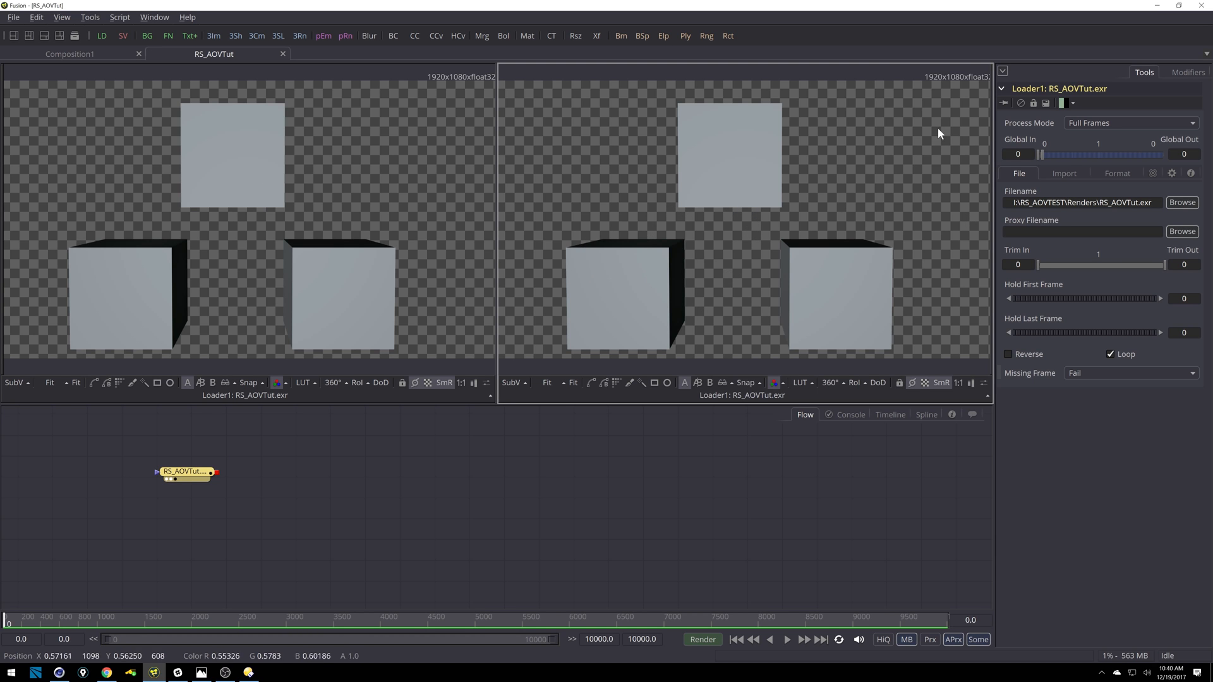
click(1117, 173)
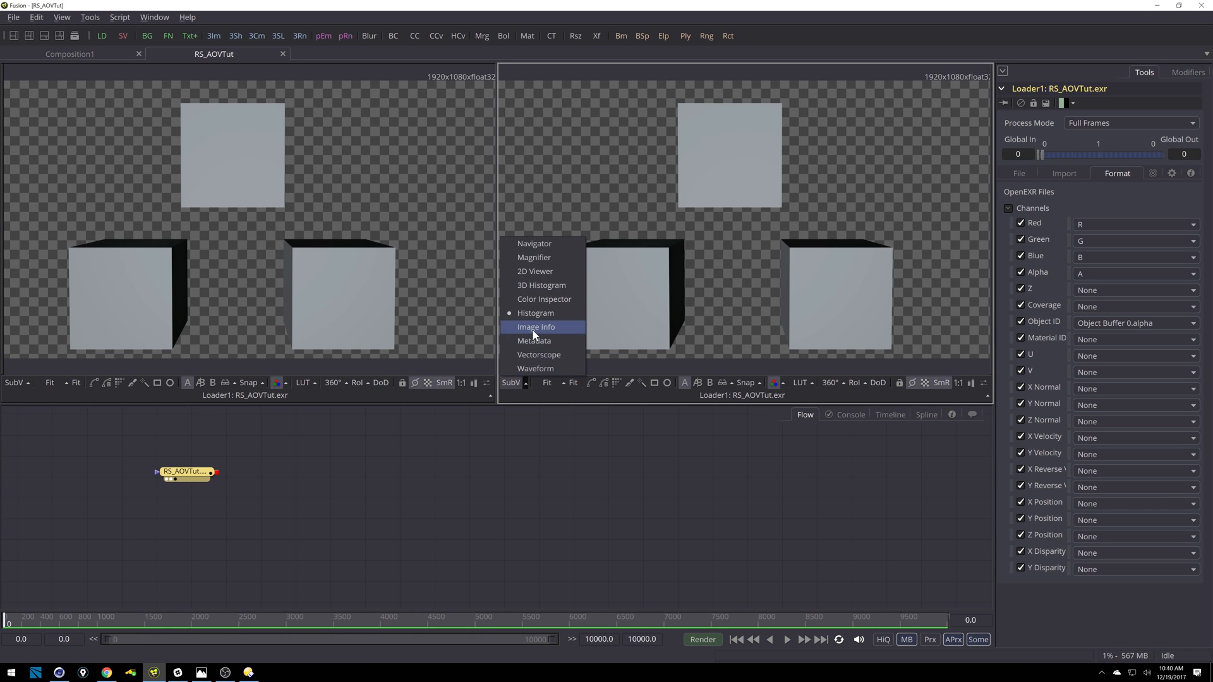
click(536, 326)
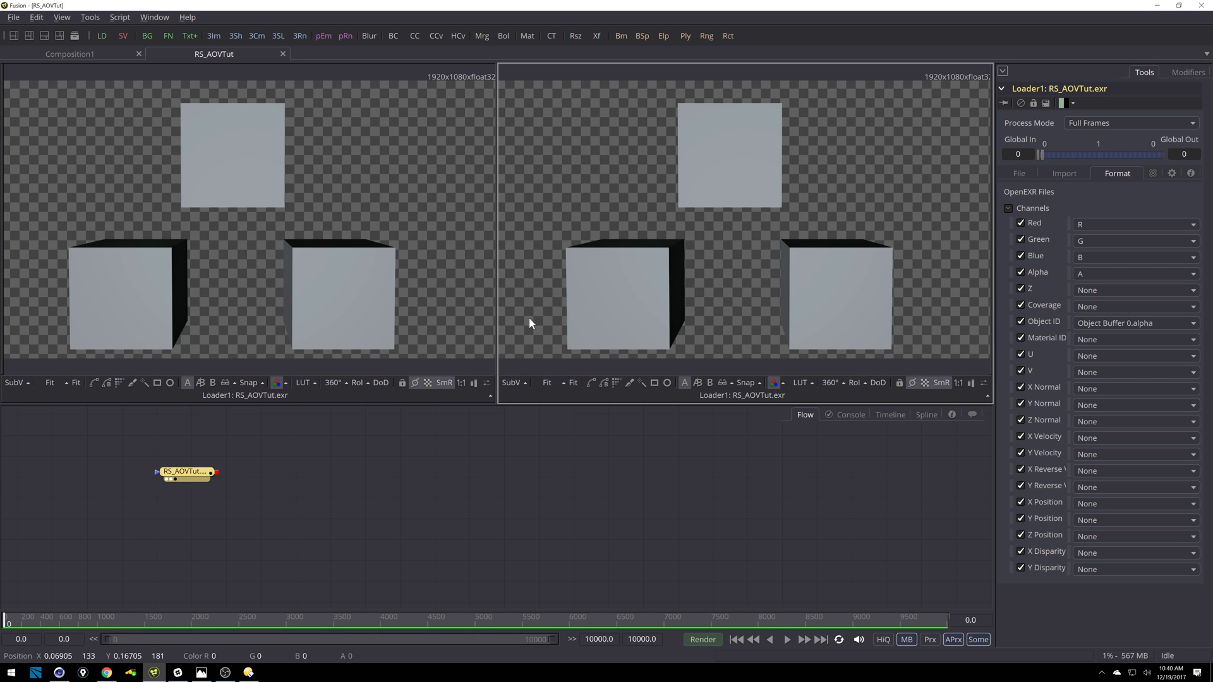
mouse_move(572, 296)
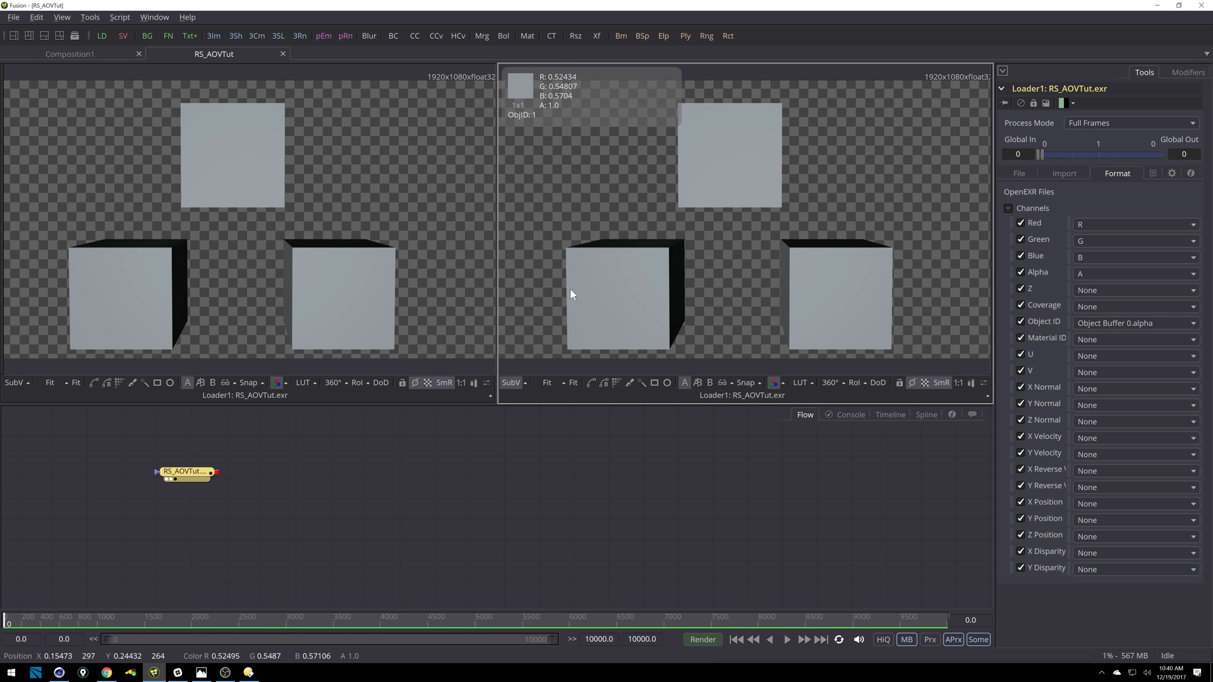
mouse_move(572, 139)
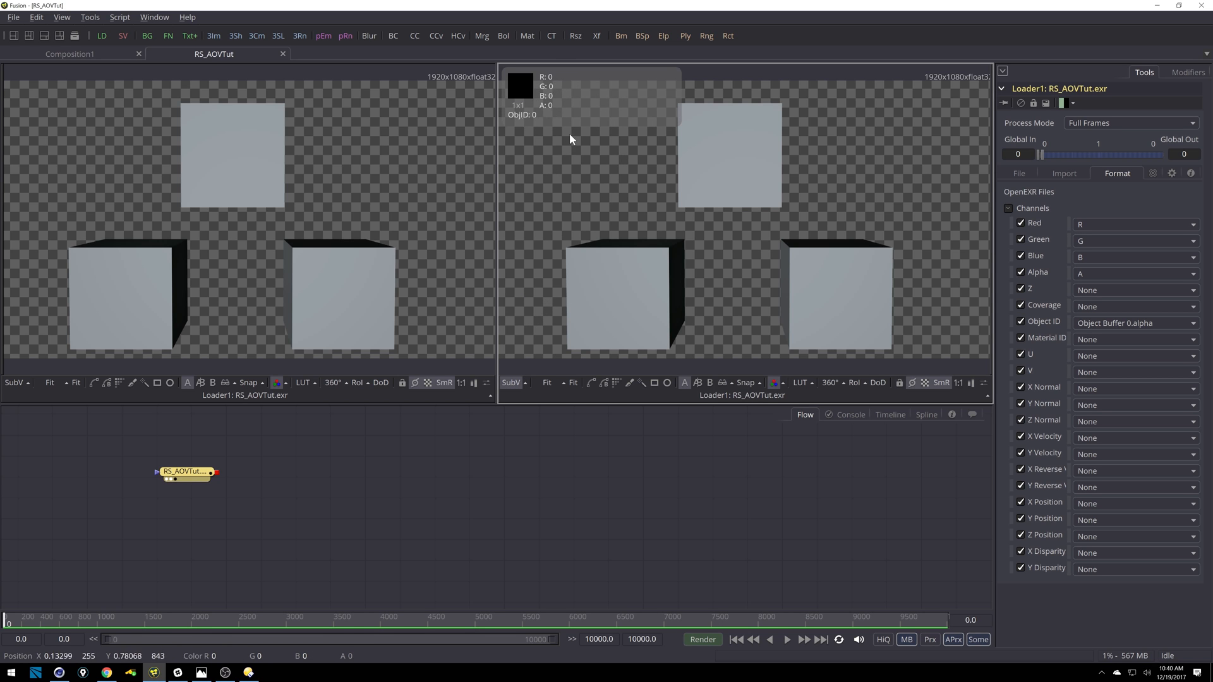
mouse_move(544, 119)
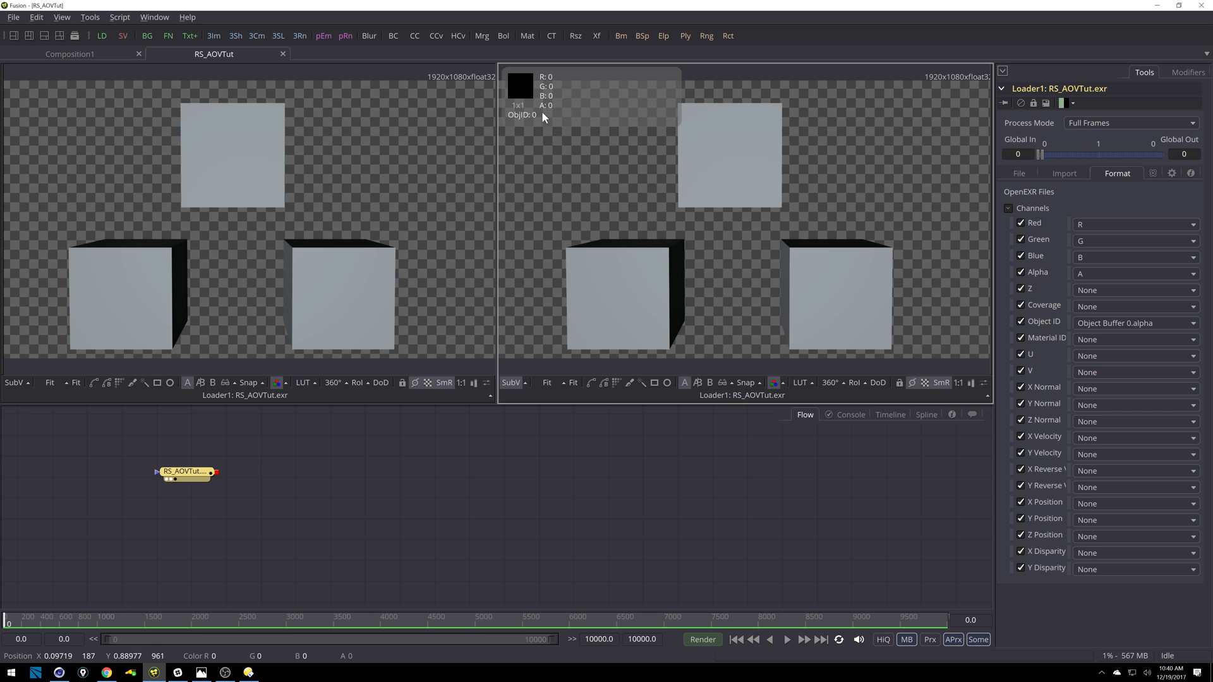
mouse_move(528, 128)
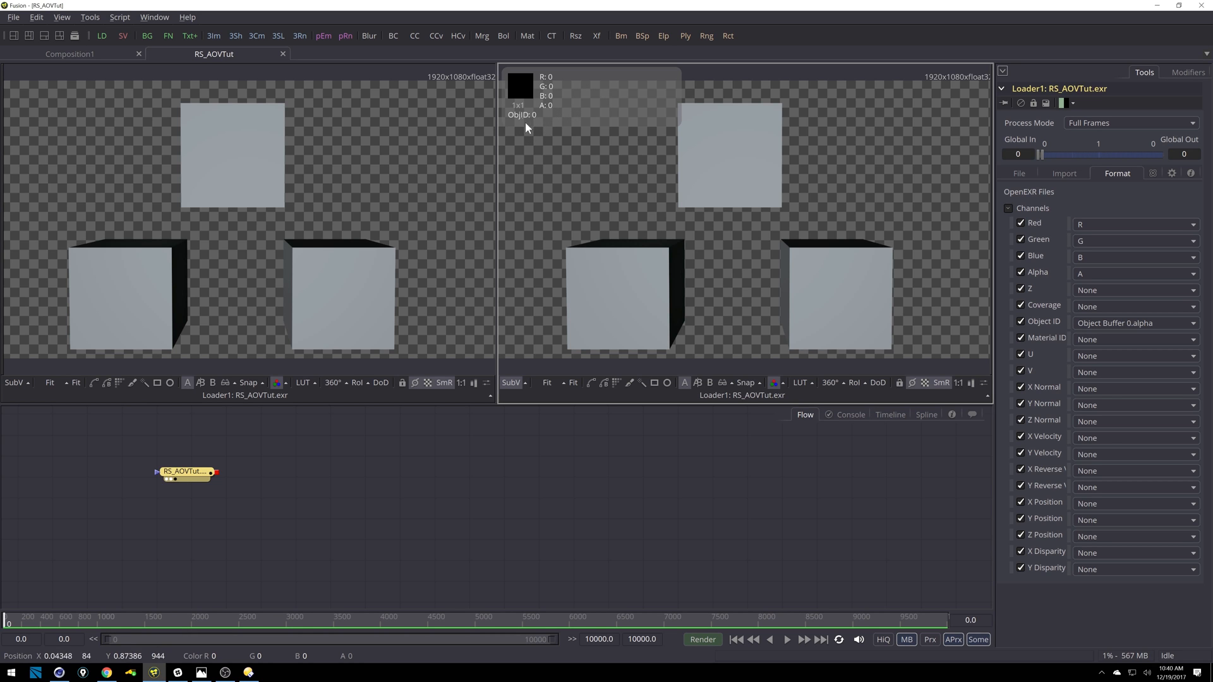
mouse_move(539, 216)
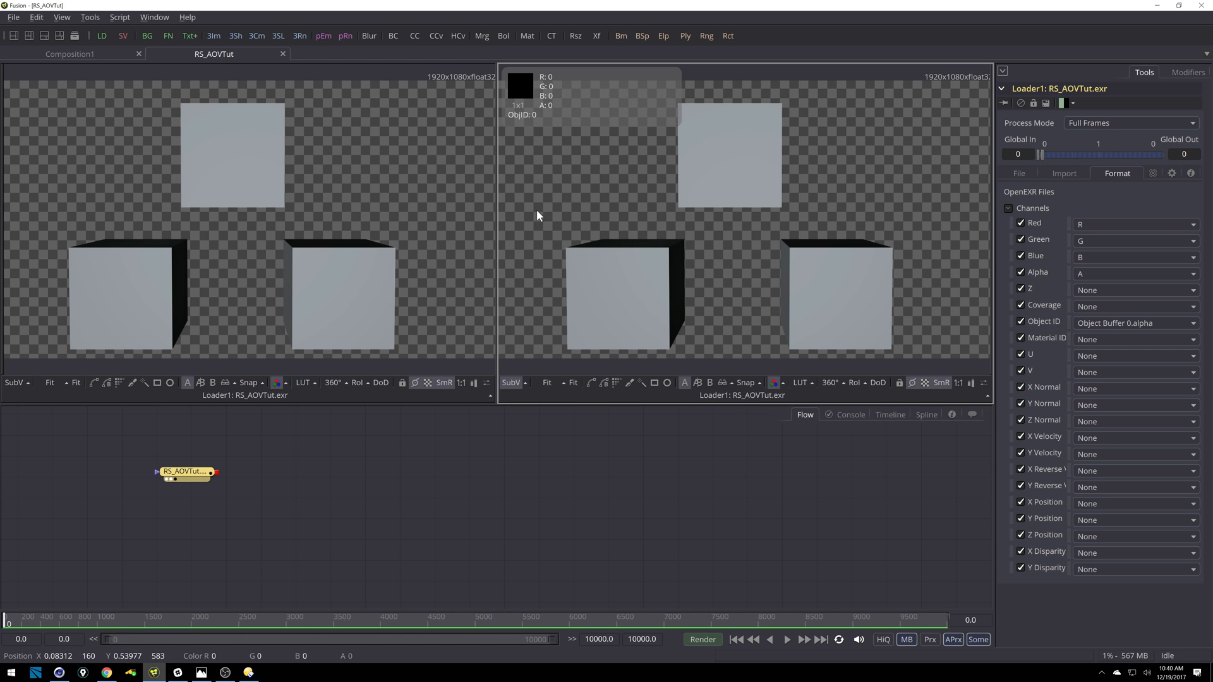
mouse_move(537, 216)
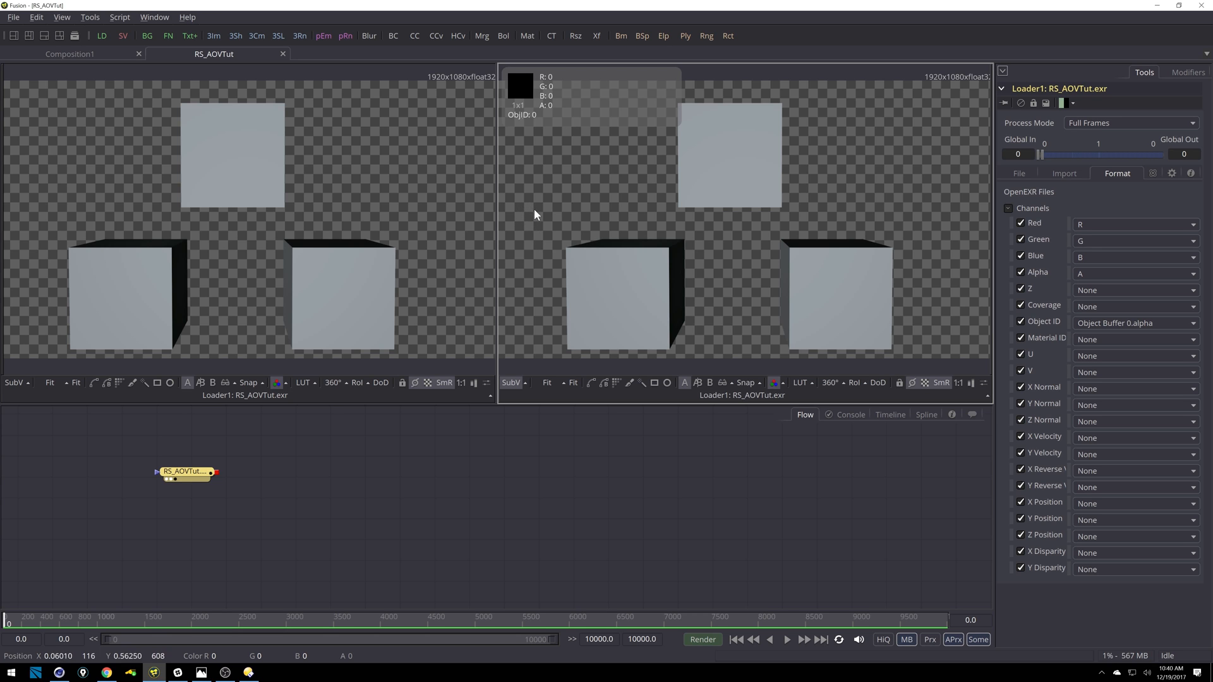
mouse_move(620, 280)
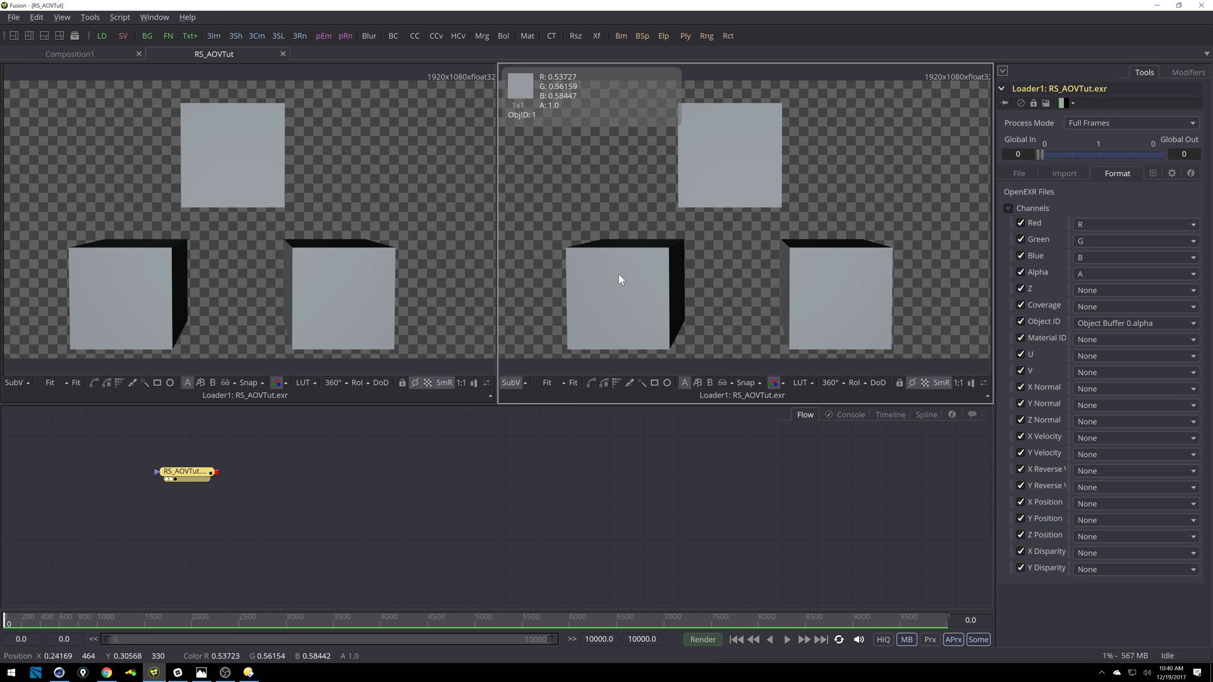
mouse_move(642, 275)
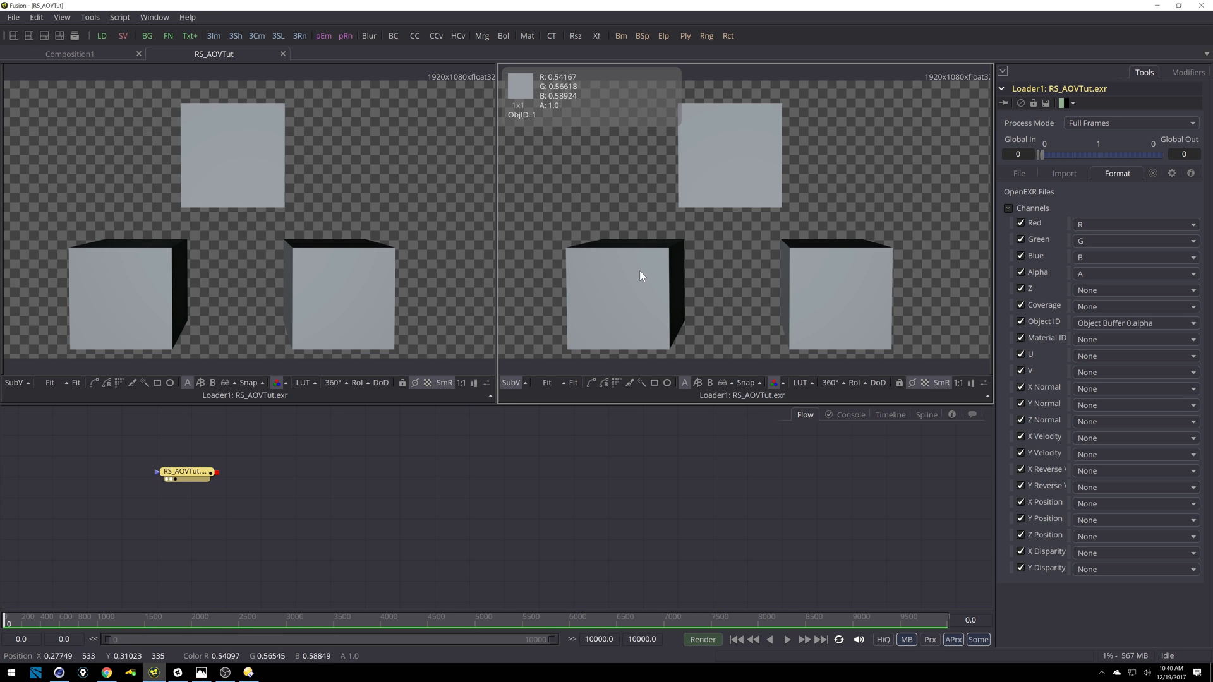
mouse_move(738, 162)
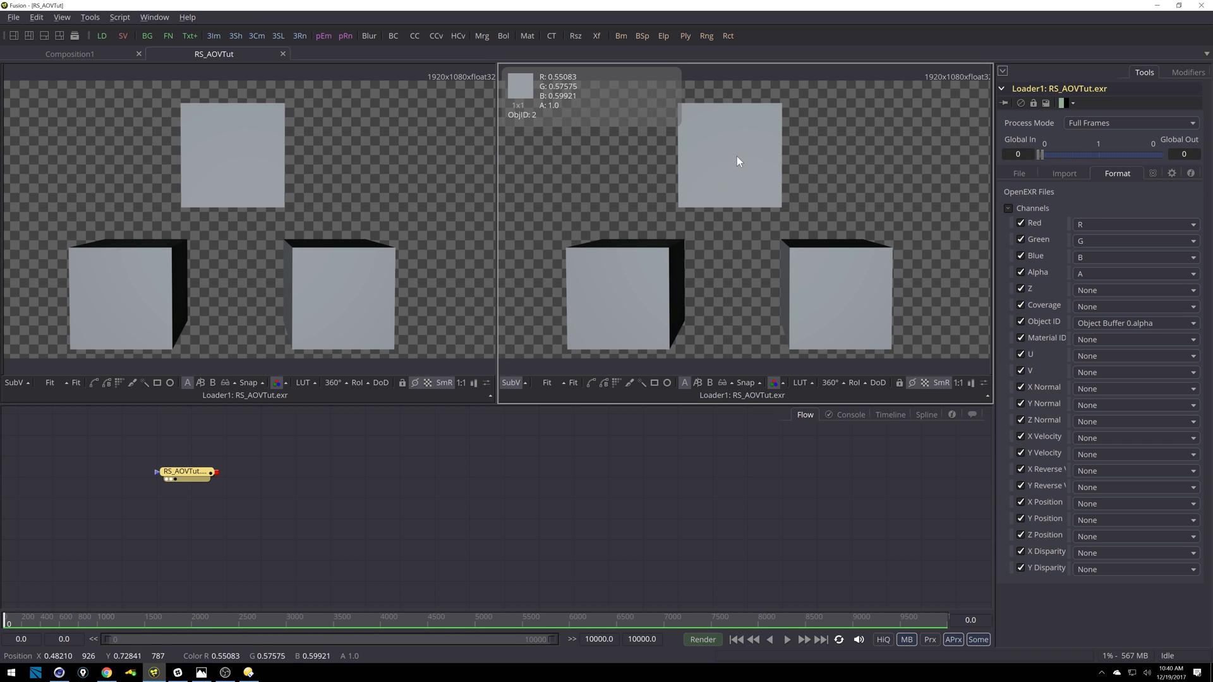
mouse_move(834, 265)
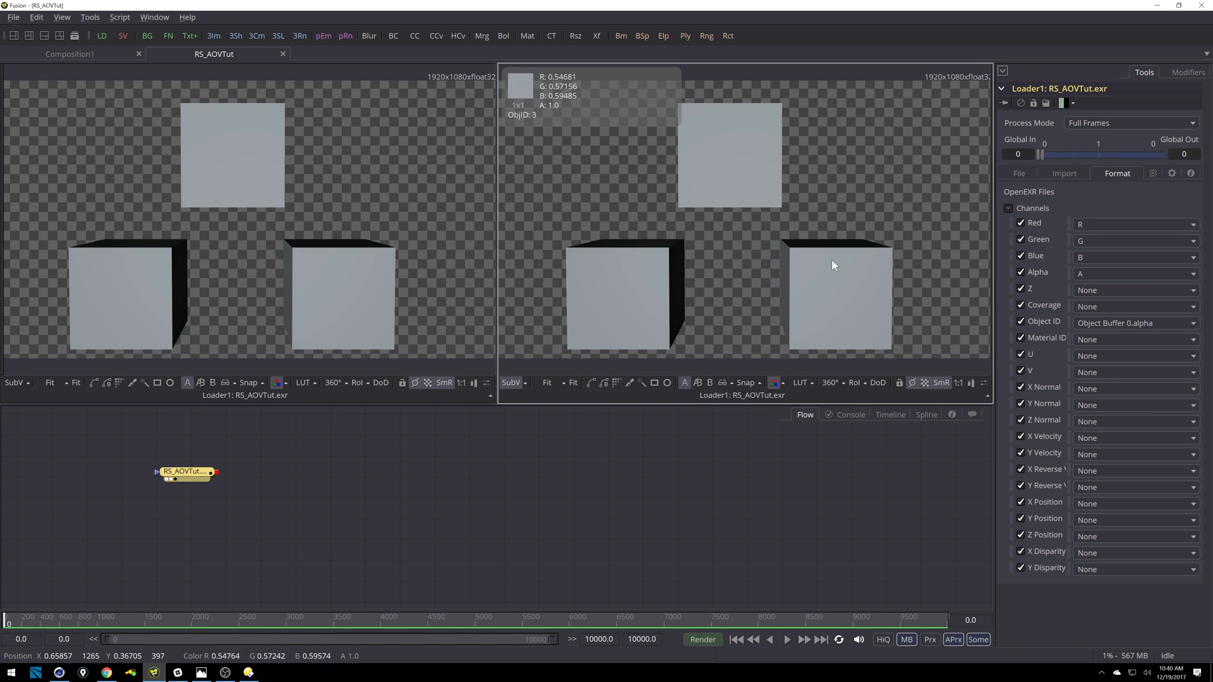
mouse_move(861, 299)
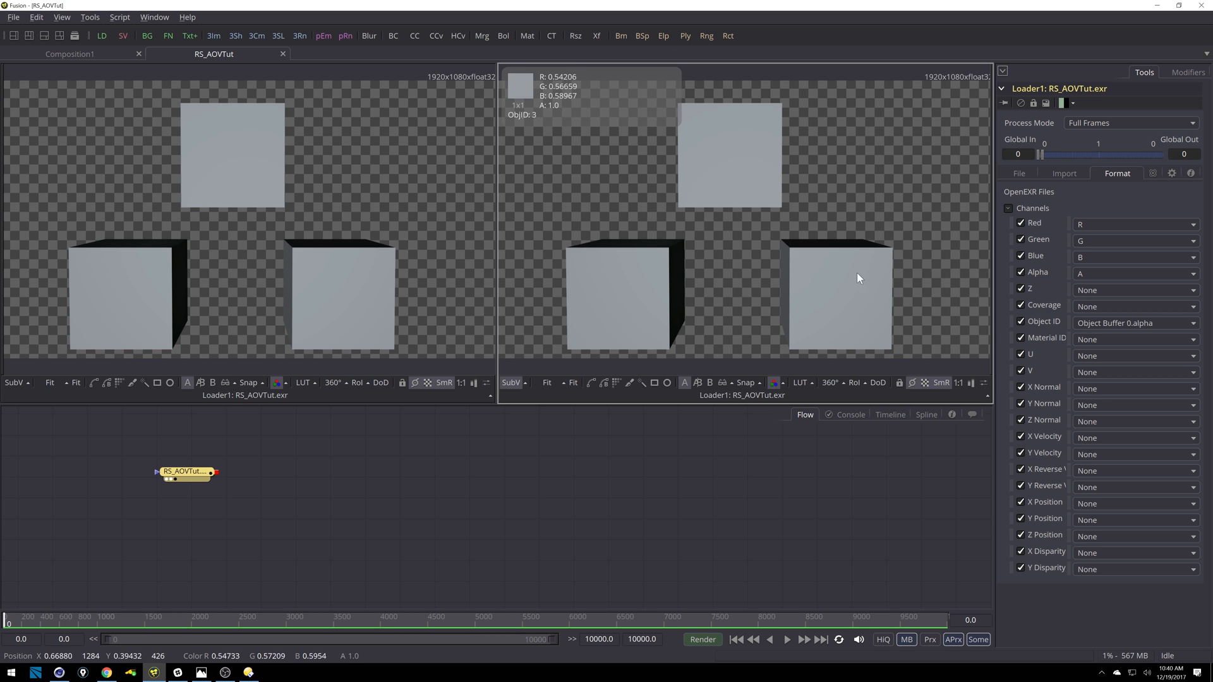
mouse_move(307, 402)
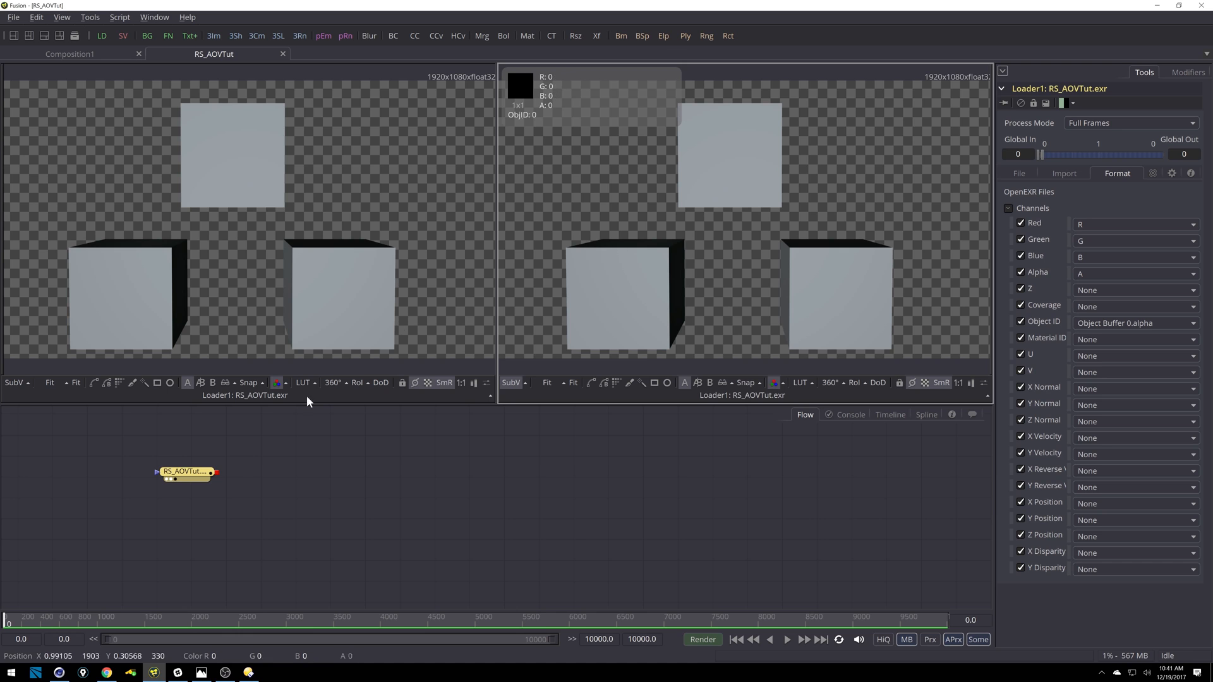
- Add a Color Corrector node and connect the RS_AOVTut loader output to it
click(186, 472)
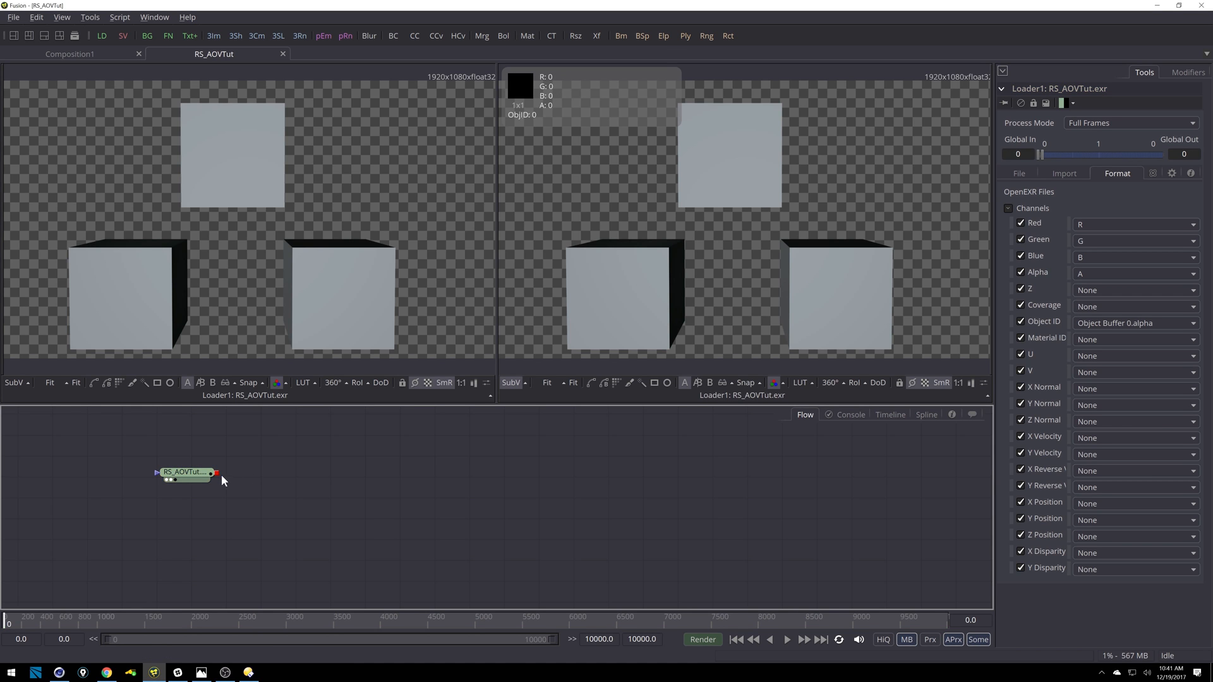
mouse_move(220, 477)
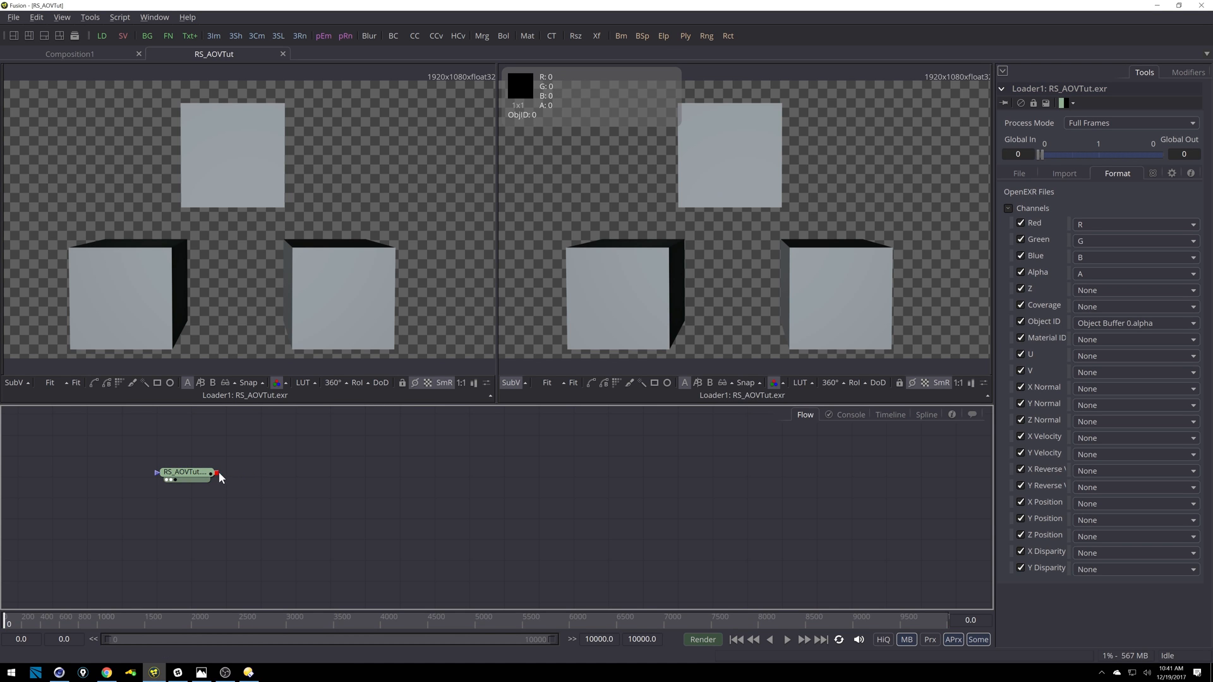
mouse_move(301, 471)
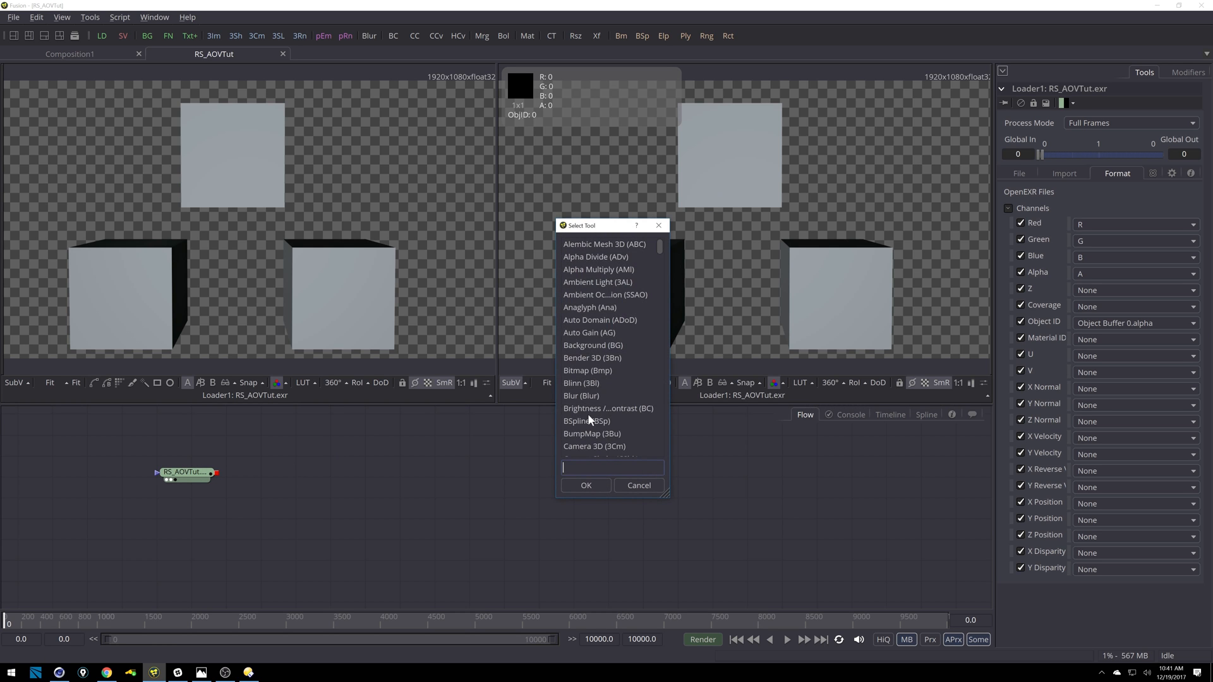
text(cc)
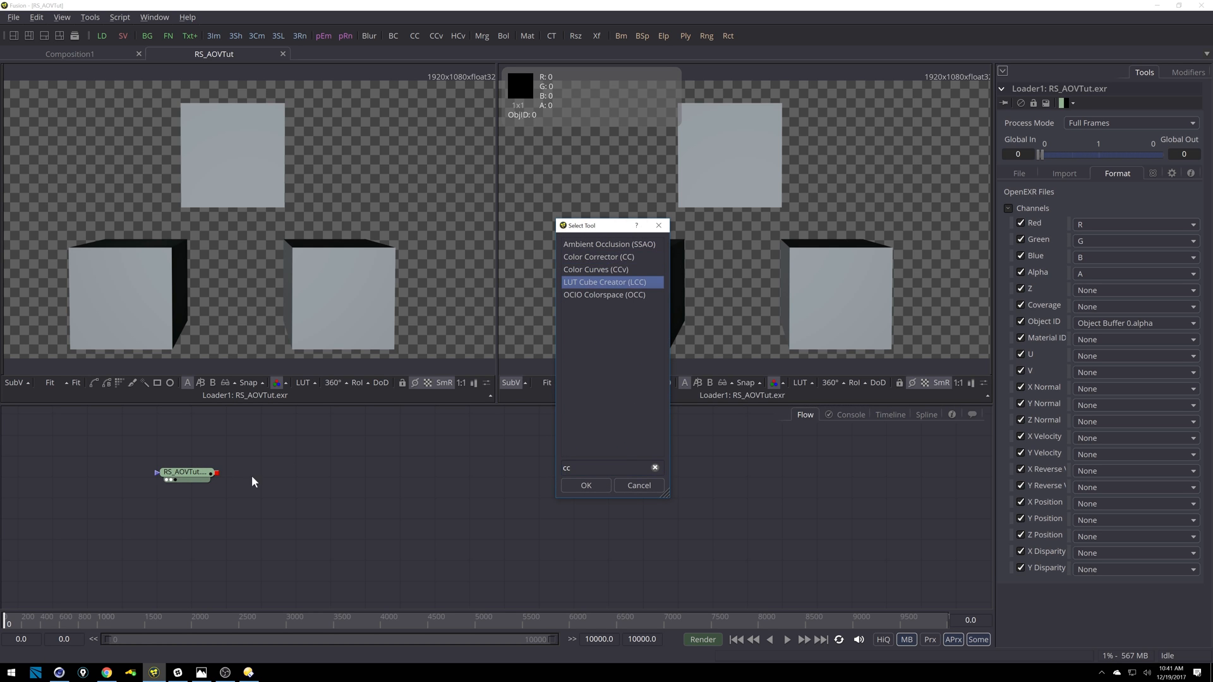
click(585, 485)
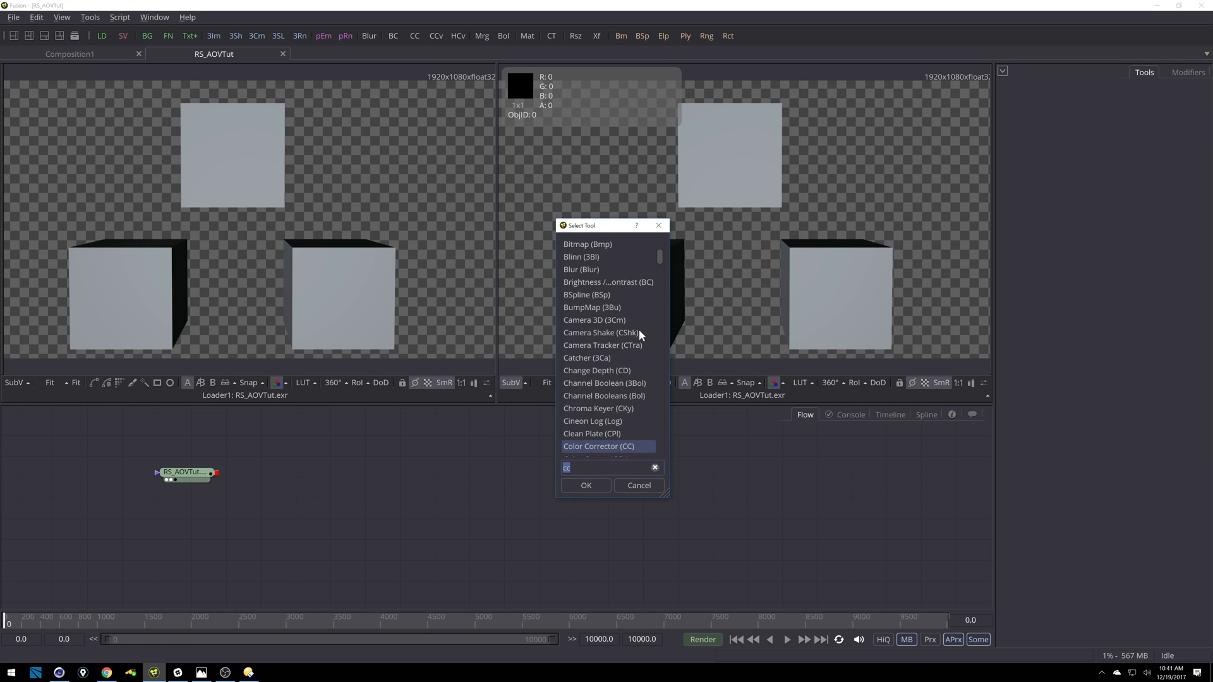
text(ol)
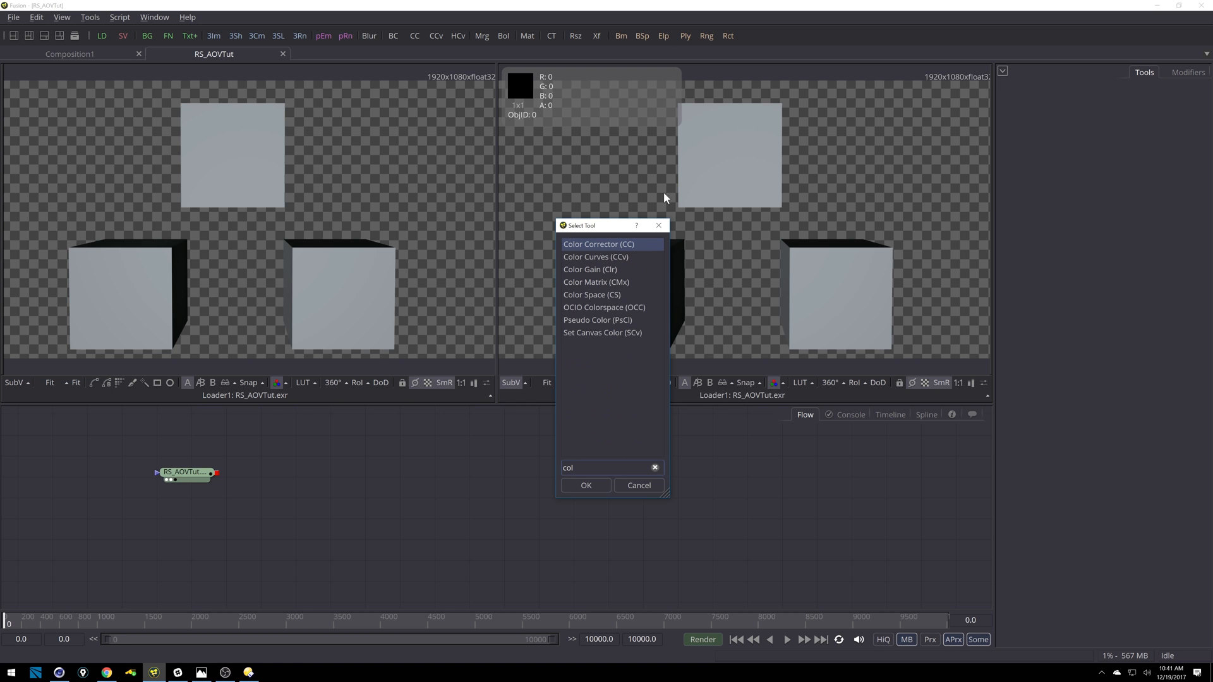
click(586, 486)
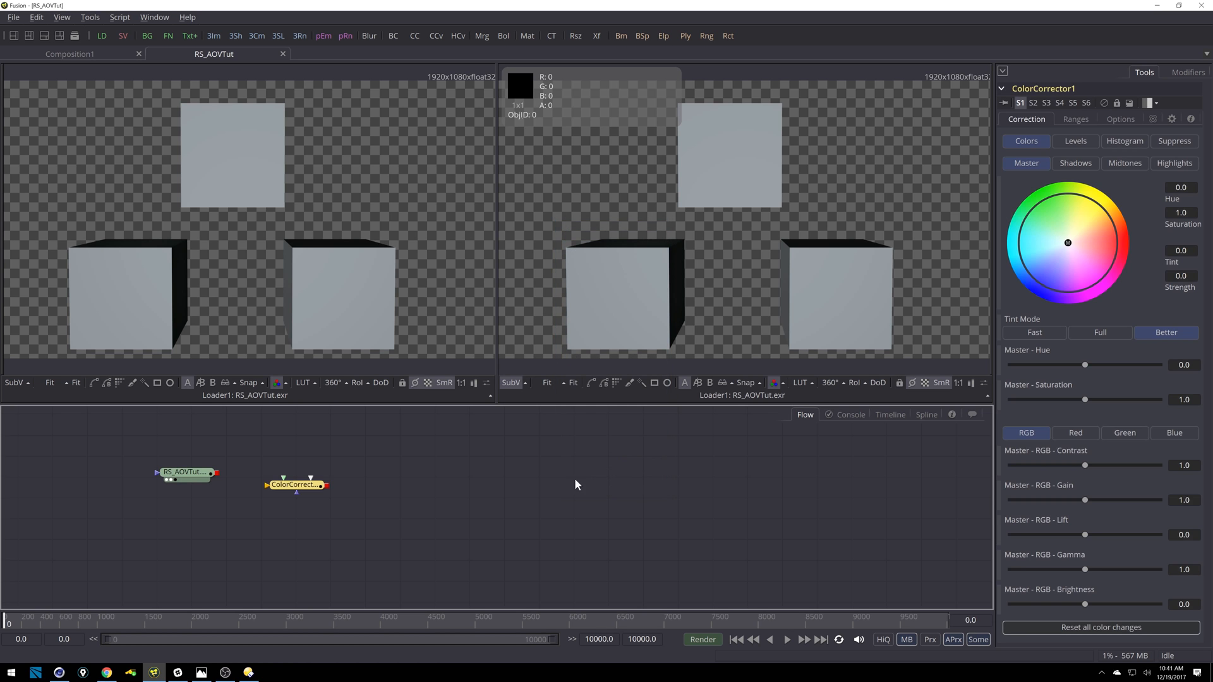
drag(217, 472, 273, 485)
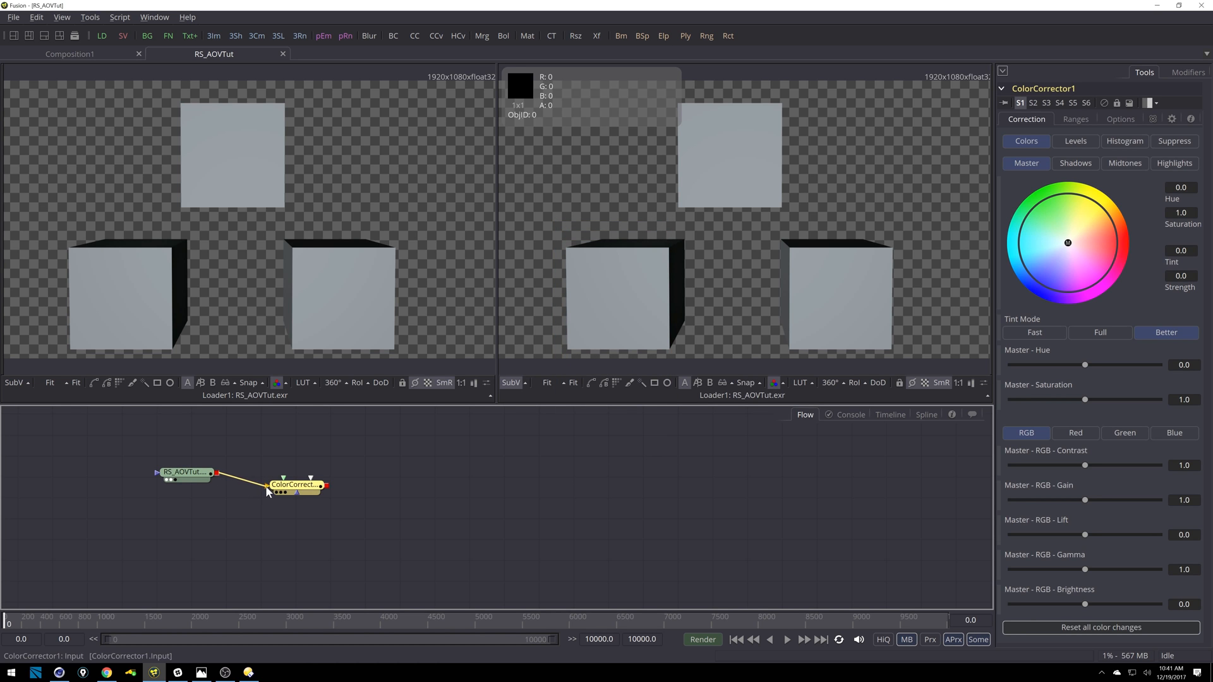
drag(296, 485, 282, 473)
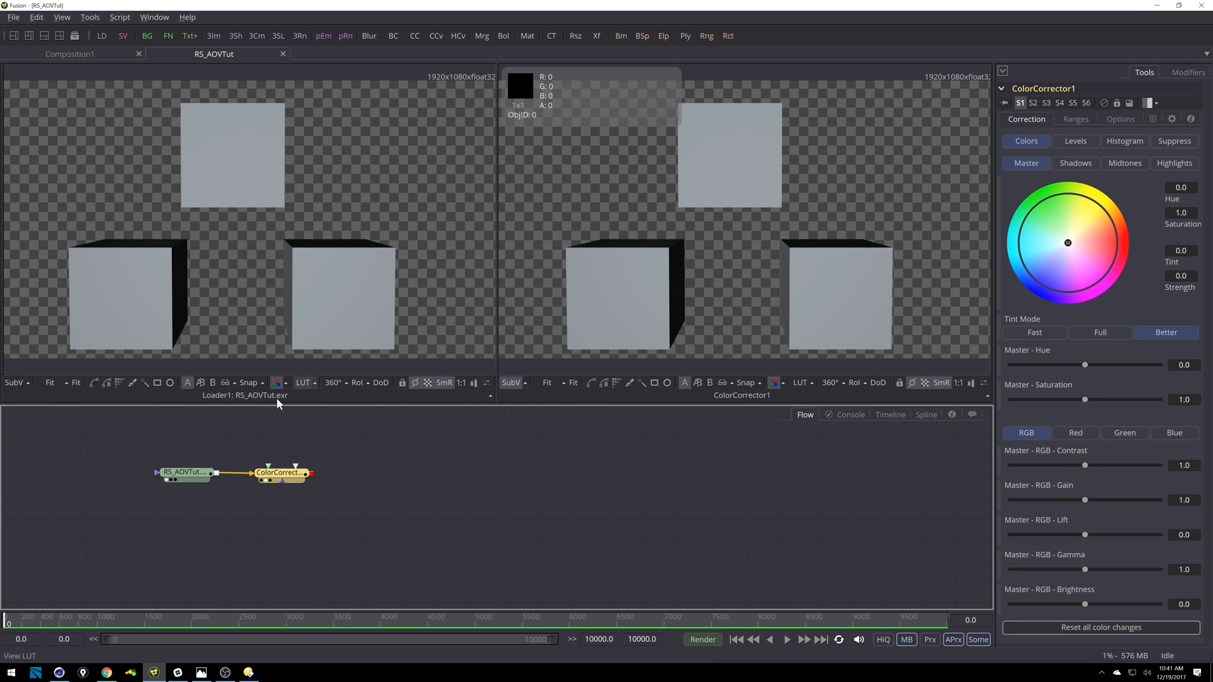
mouse_move(270, 250)
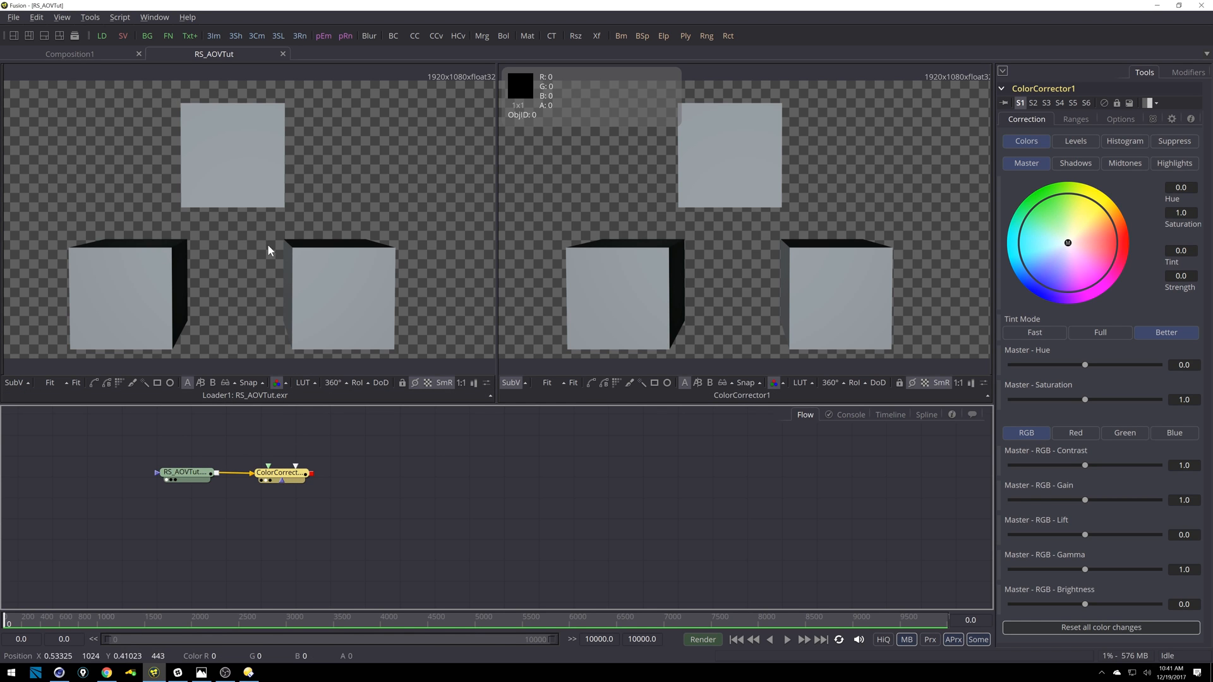
mouse_move(765, 220)
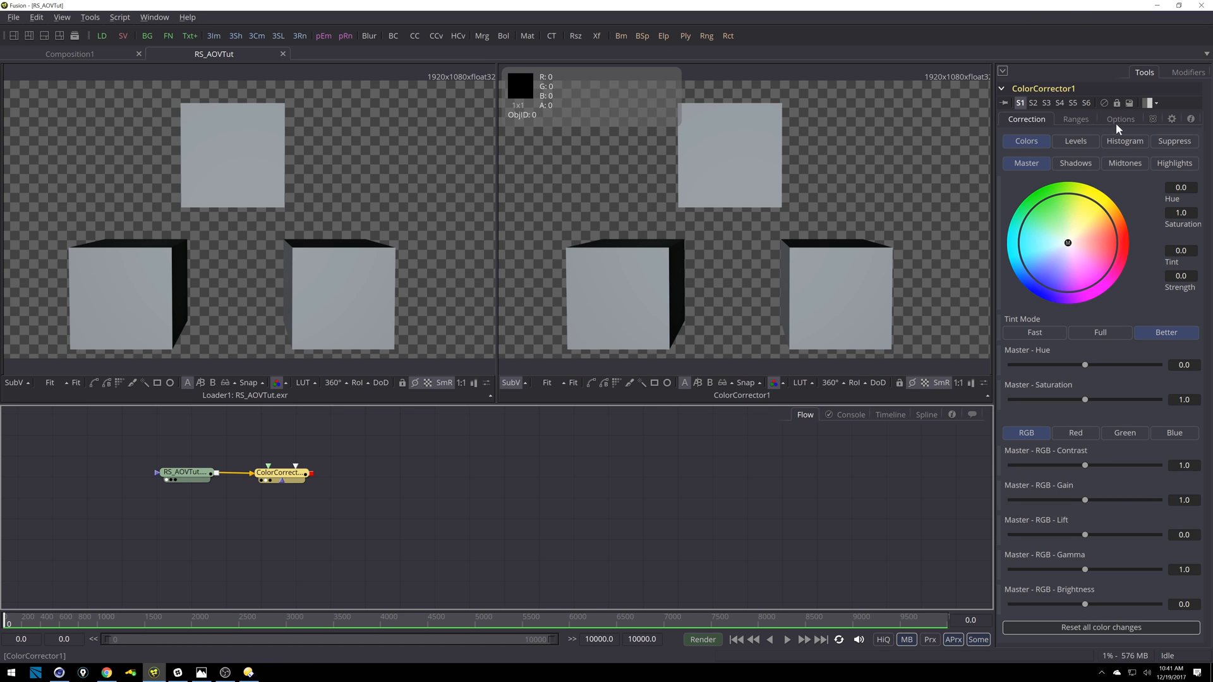
- Limit the first Color Corrector to Object ID 1 so only one cube is affected
click(1154, 119)
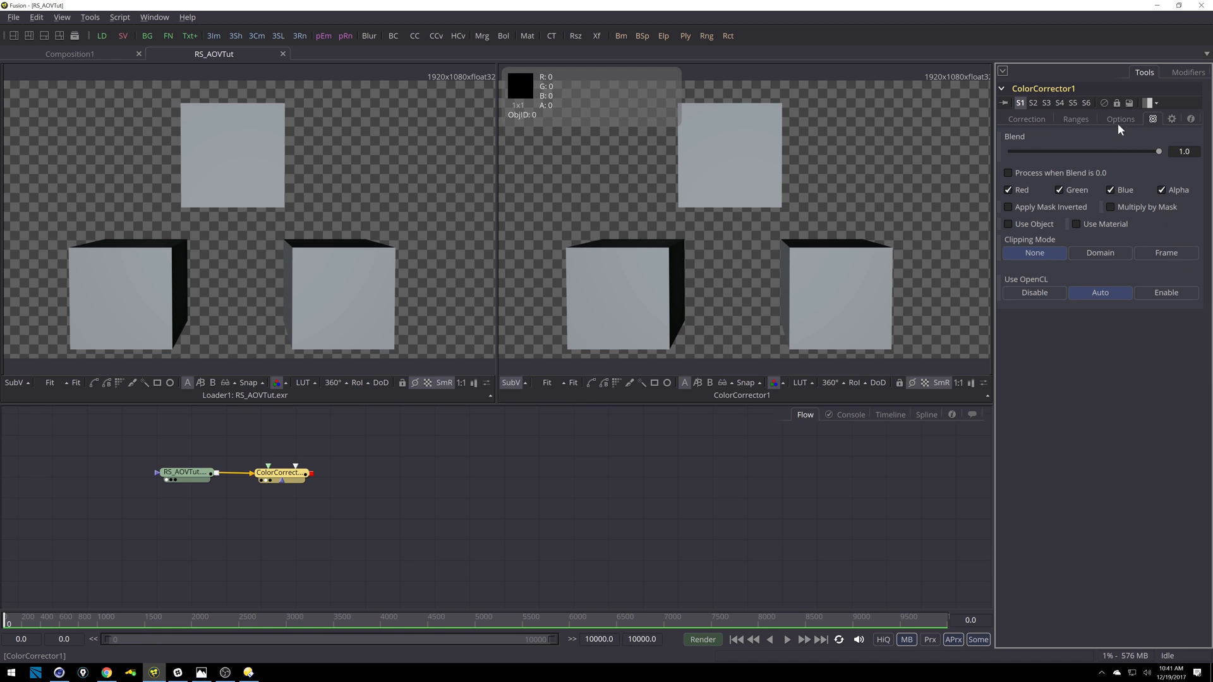
click(1008, 223)
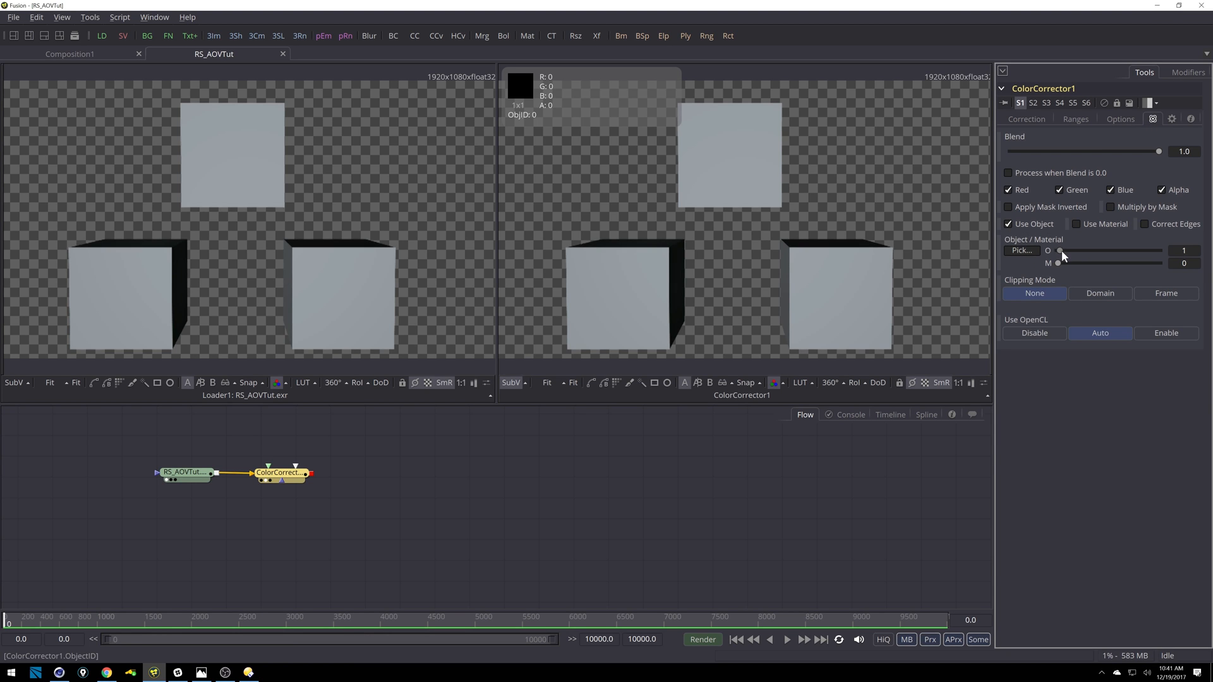
click(1026, 118)
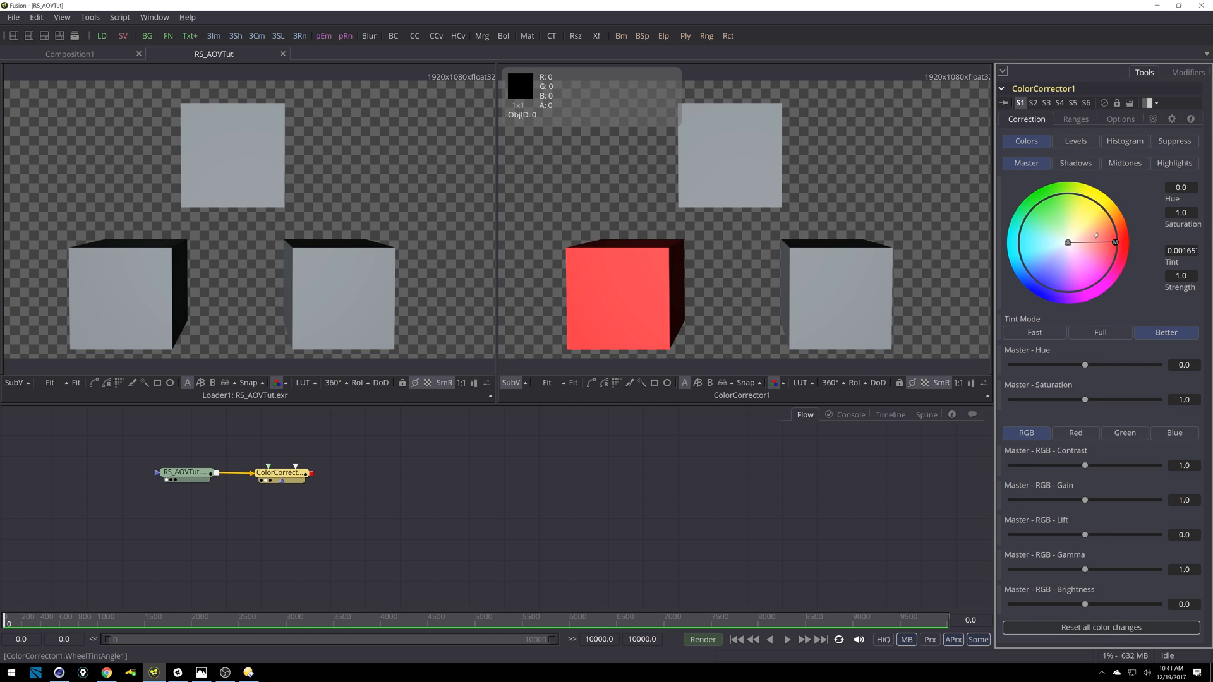
- Select the second Color Corrector and show its object ID masking settings
click(282, 474)
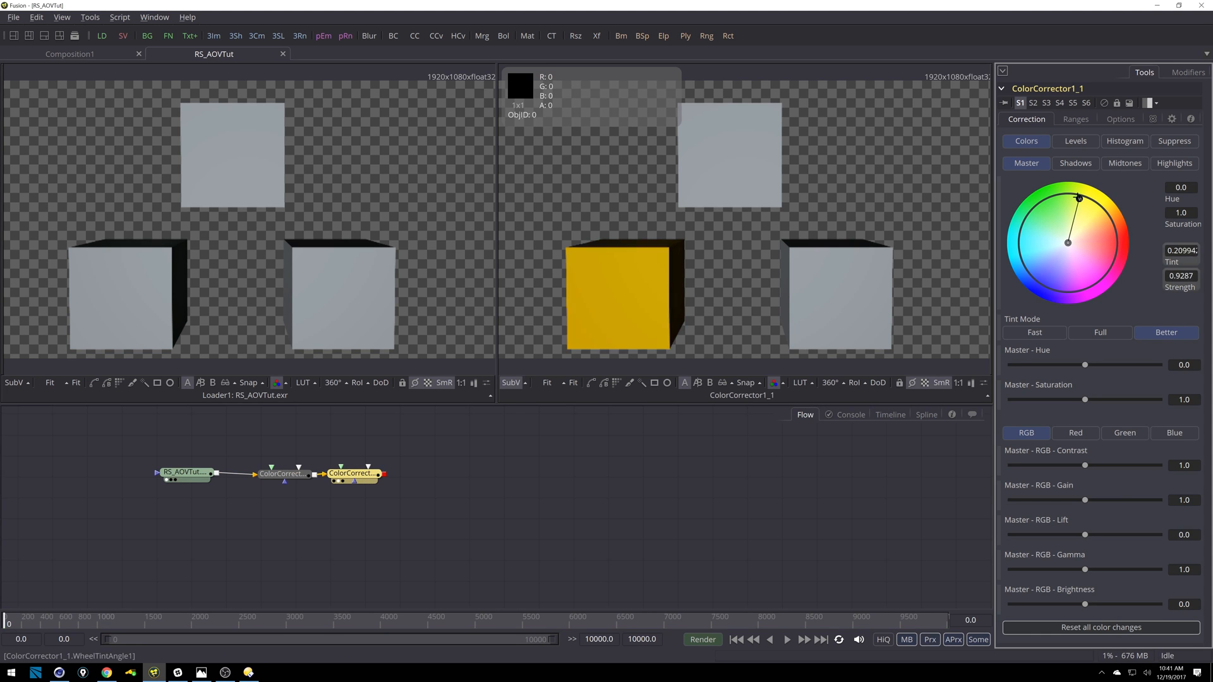
click(1120, 119)
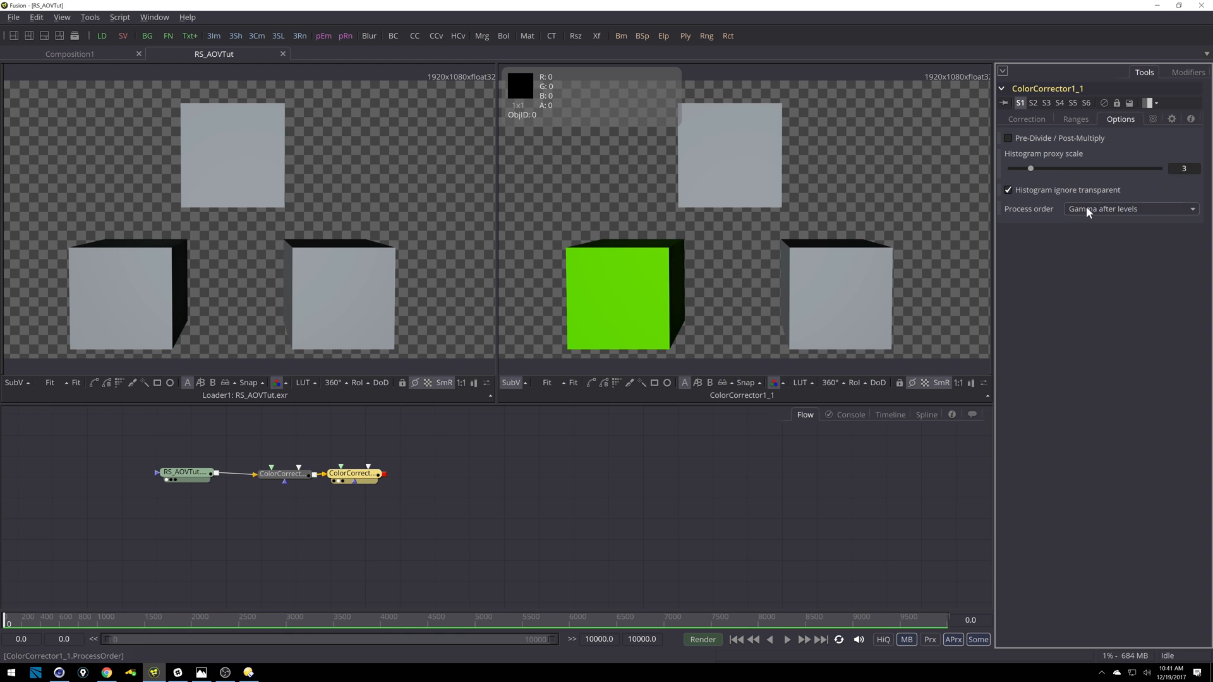
click(1148, 119)
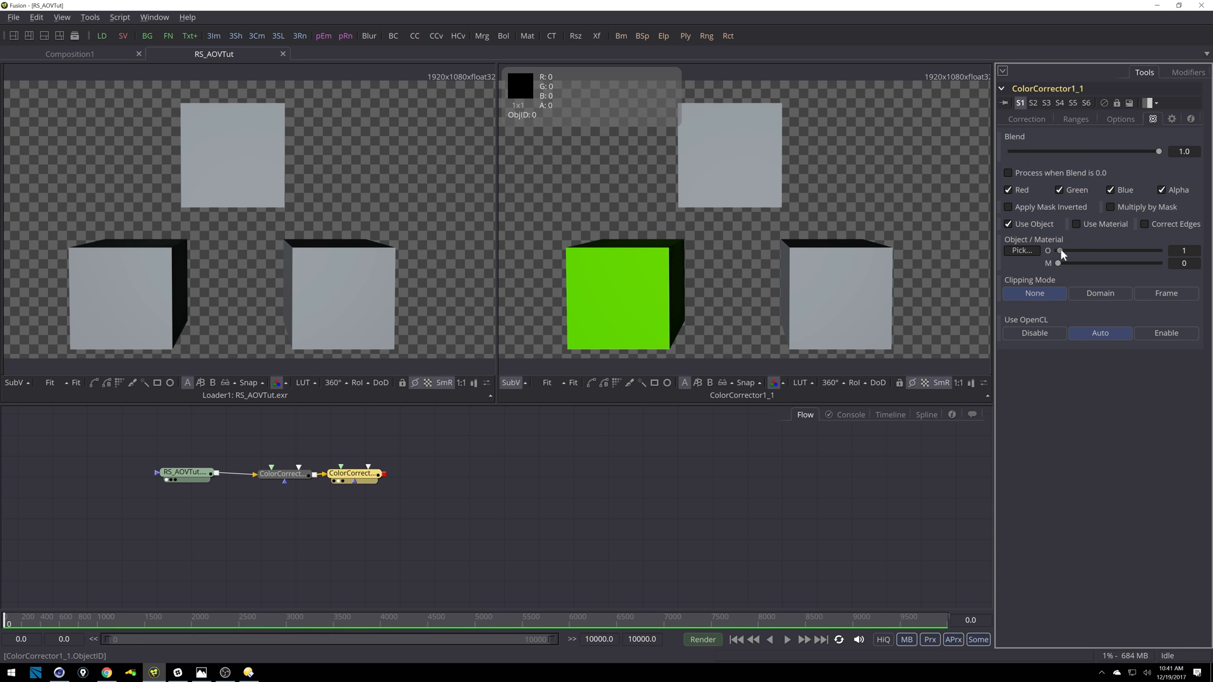